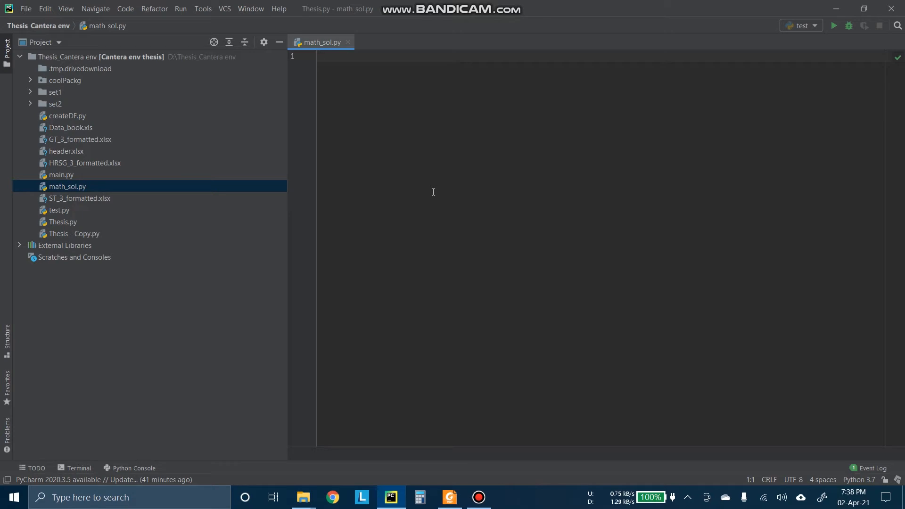
{"action": "mouse_move", "coordinate": [360, 194]}
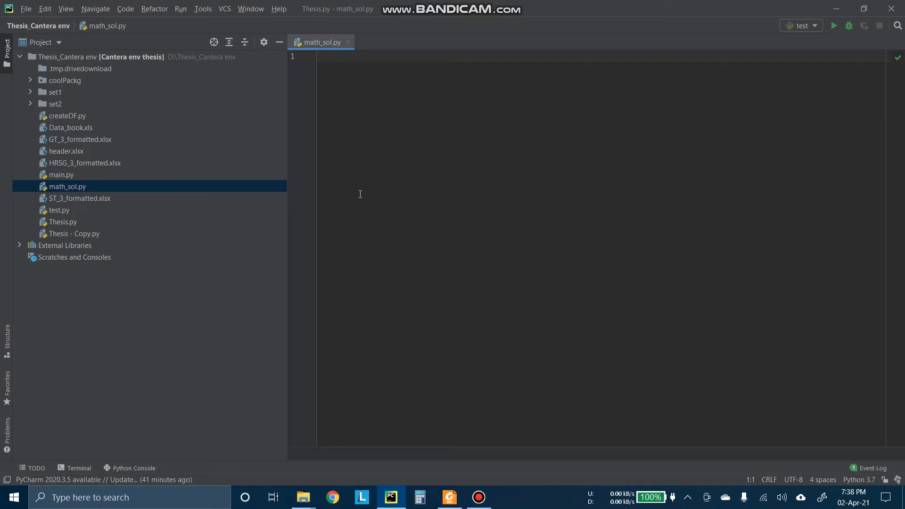
{"action": "mouse_move", "coordinate": [358, 181]}
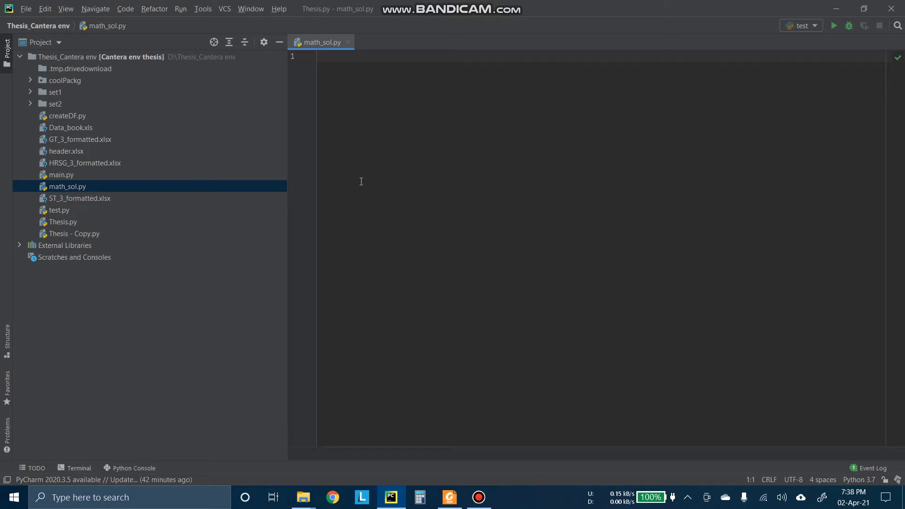
Step: Add 'import cantera as ct' at the top of math_sol.py, followed by blank lines
{"action": "left_click", "coordinate": [448, 497]}
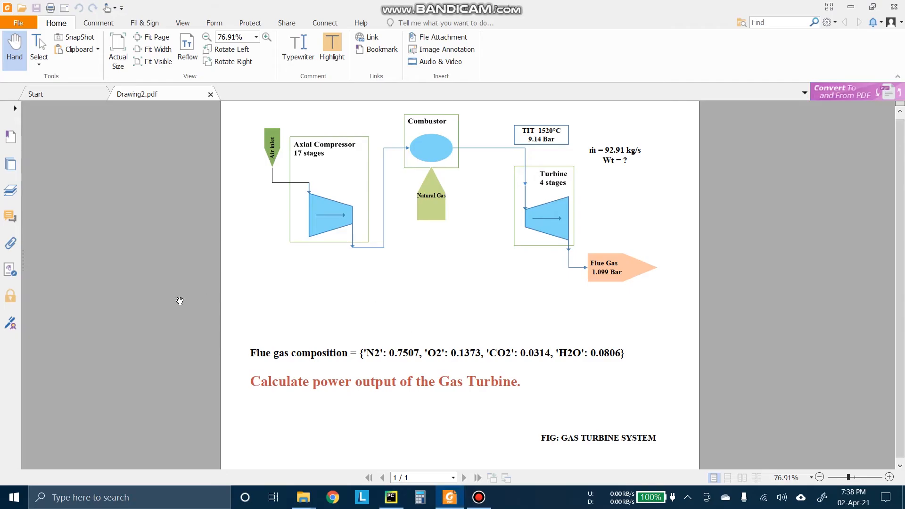
{"action": "mouse_move", "coordinate": [171, 301]}
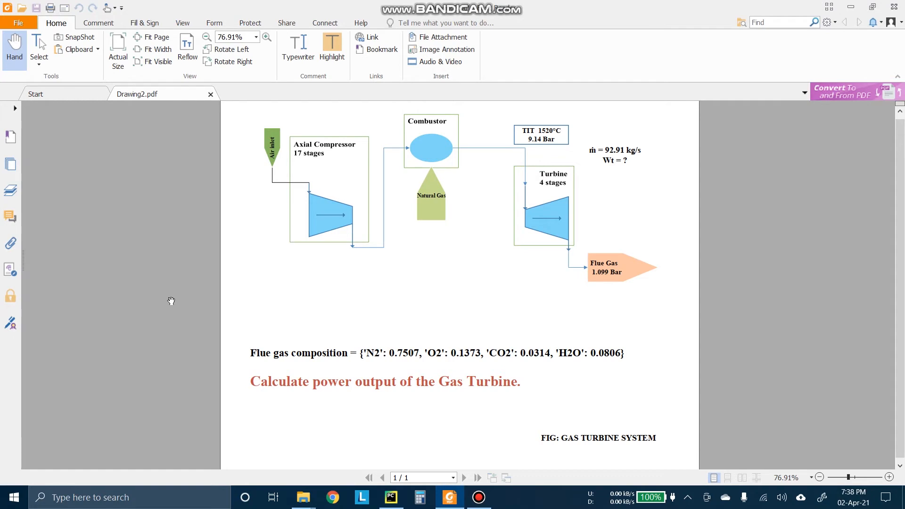
{"action": "mouse_move", "coordinate": [609, 280]}
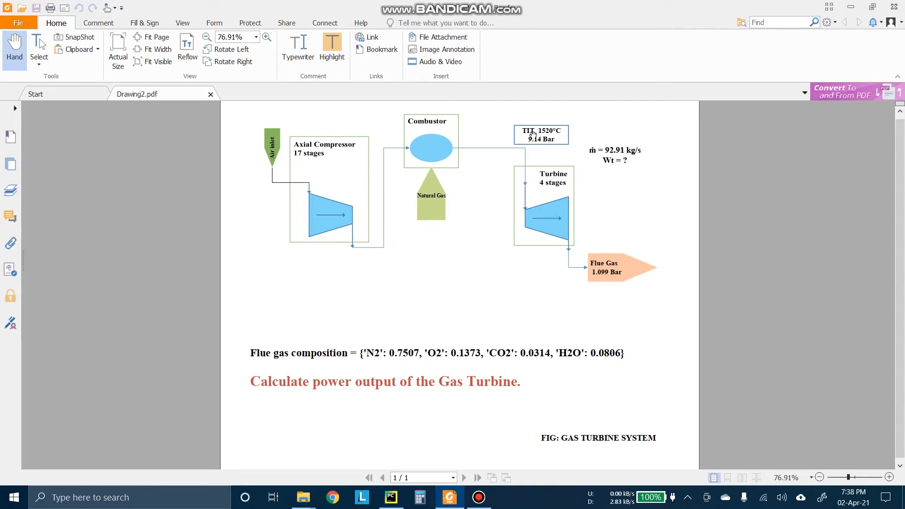
{"action": "mouse_move", "coordinate": [525, 187]}
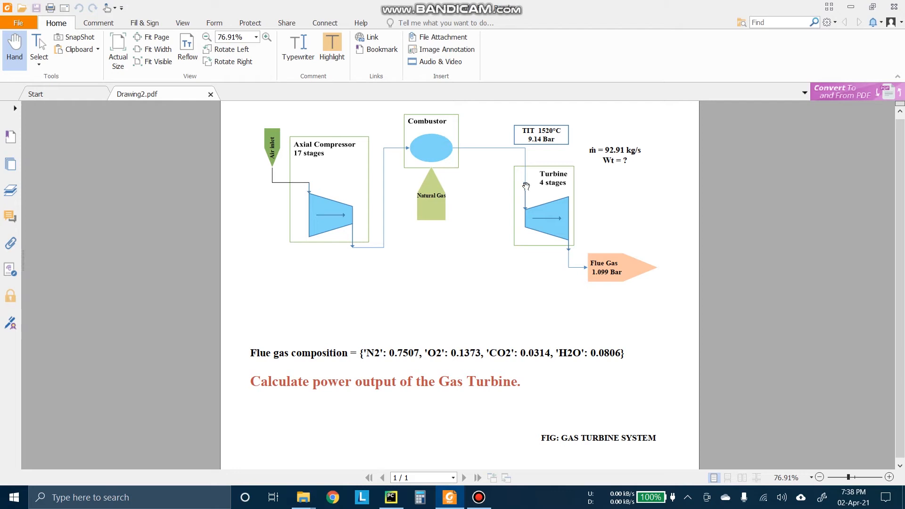
{"action": "mouse_move", "coordinate": [551, 214]}
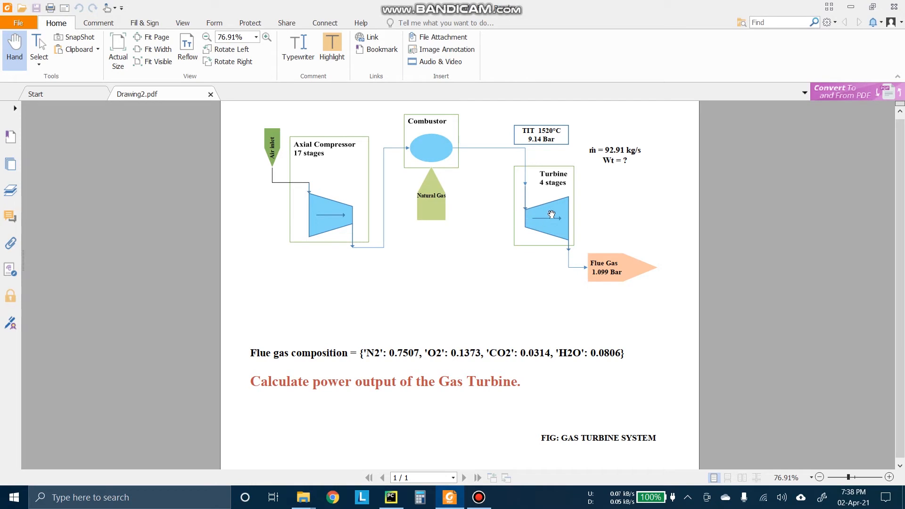
{"action": "mouse_move", "coordinate": [586, 167]}
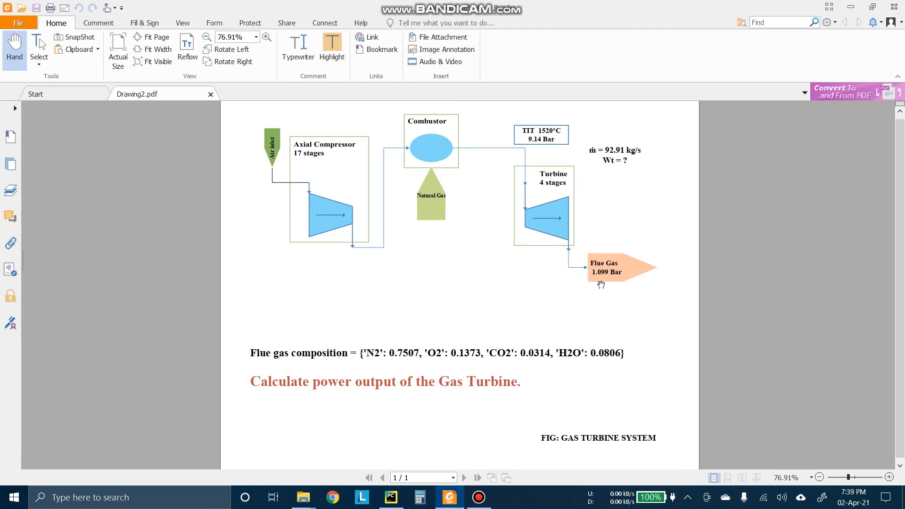
{"action": "mouse_move", "coordinate": [571, 288]}
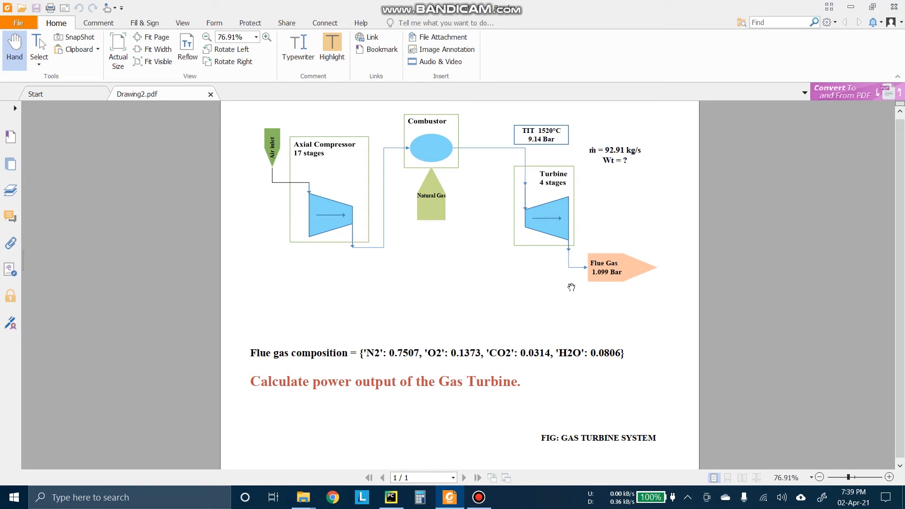
{"action": "mouse_move", "coordinate": [482, 373]}
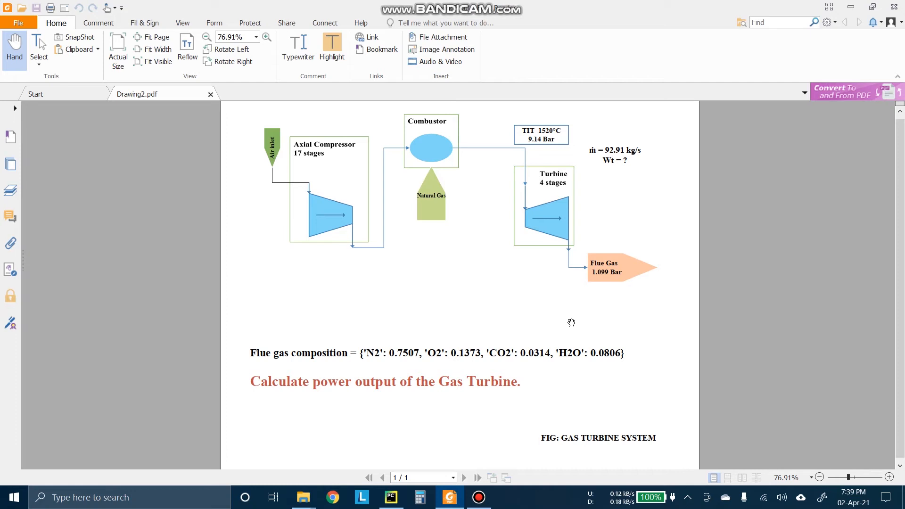
{"action": "mouse_move", "coordinate": [515, 315]}
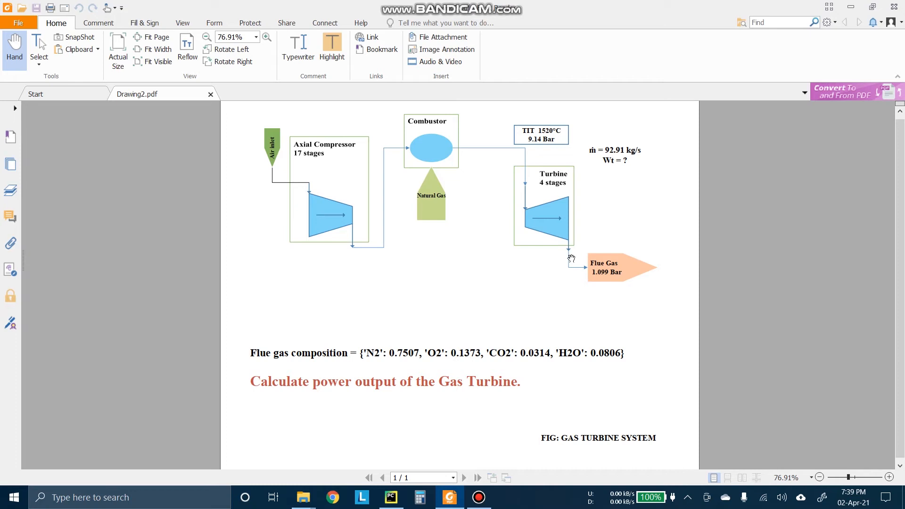
{"action": "mouse_move", "coordinate": [527, 224]}
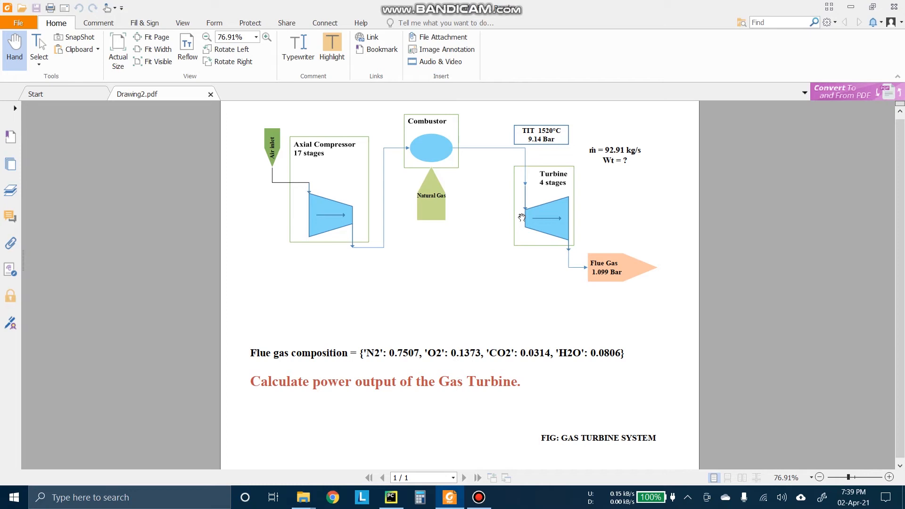
{"action": "mouse_move", "coordinate": [524, 211]}
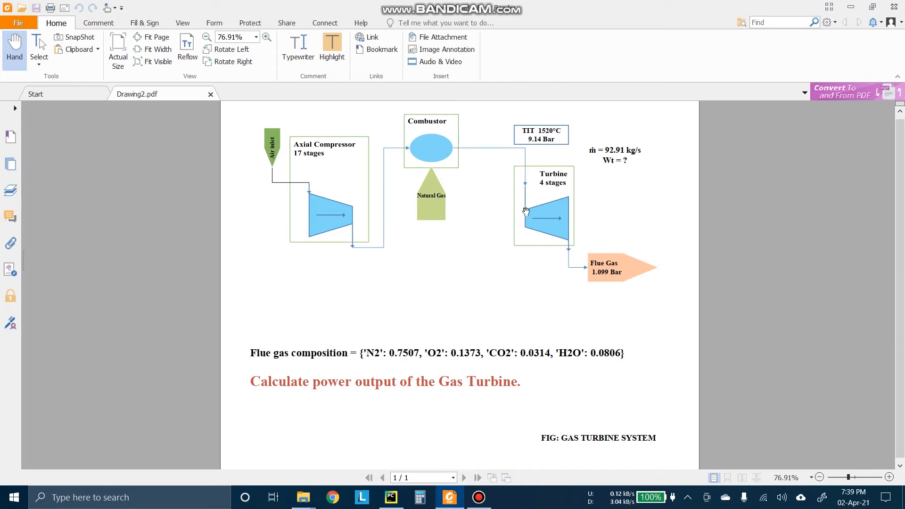
{"action": "mouse_move", "coordinate": [574, 226]}
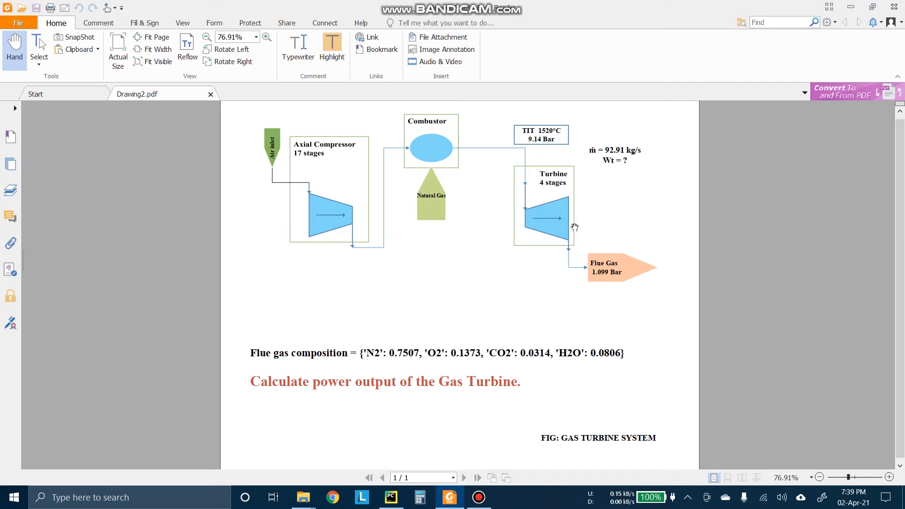
{"action": "mouse_move", "coordinate": [544, 142]}
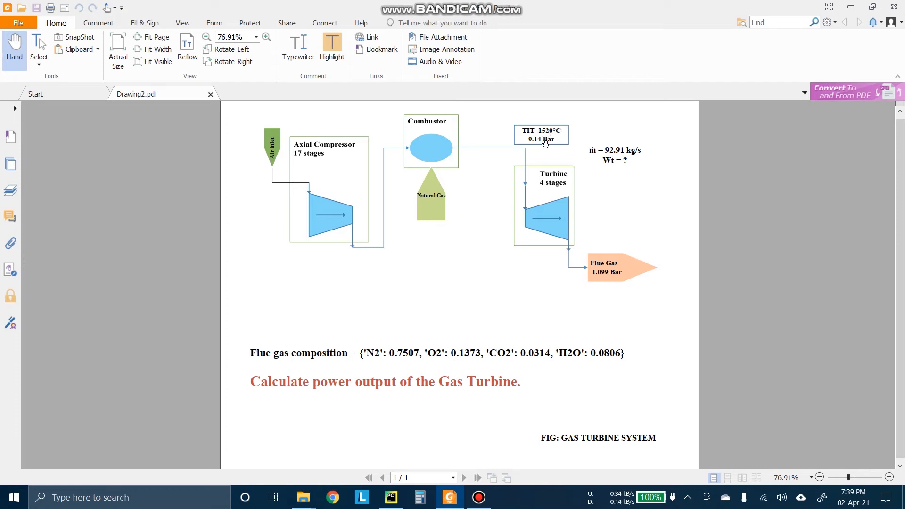
{"action": "mouse_move", "coordinate": [520, 174]}
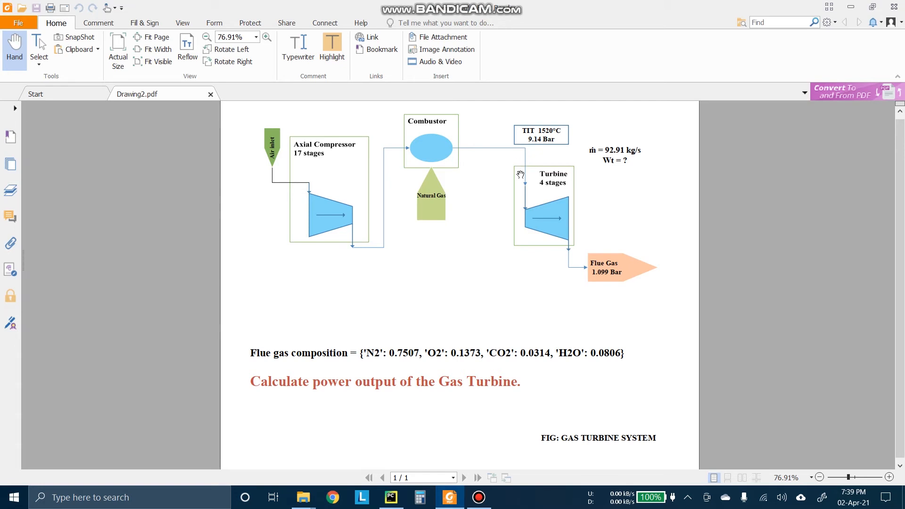
{"action": "mouse_move", "coordinate": [576, 273]}
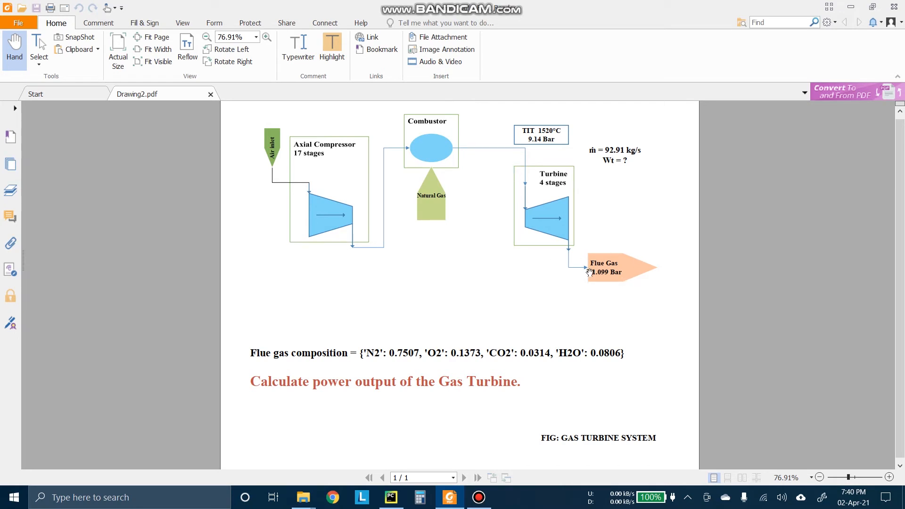
{"action": "mouse_move", "coordinate": [604, 282]}
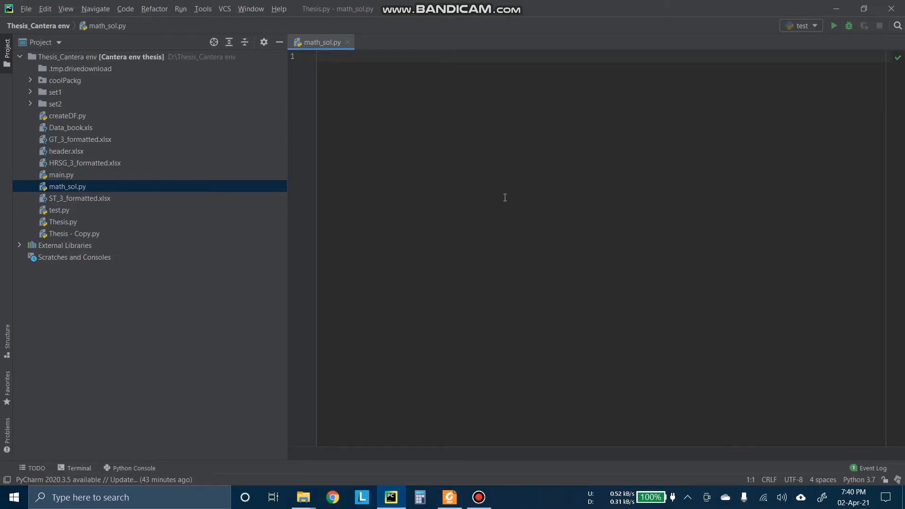
{"action": "type", "text": "import"}
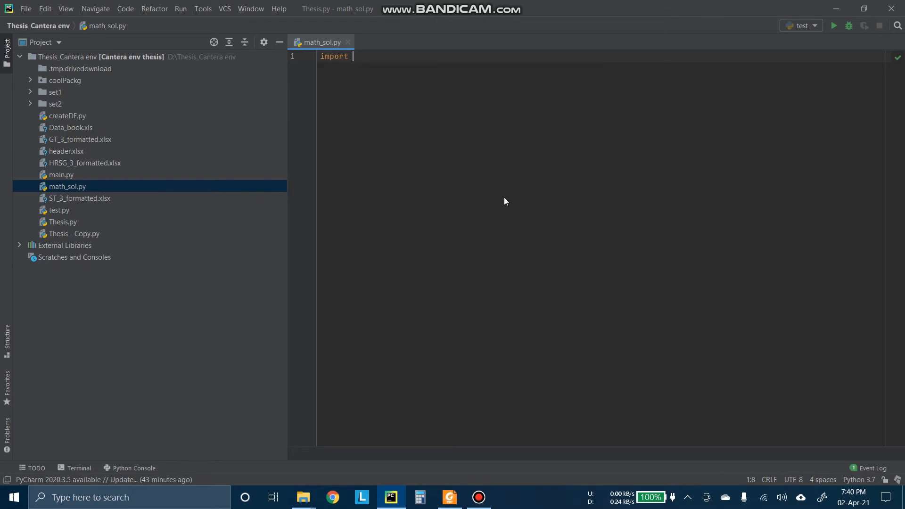
{"action": "type", "text": "cantera"}
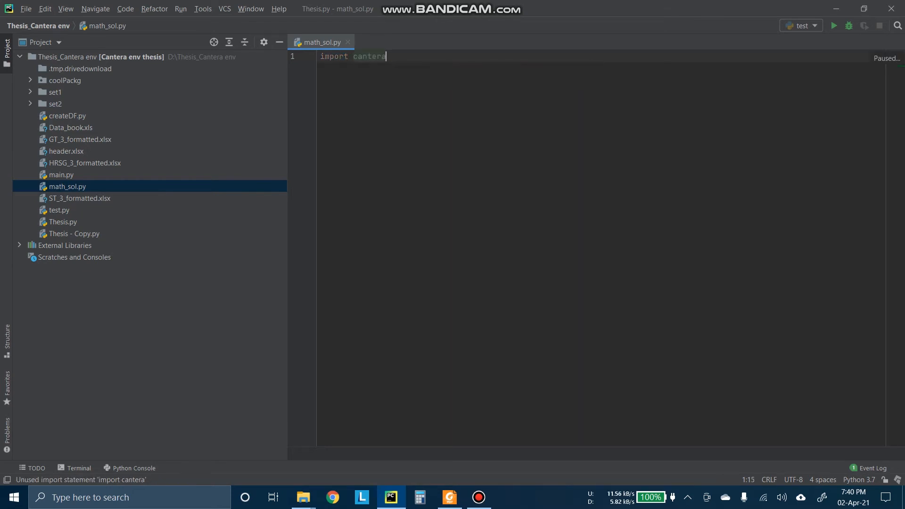
{"action": "type", "text": "as"}
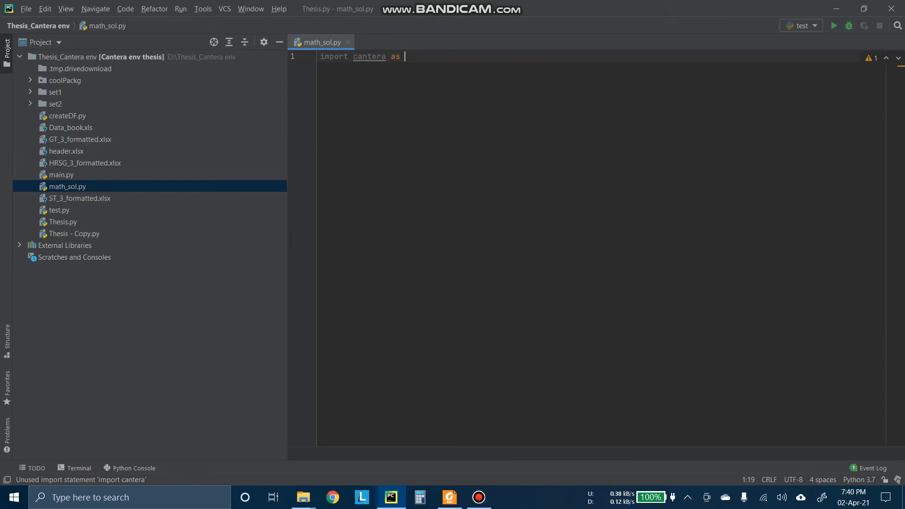
{"action": "type", "text": "ct"}
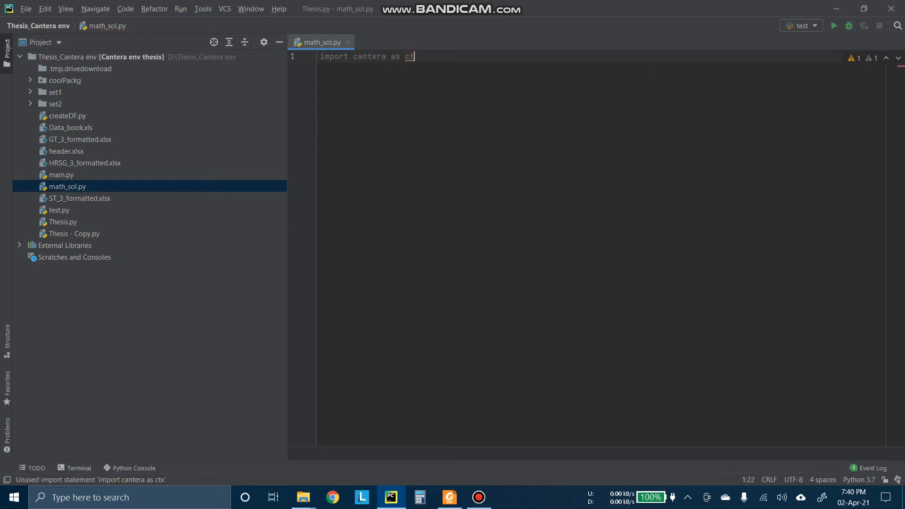
{"action": "key", "text": "Enter"}
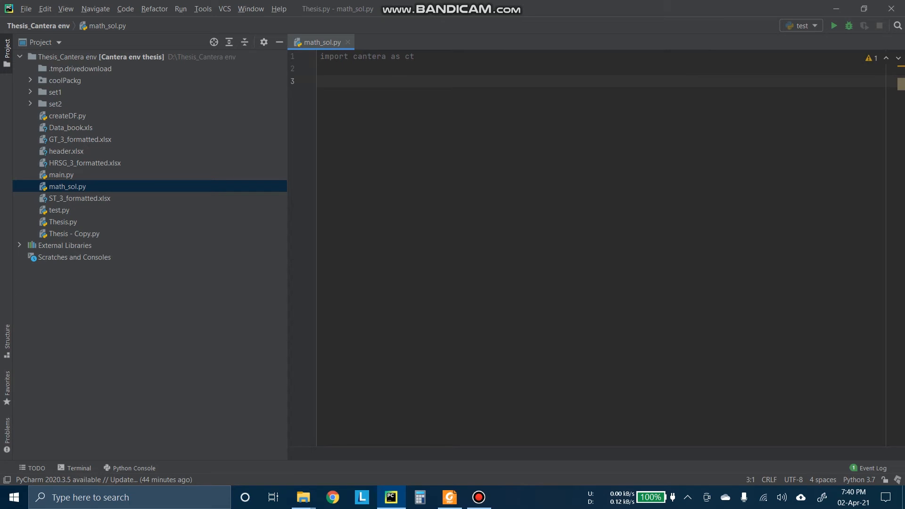
Step: Start a 'P1 =' line and define T1 = 1520+273
{"action": "type", "text": "P1"}
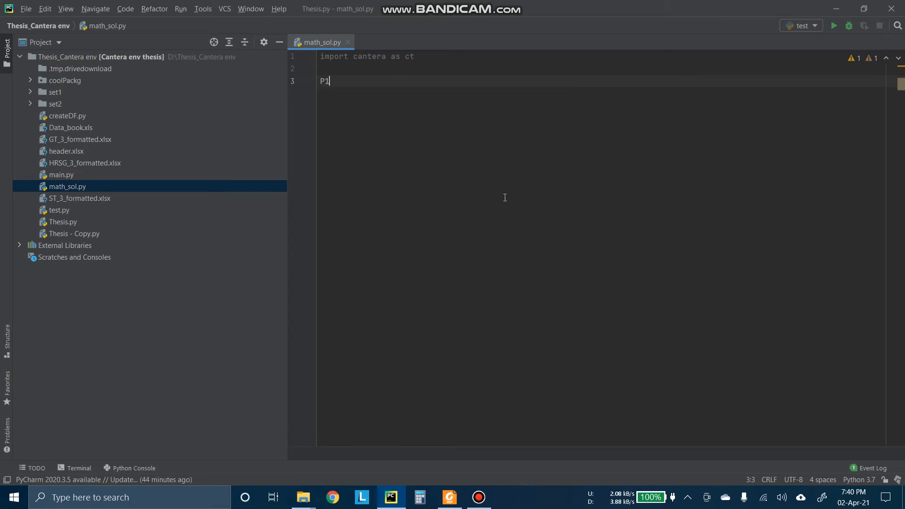
{"action": "type", "text": "="}
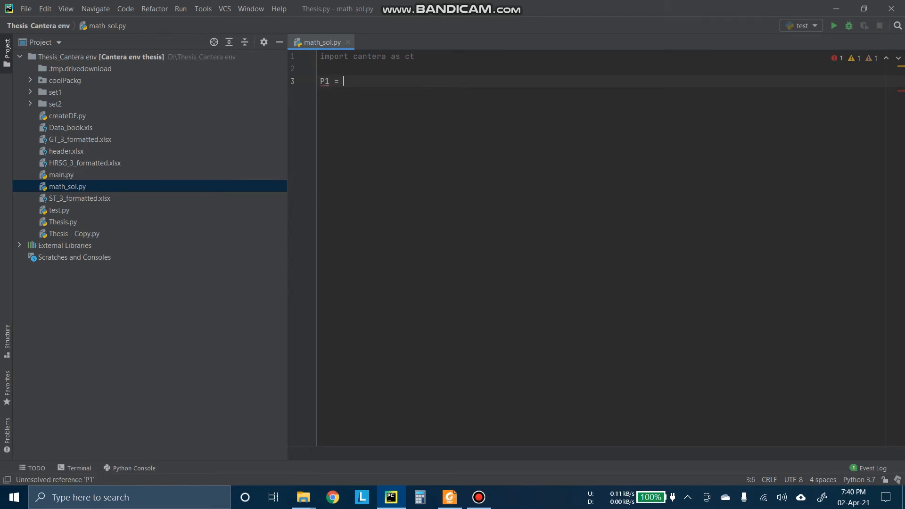
{"action": "type", "text": "T1 ="}
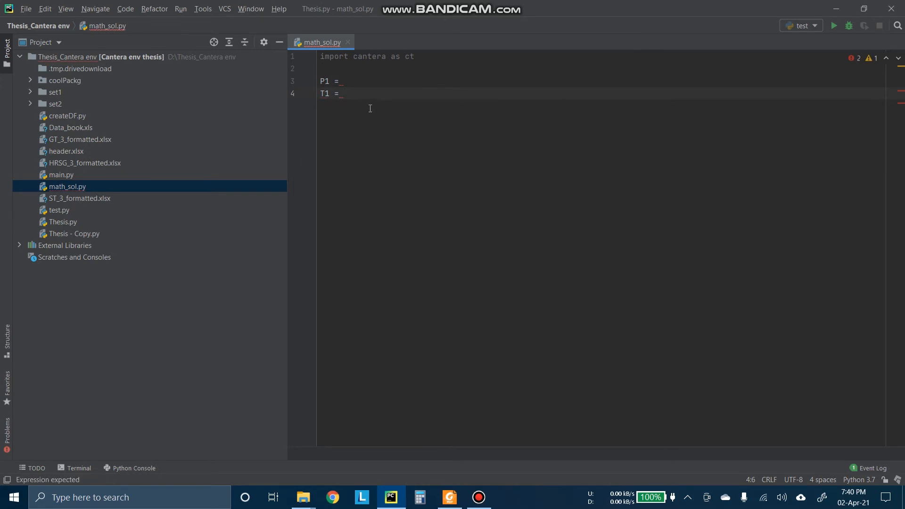
{"action": "type", "text": "1520+"}
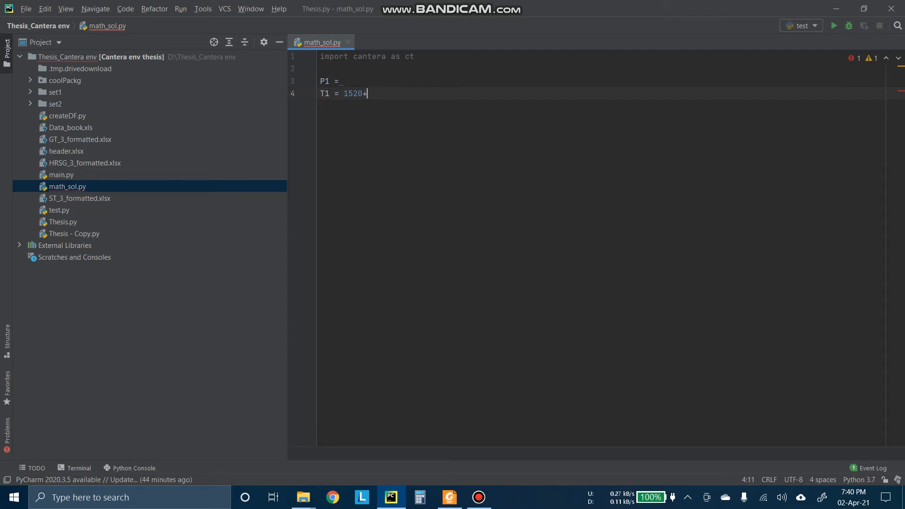
{"action": "type", "text": "273"}
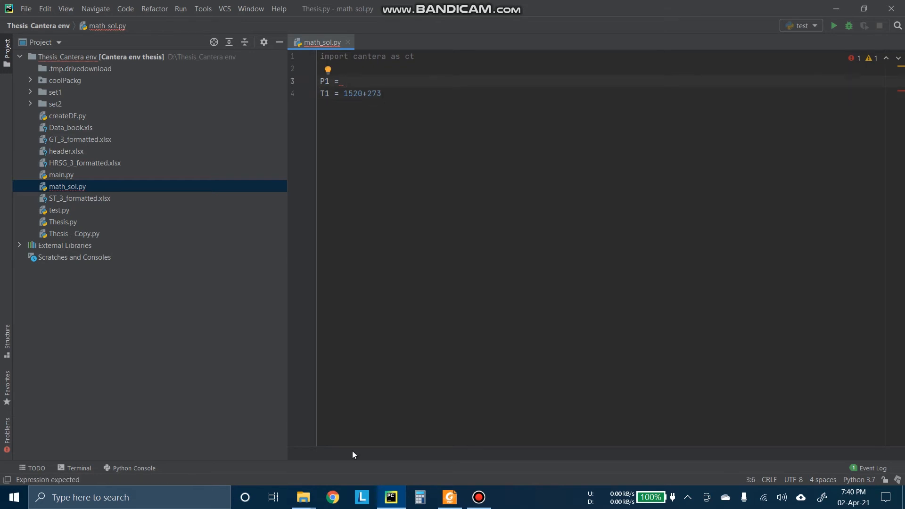
Step: Set P1 to 9.14e5 and add P2 = 1.099e5 on a new line
{"action": "left_click", "coordinate": [449, 497]}
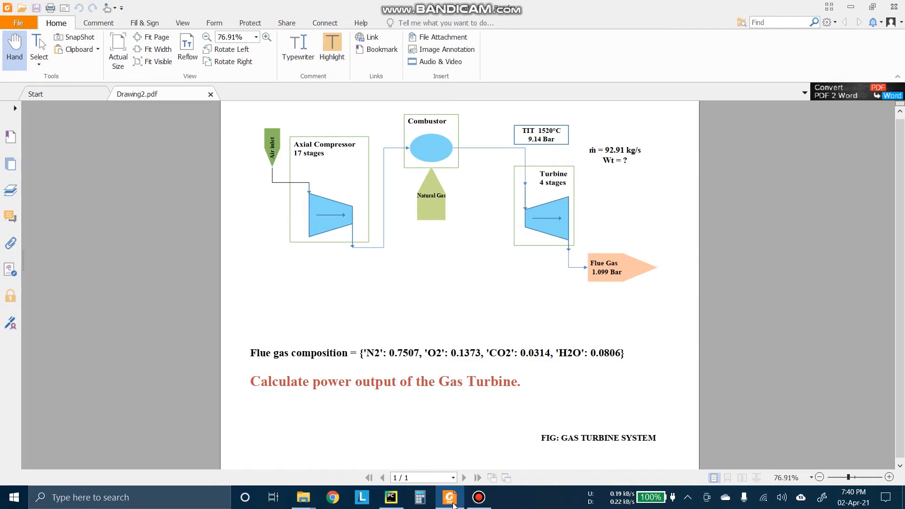
{"action": "left_click", "coordinate": [390, 496]}
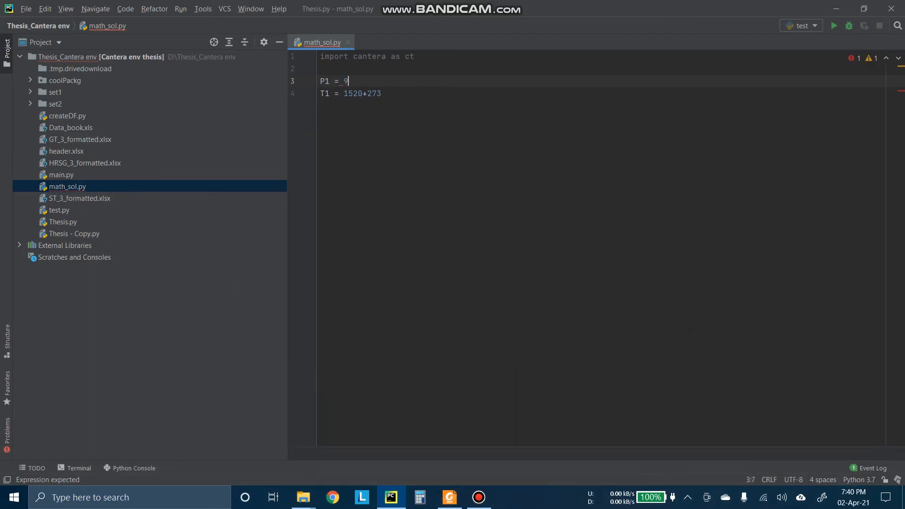
{"action": "type", "text": ".14e5"}
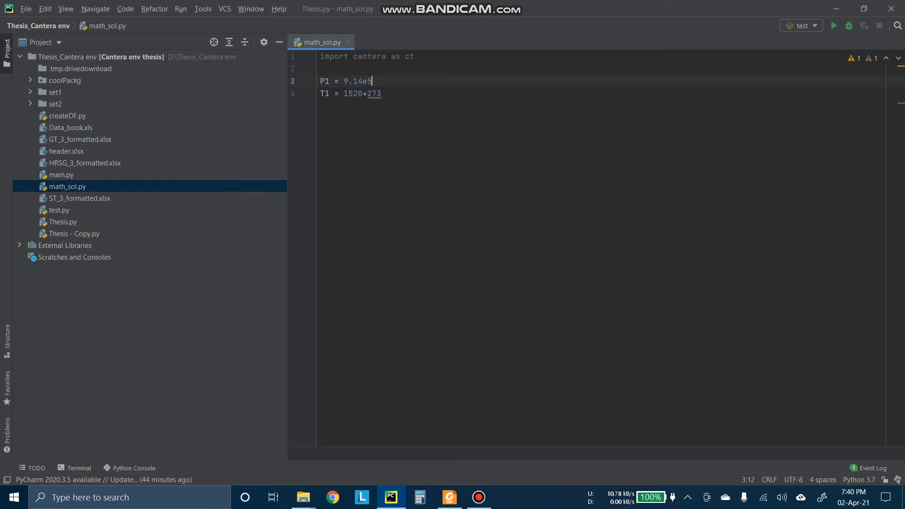
{"action": "key", "text": "enter"}
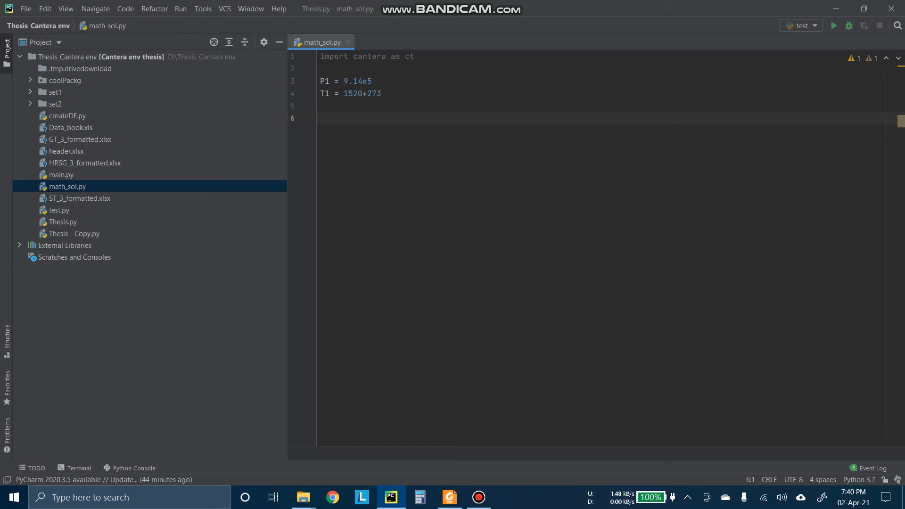
{"action": "type", "text": "P"}
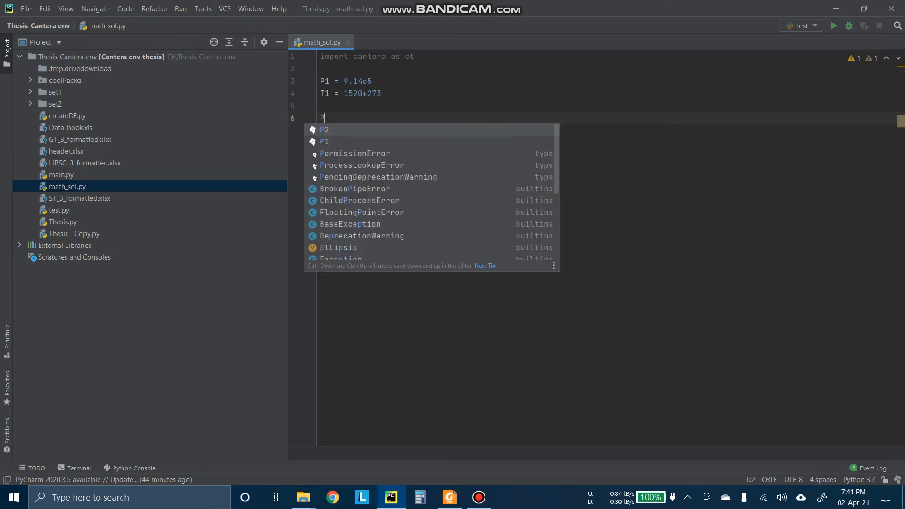
{"action": "type", "text": "2 ="}
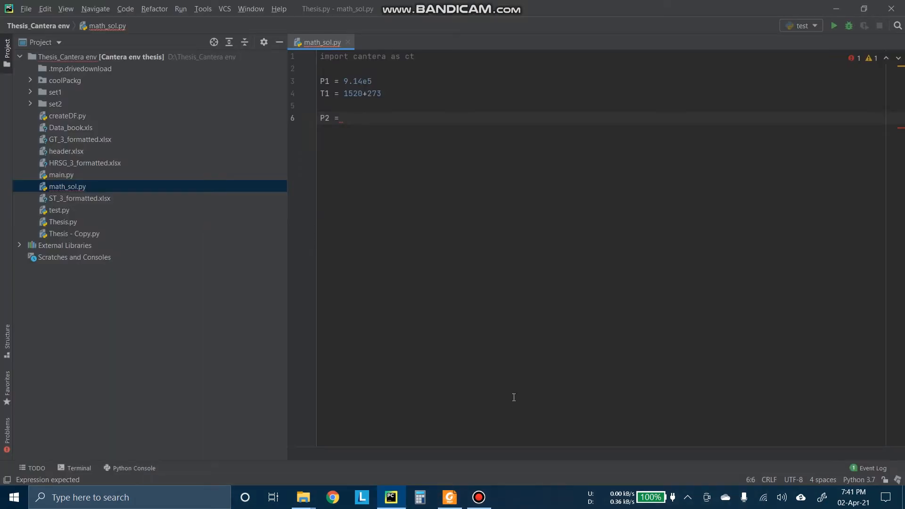
{"action": "type", "text": "1.099"}
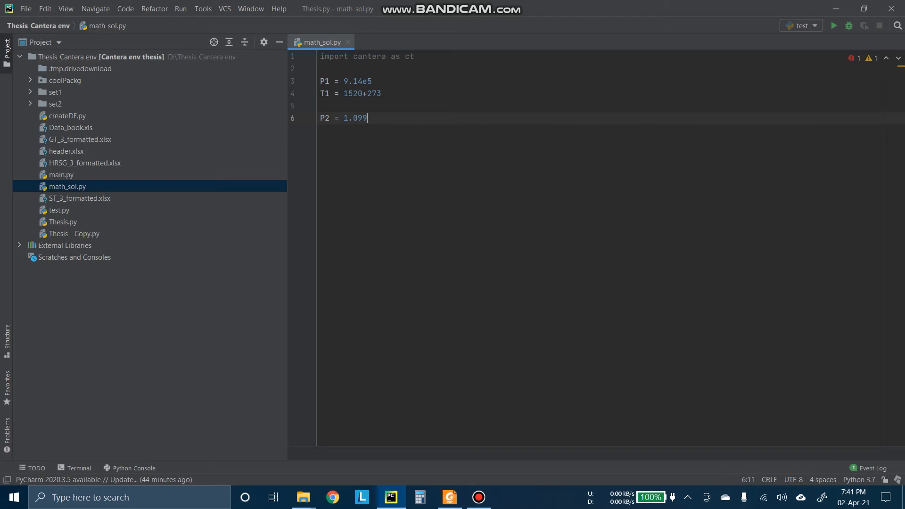
{"action": "type", "text": "e5"}
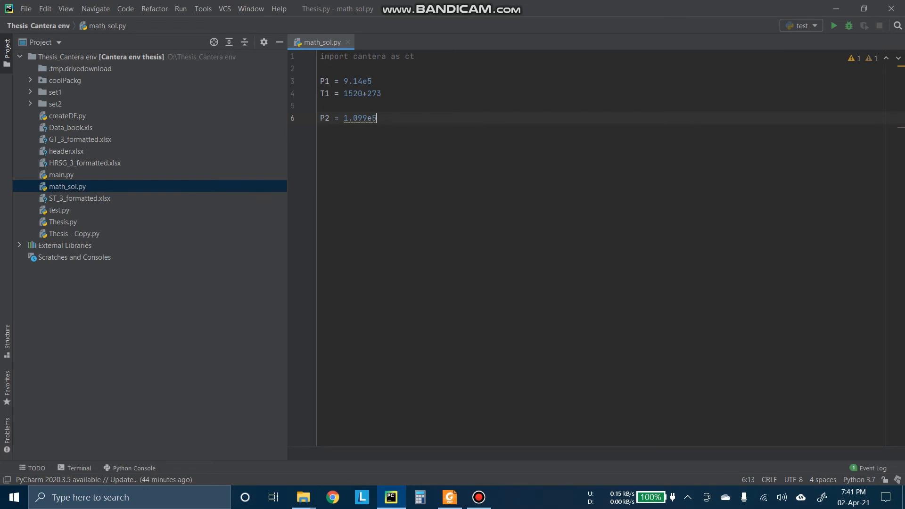
Step: Paste the flue gas composition dictionary from the PDF into Fluid_composition
{"action": "key", "text": "enter"}
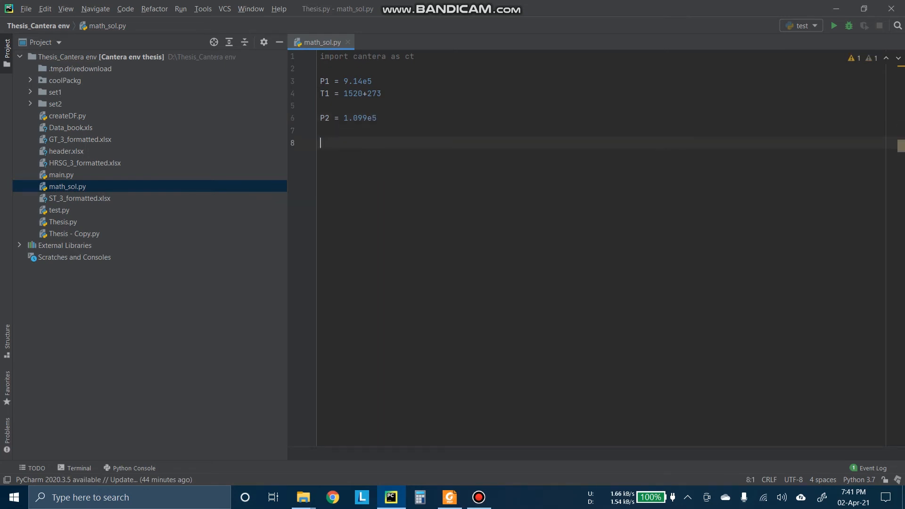
{"action": "type", "text": "F1"}
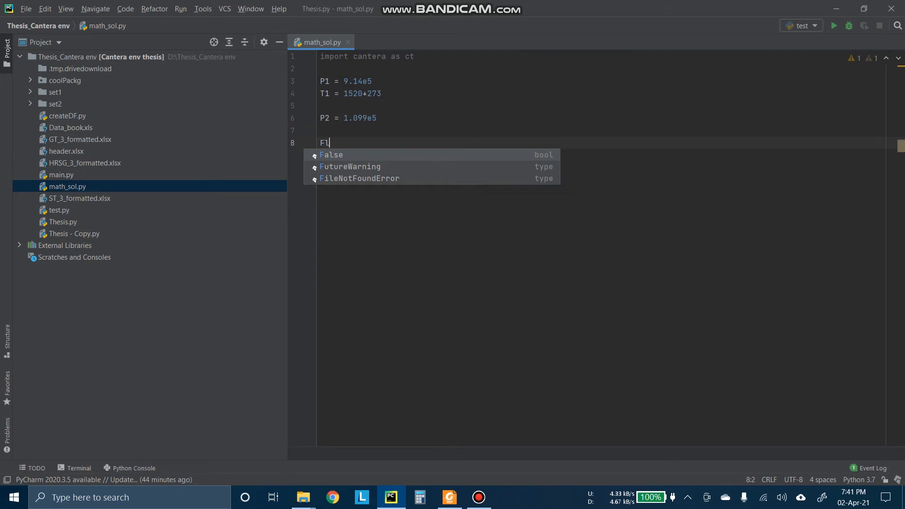
{"action": "type", "text": "luid_c"}
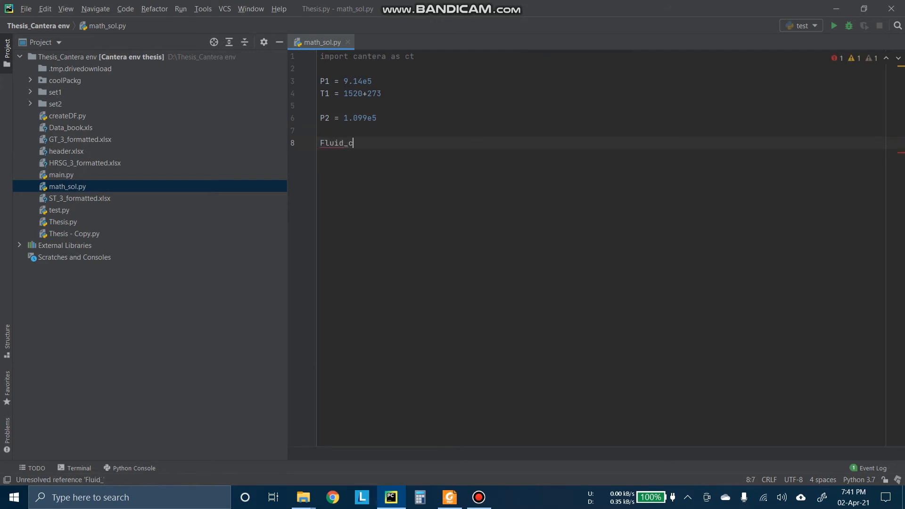
{"action": "type", "text": "omposition"}
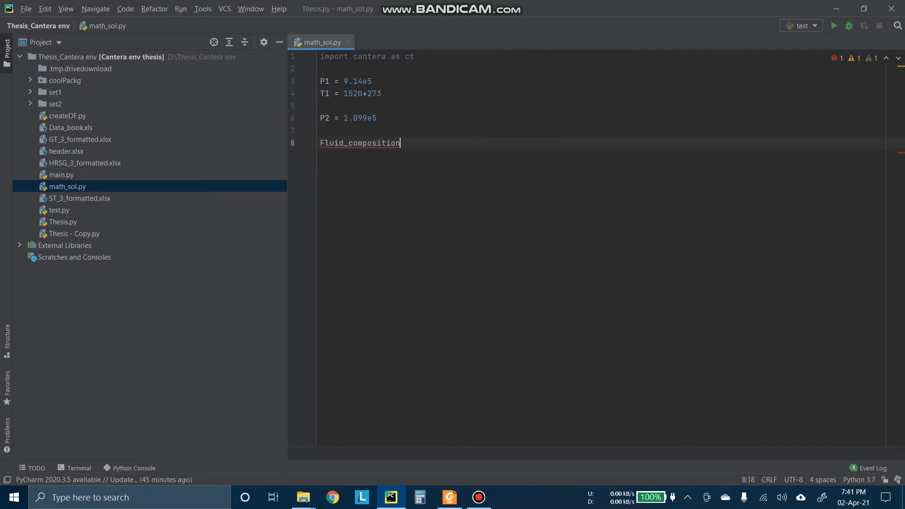
{"action": "type", "text": "="}
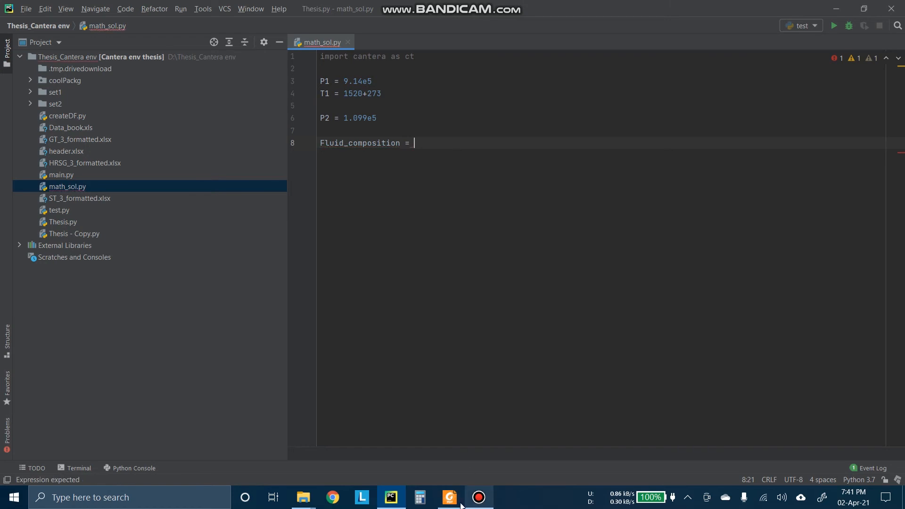
{"action": "left_click", "coordinate": [450, 497]}
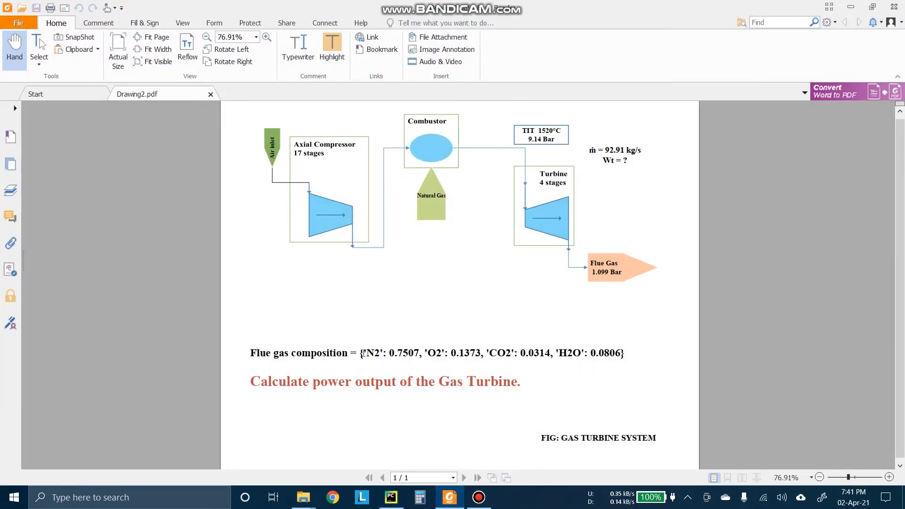
{"action": "left_click_drag", "start_coordinate": [360, 353], "coordinate": [623, 353]}
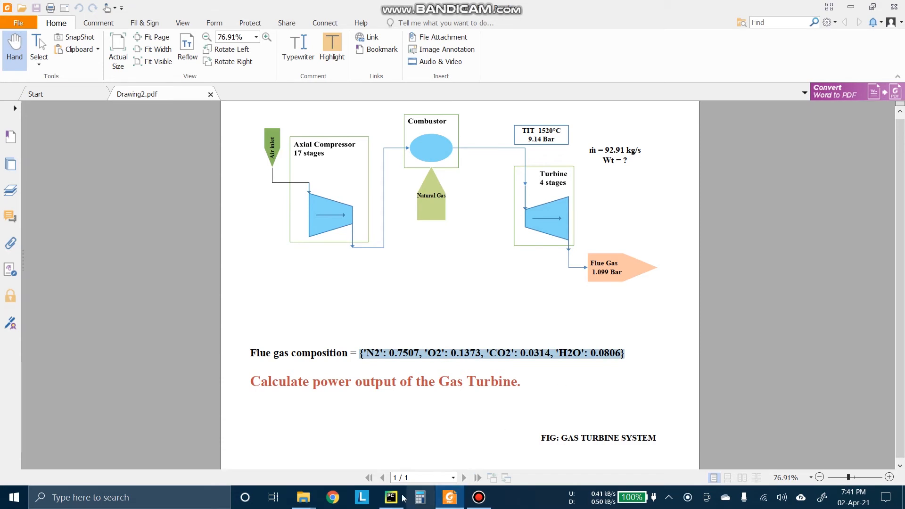
{"action": "left_click", "coordinate": [390, 497]}
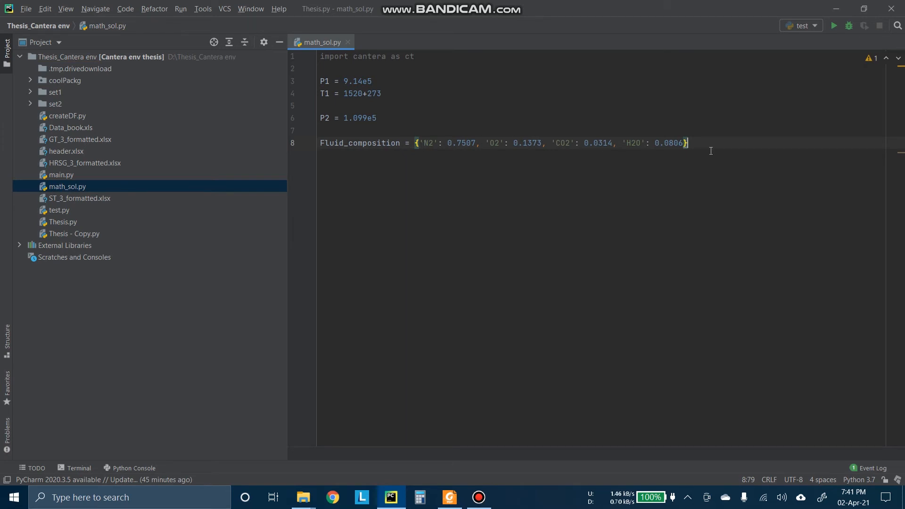
{"action": "mouse_move", "coordinate": [460, 146]}
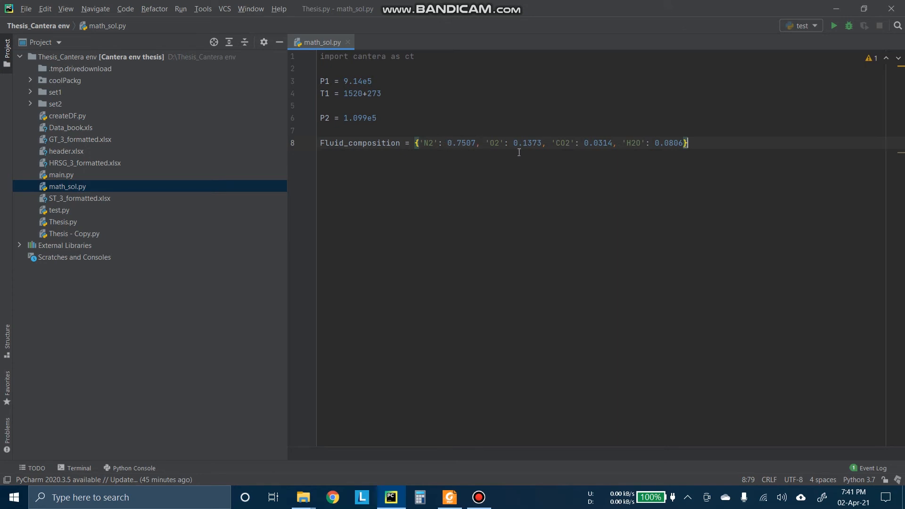
{"action": "mouse_move", "coordinate": [717, 203]}
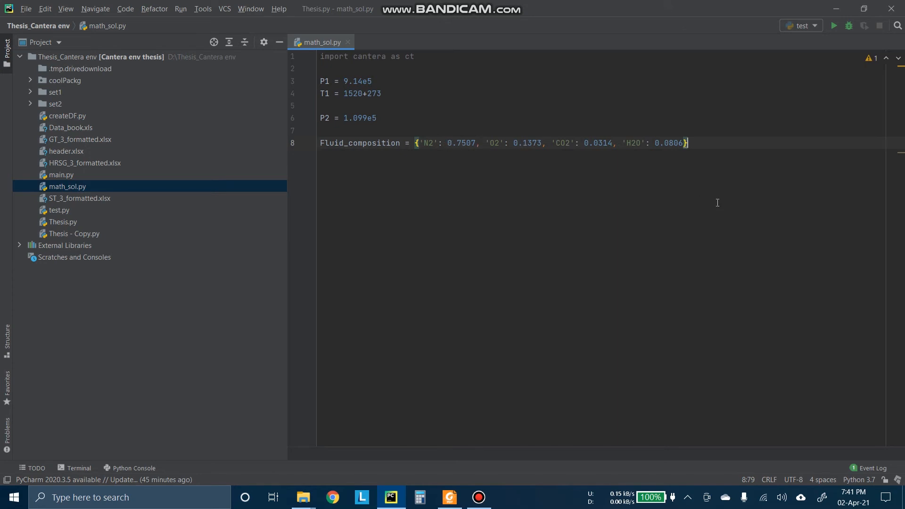
{"action": "key", "text": "enter"}
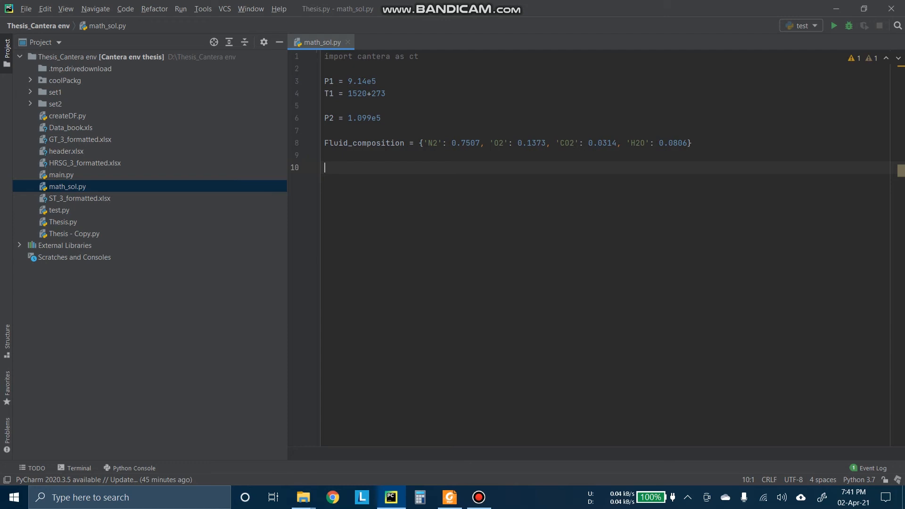
Step: Create flue_gas = ct.Solution("gri30.cti") below the composition line
{"action": "type", "text": "gas"}
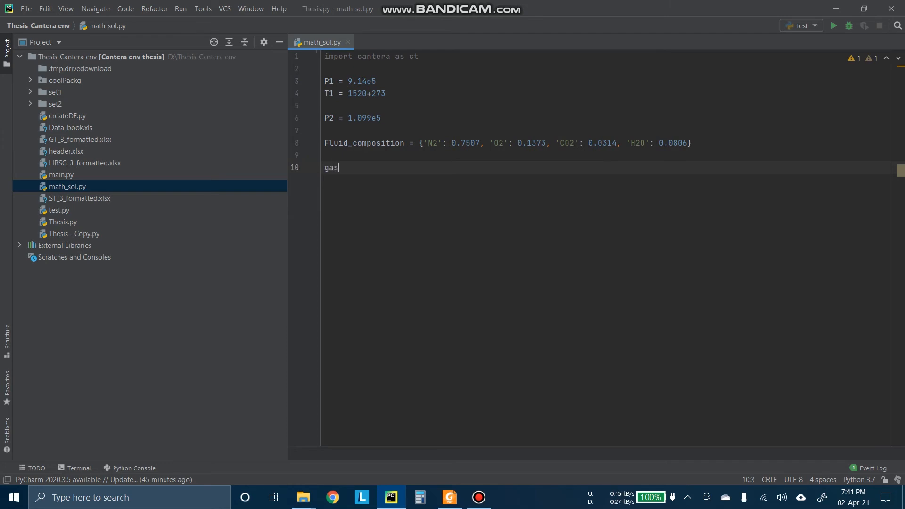
{"action": "type", "text": "_"}
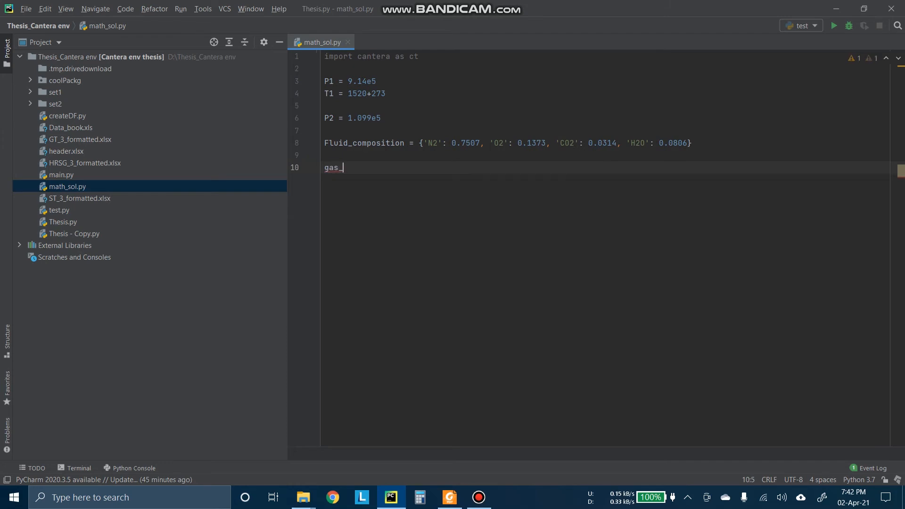
{"action": "key", "text": "backspace"}
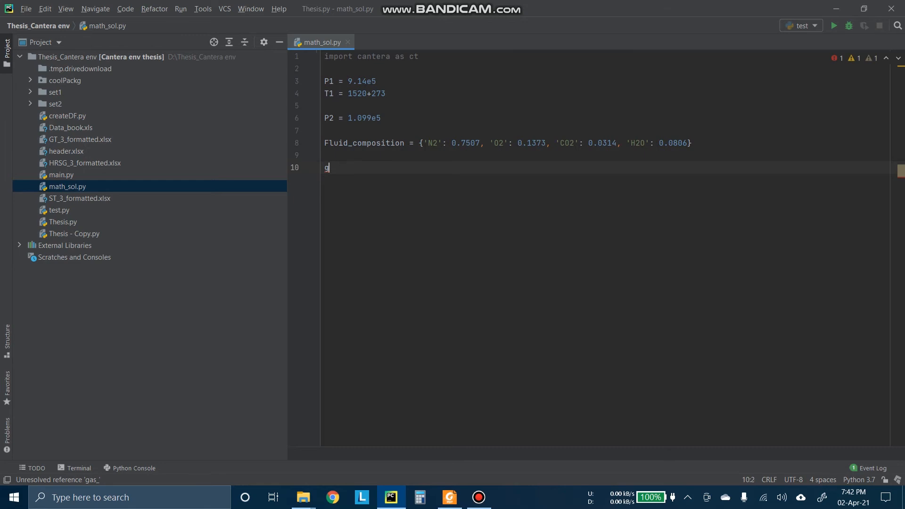
{"action": "type", "text": "flue_gas ="}
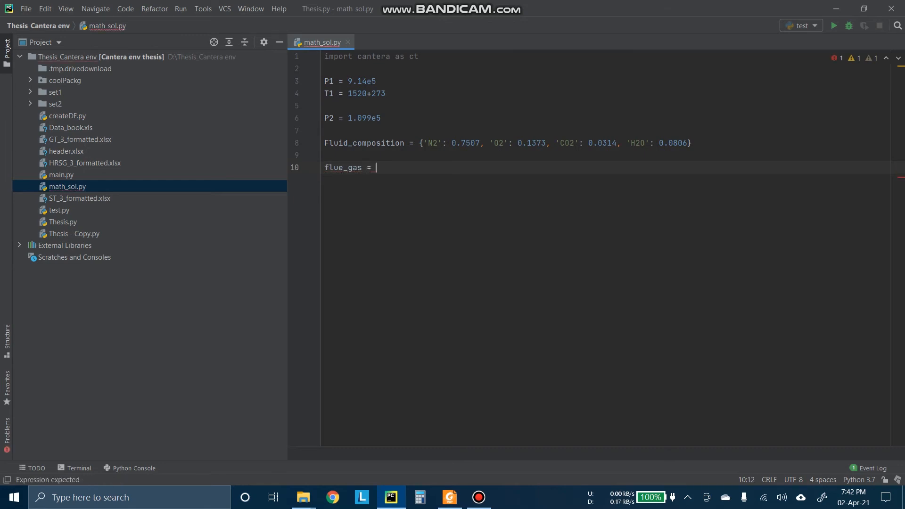
{"action": "type", "text": "ct.Solution("}
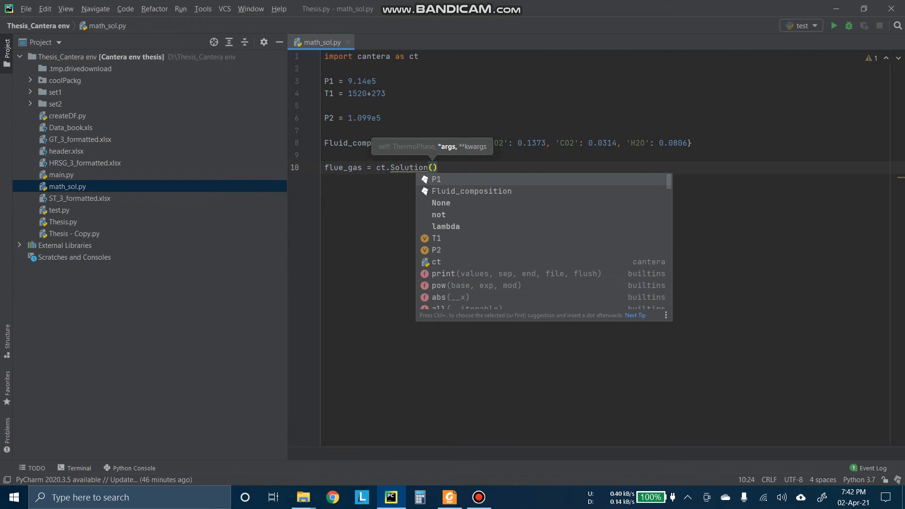
{"action": "type", "text": "\"gri30\""}
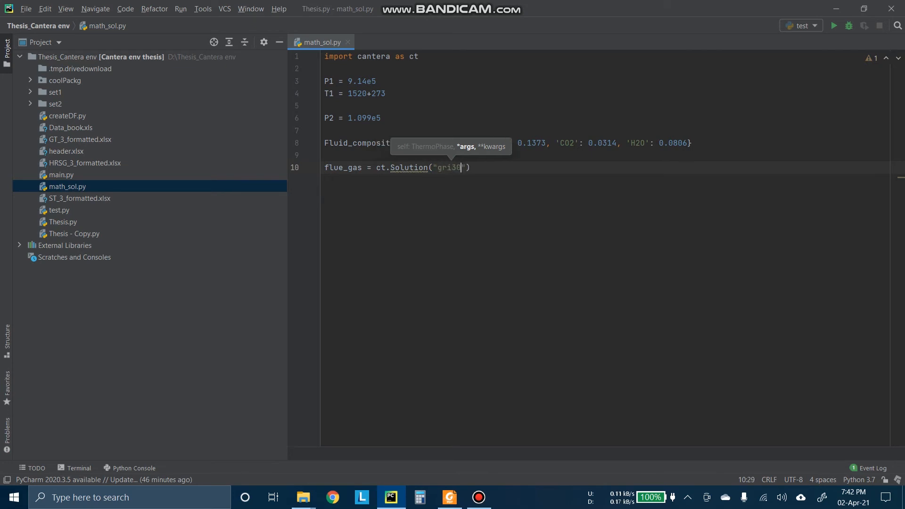
{"action": "type", "text": ".cti"}
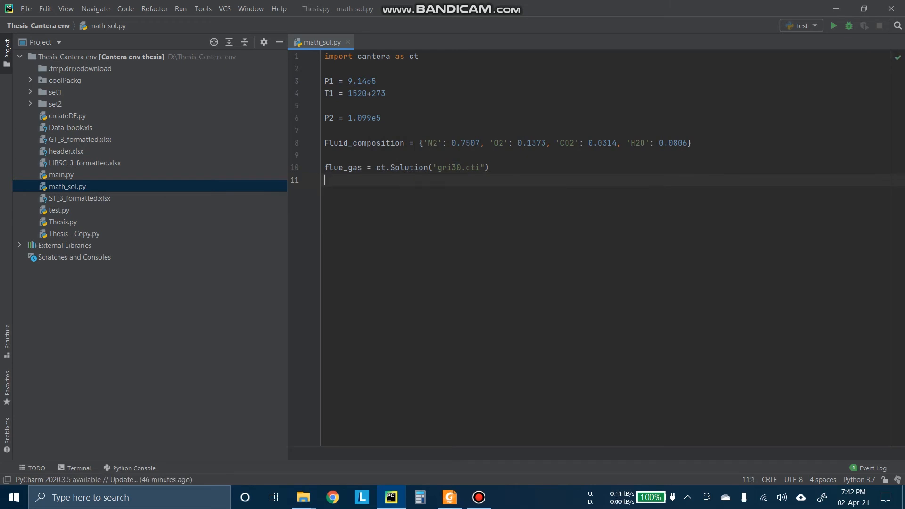
{"action": "type", "text": "flue_gas"}
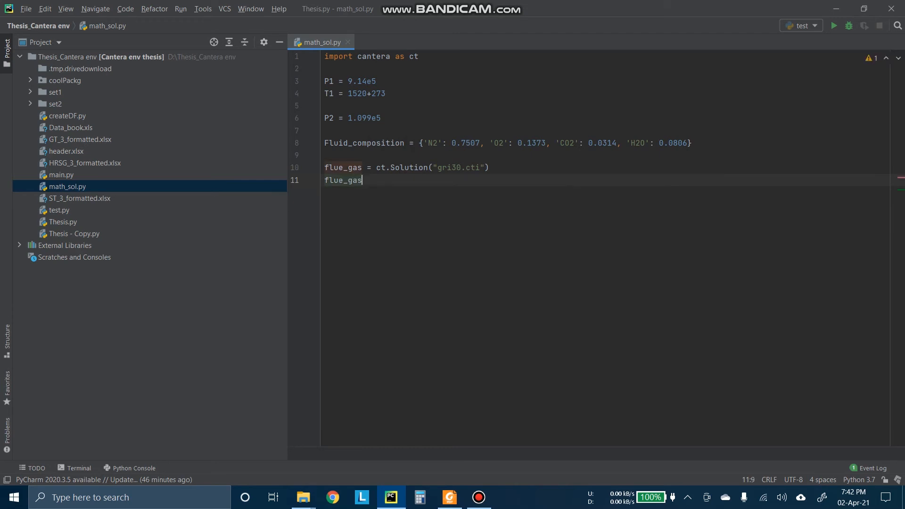
Step: Set flue_gas.TPX = T1, P1, Fluid_composition, leaving a new empty line below
{"action": "type", "text": ".T"}
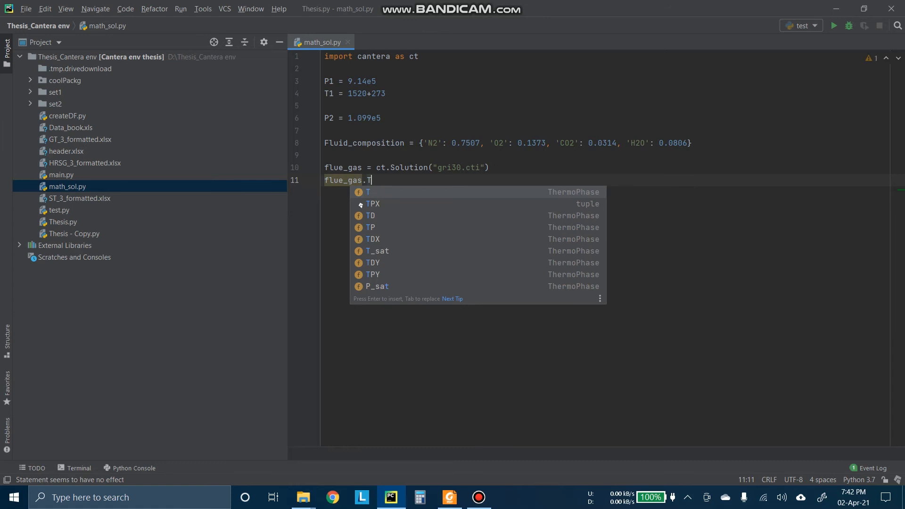
{"action": "key", "text": "Escape"}
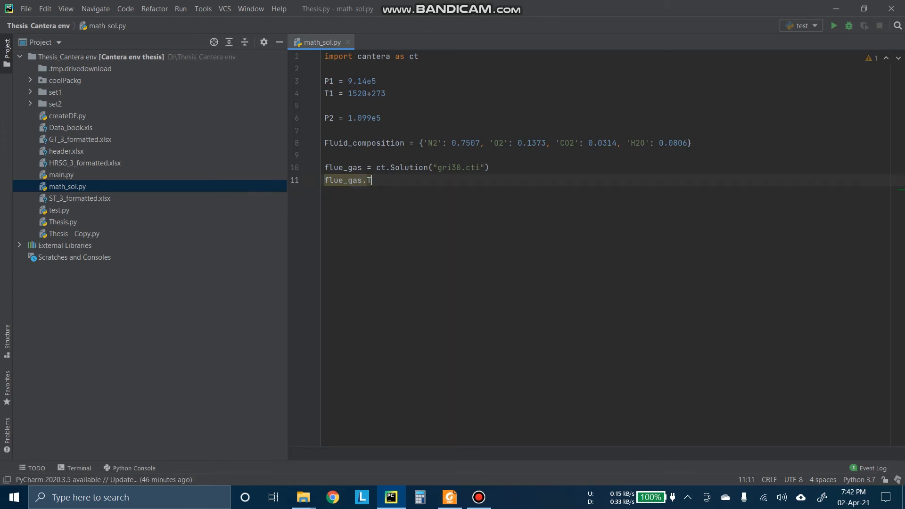
{"action": "type", "text": "PX"}
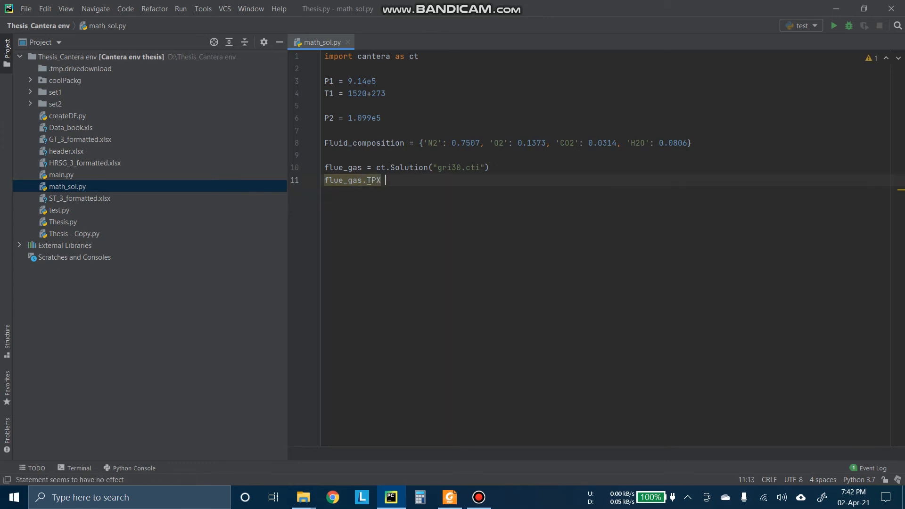
{"action": "type", "text": "="}
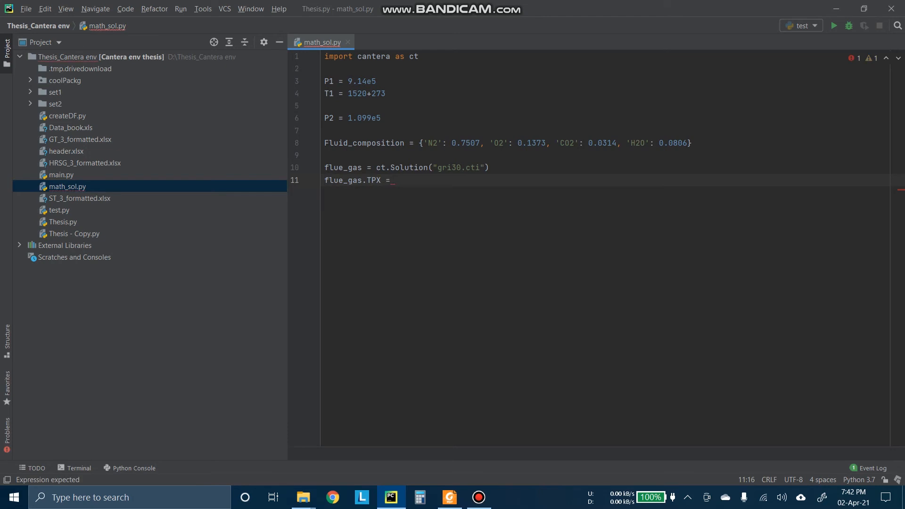
{"action": "type", "text": "T1, P1"}
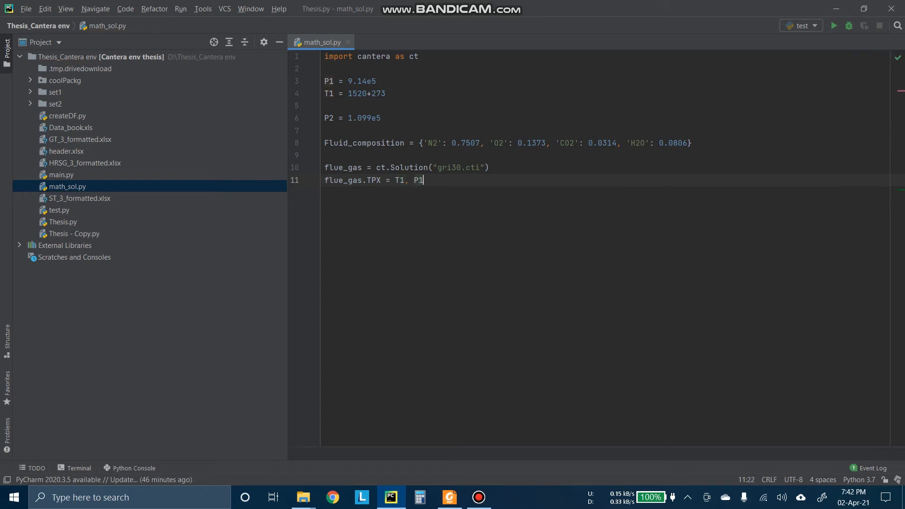
{"action": "type", "text": ","}
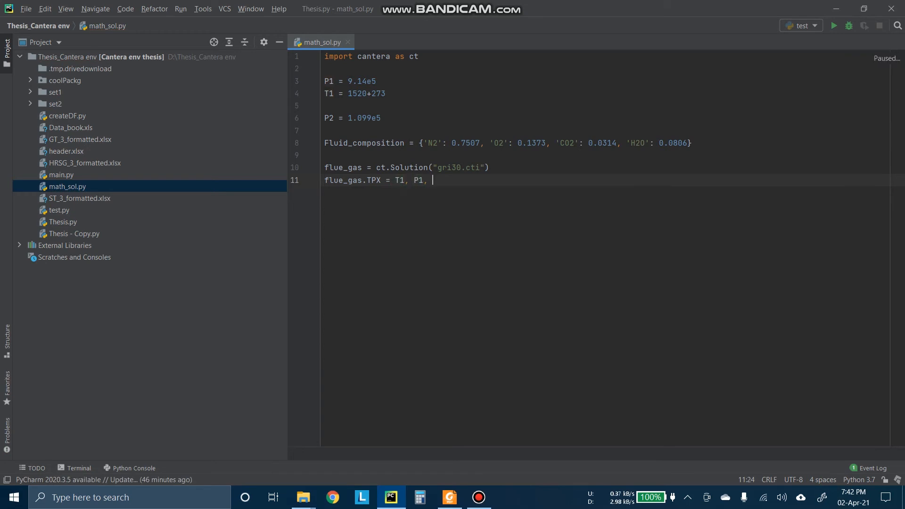
{"action": "type", "text": "_f"}
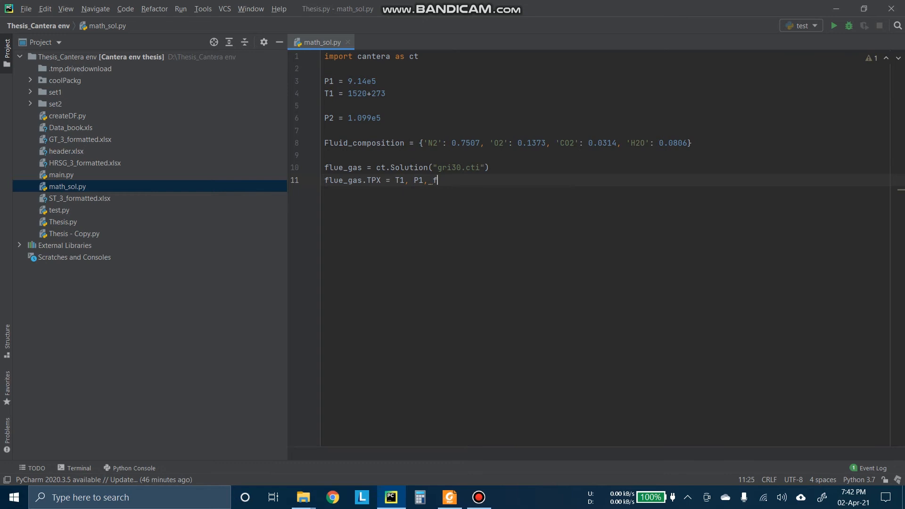
{"action": "type", "text": "l"}
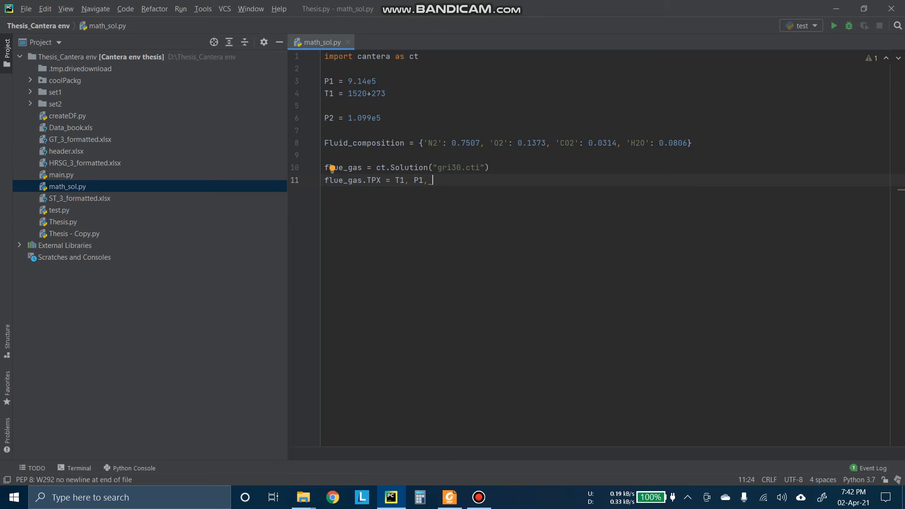
{"action": "type", "text": "Fluid_composition"}
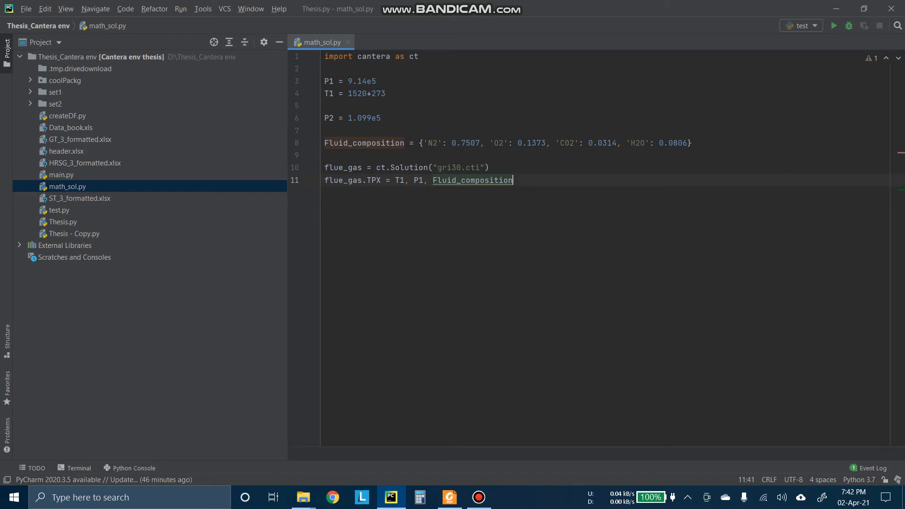
{"action": "key", "text": "enter"}
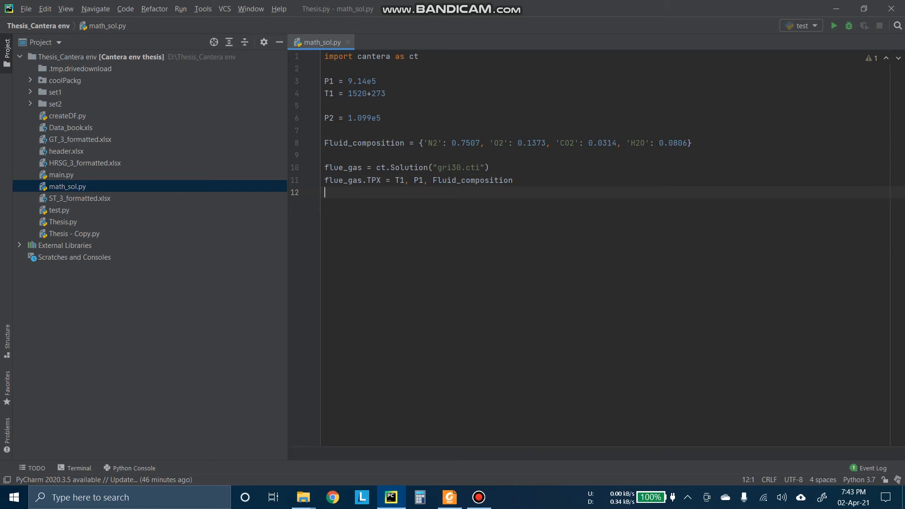
{"action": "mouse_move", "coordinate": [604, 226]}
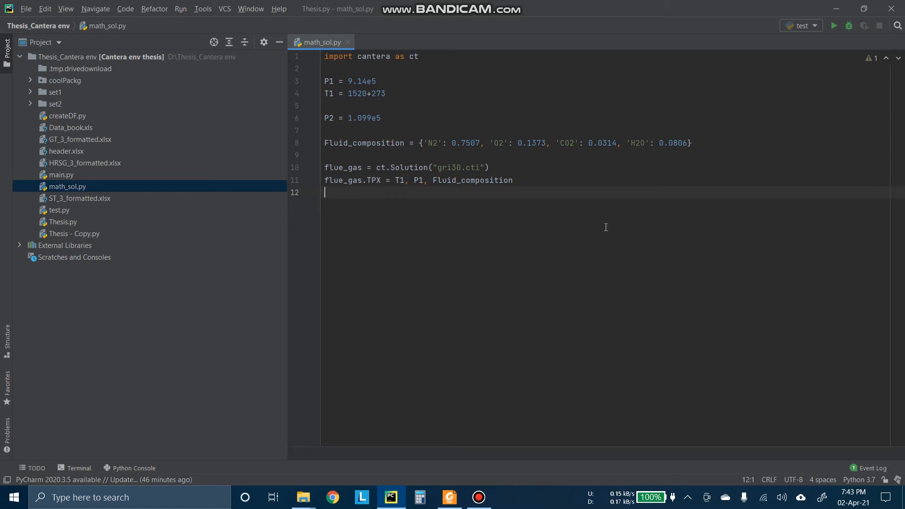
{"action": "mouse_move", "coordinate": [519, 182]}
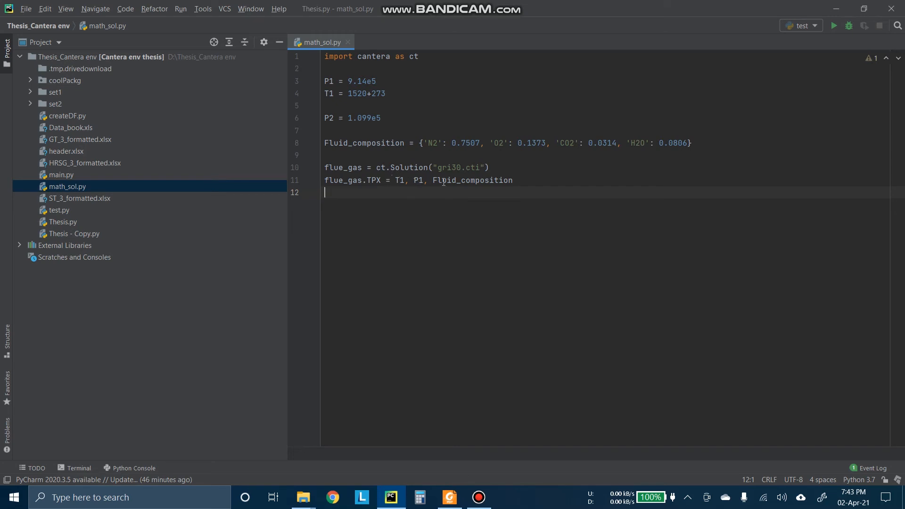
{"action": "mouse_move", "coordinate": [409, 227]}
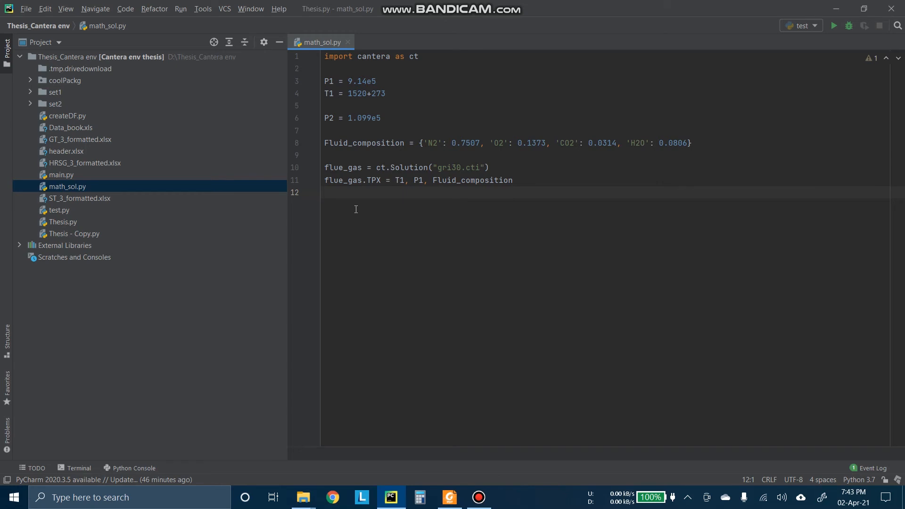
{"action": "mouse_move", "coordinate": [653, 164]}
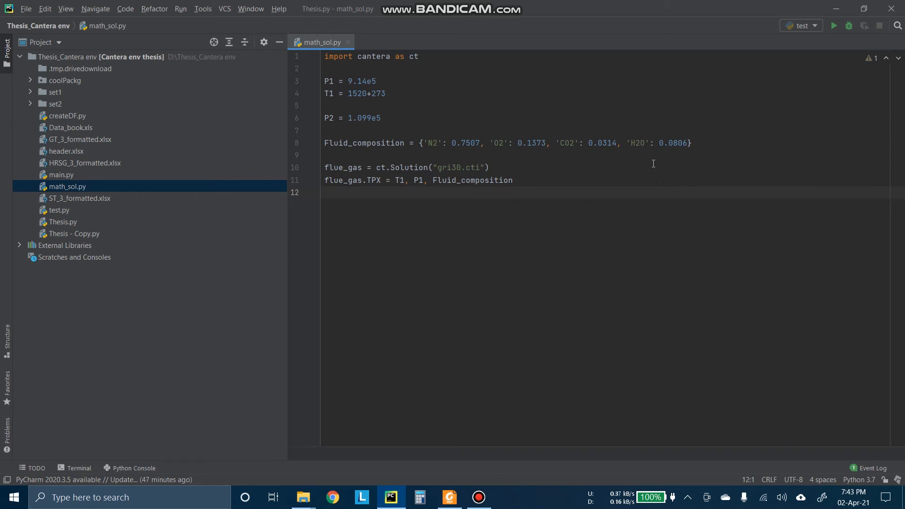
{"action": "mouse_move", "coordinate": [655, 163]}
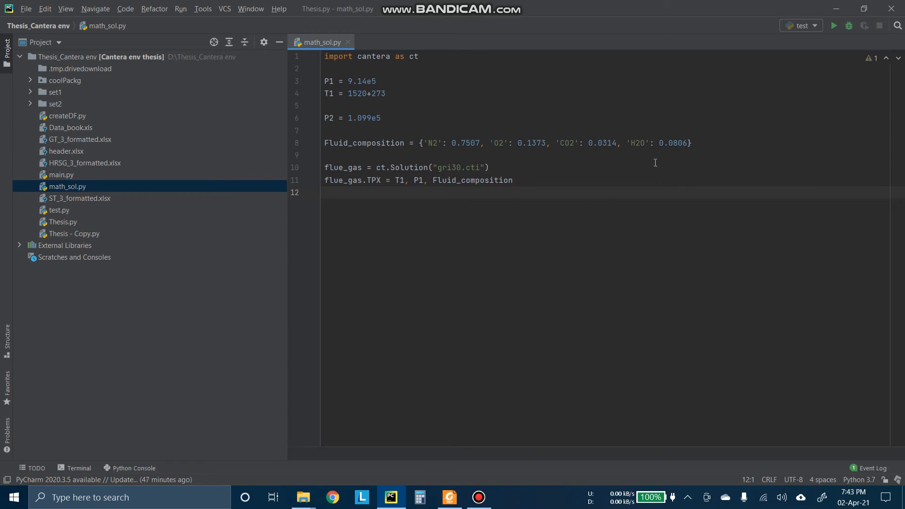
Step: Store the flue gas enthalpy as H1 = flue_gas.enthalpy_mass
{"action": "type", "text": "flue_gas."}
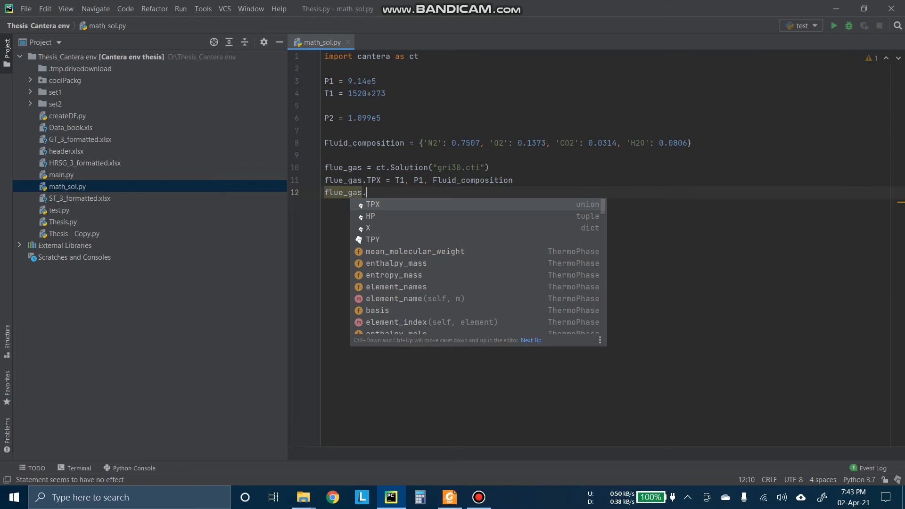
{"action": "left_click", "coordinate": [849, 26]}
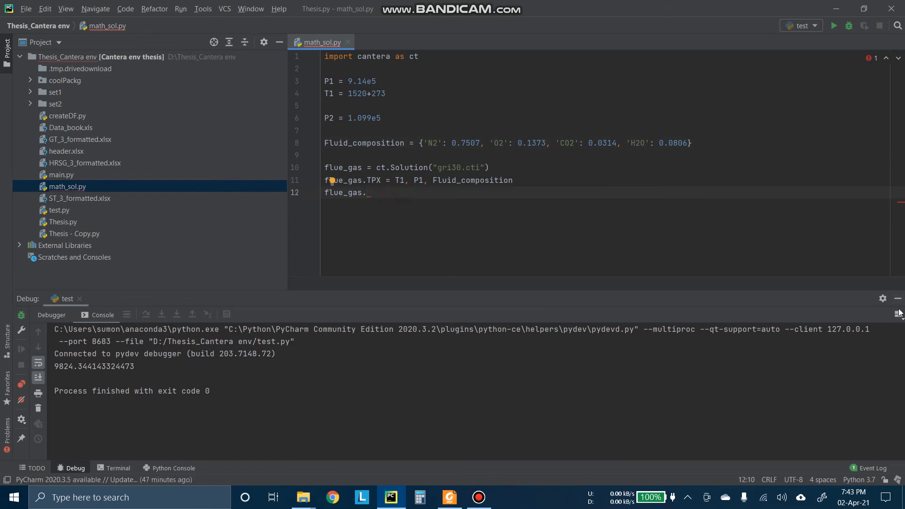
{"action": "left_click", "coordinate": [897, 298]}
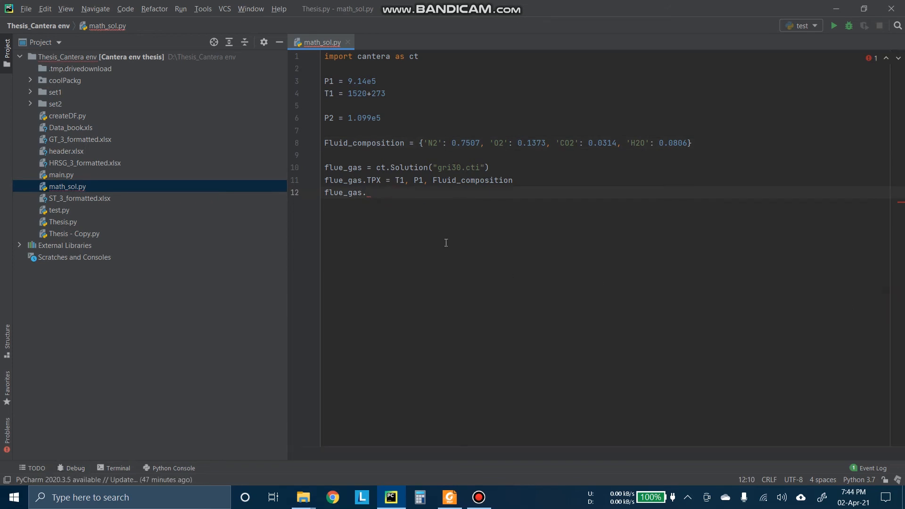
{"action": "type", "text": "en"}
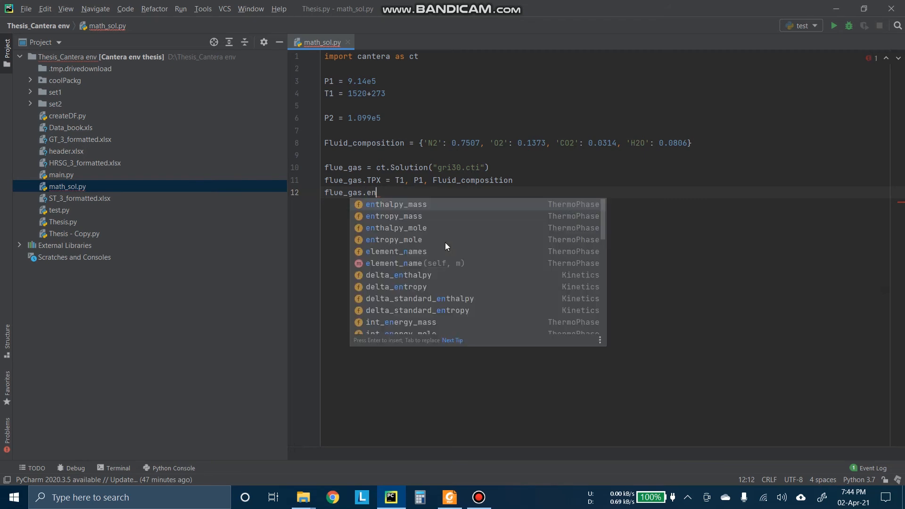
{"action": "key", "text": "Enter"}
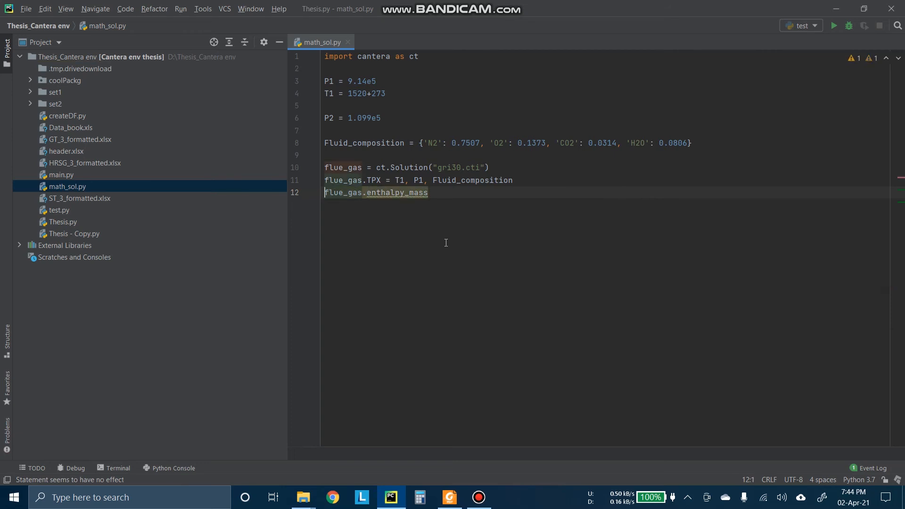
{"action": "type", "text": "H1 ="}
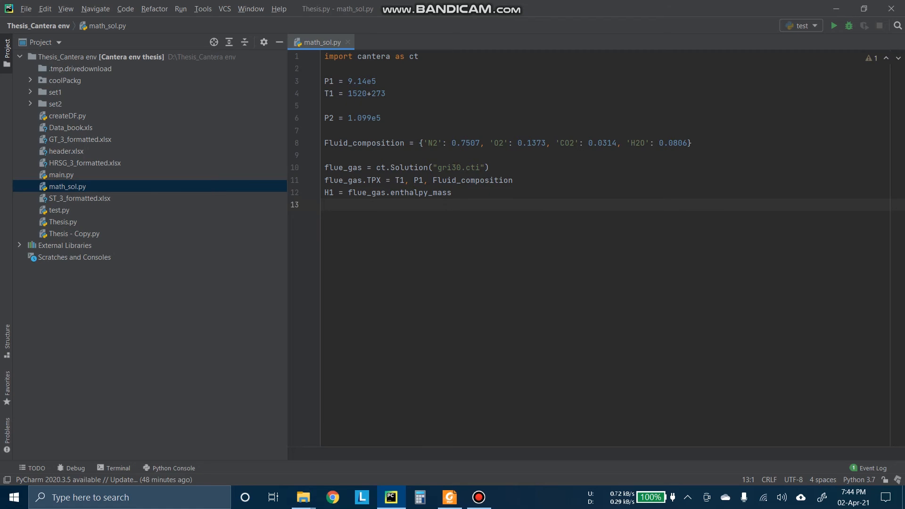
{"action": "left_click", "coordinate": [449, 497]}
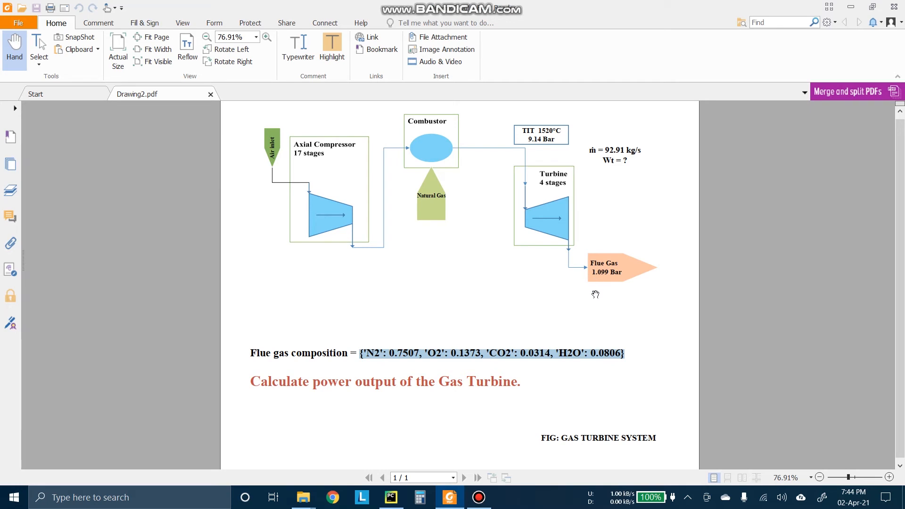
{"action": "mouse_move", "coordinate": [573, 258]}
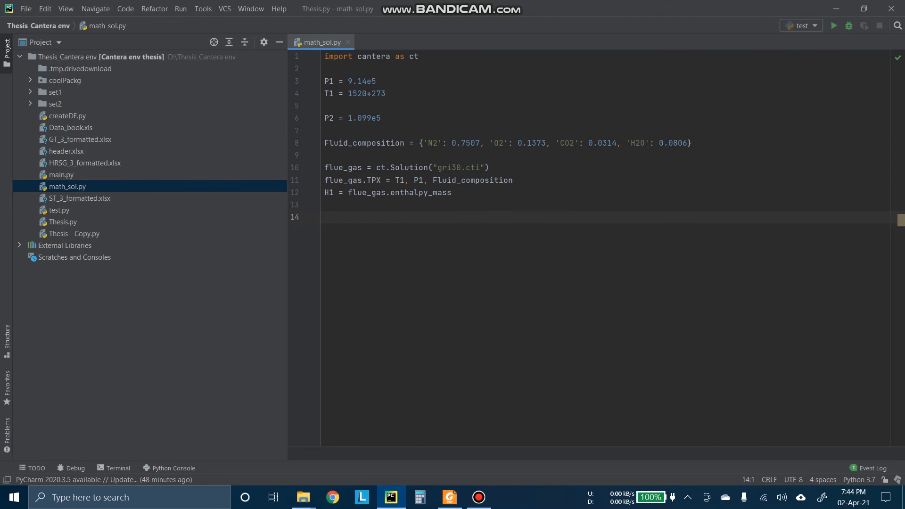
Step: Add the isentropic expansion line flue_gas.SPX = None, P2, None
{"action": "type", "text": "flu"}
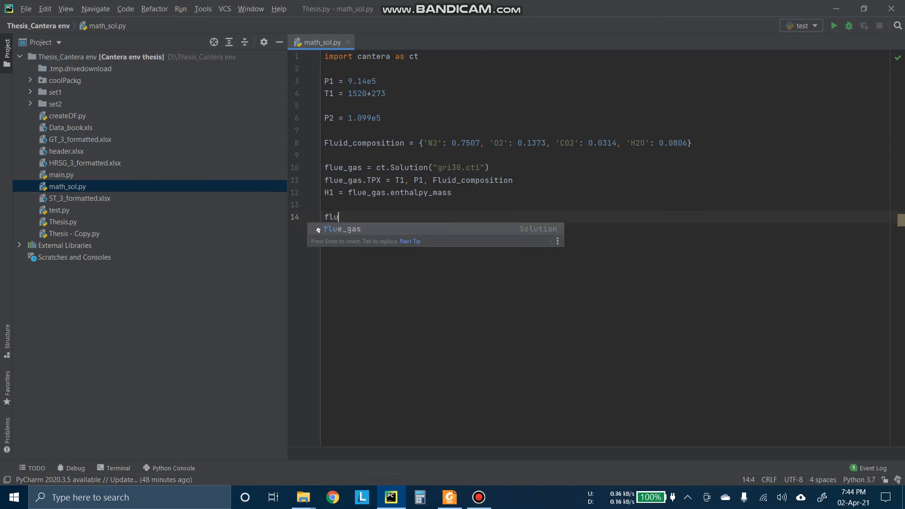
{"action": "key", "text": "enter"}
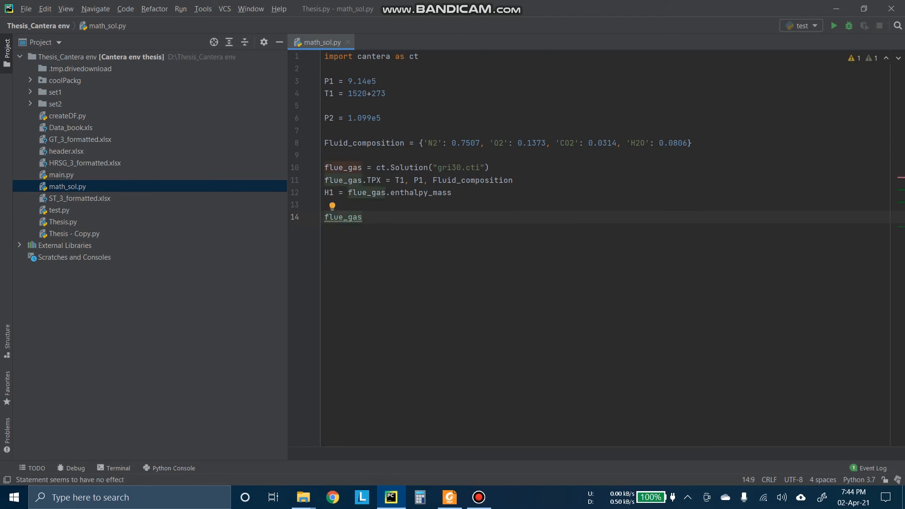
{"action": "type", "text": "."}
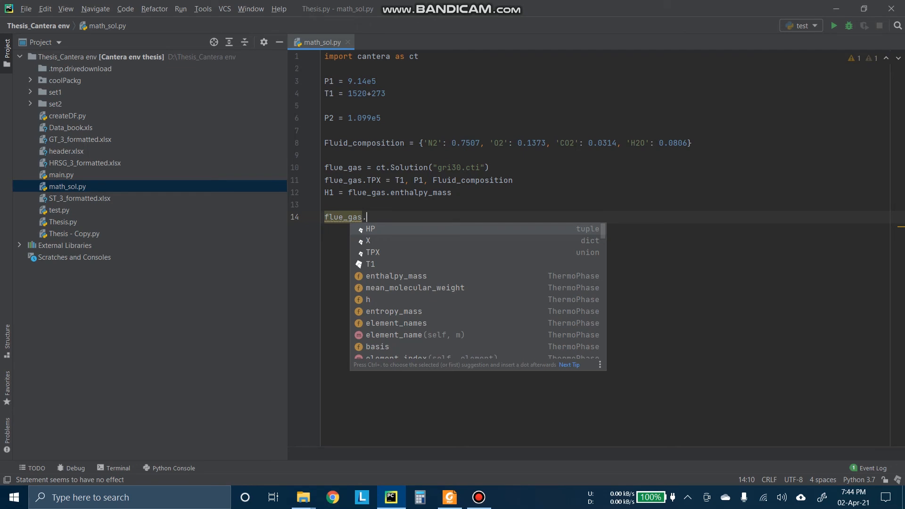
{"action": "type", "text": "SPX"}
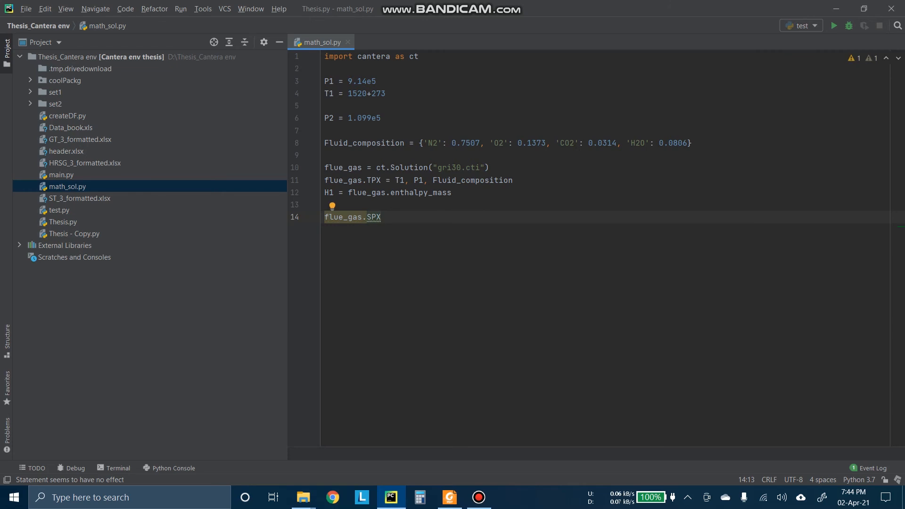
{"action": "type", "text": "="}
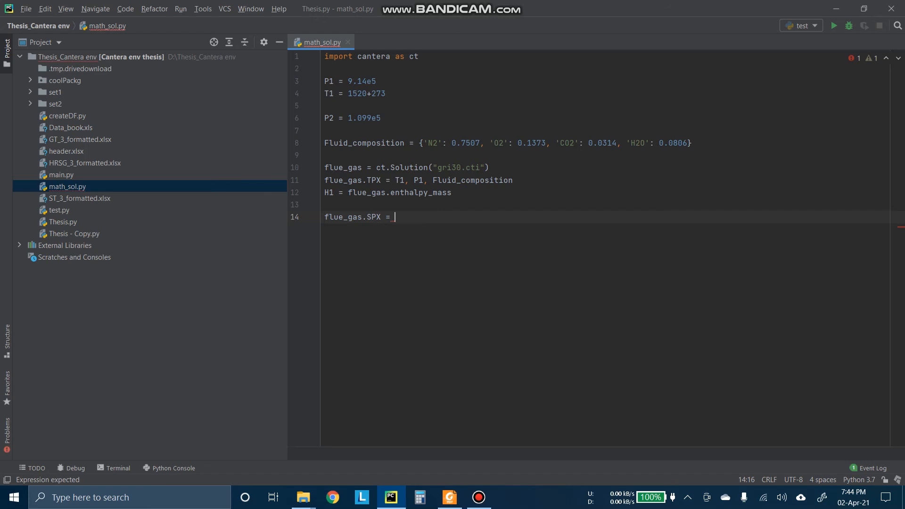
{"action": "mouse_move", "coordinate": [373, 217]}
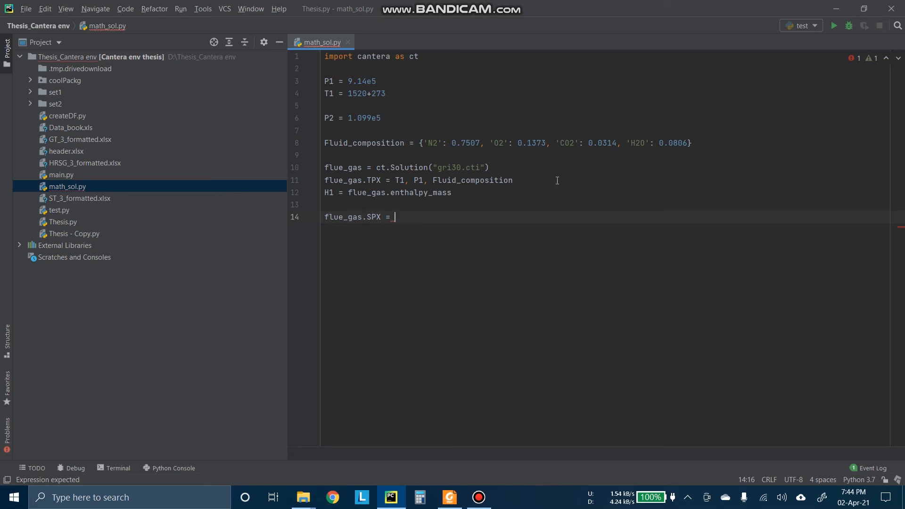
{"action": "type", "text": "N"}
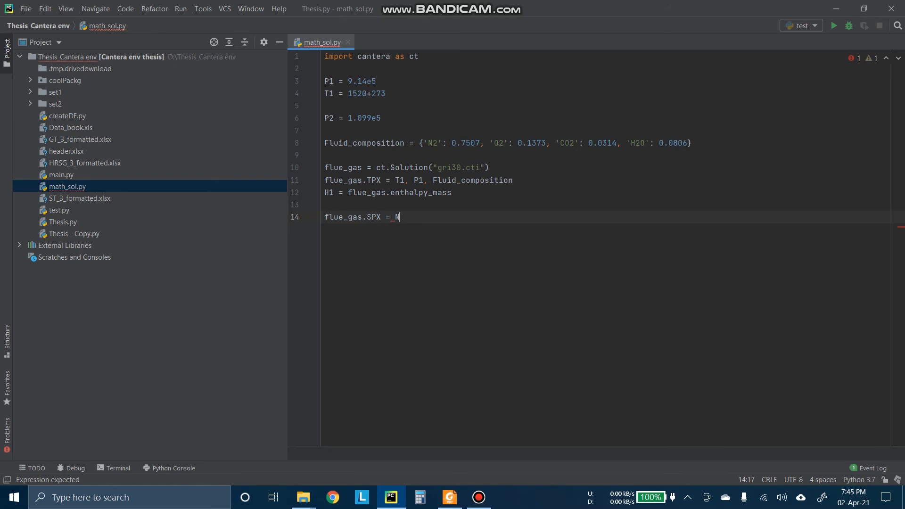
{"action": "type", "text": "one,"}
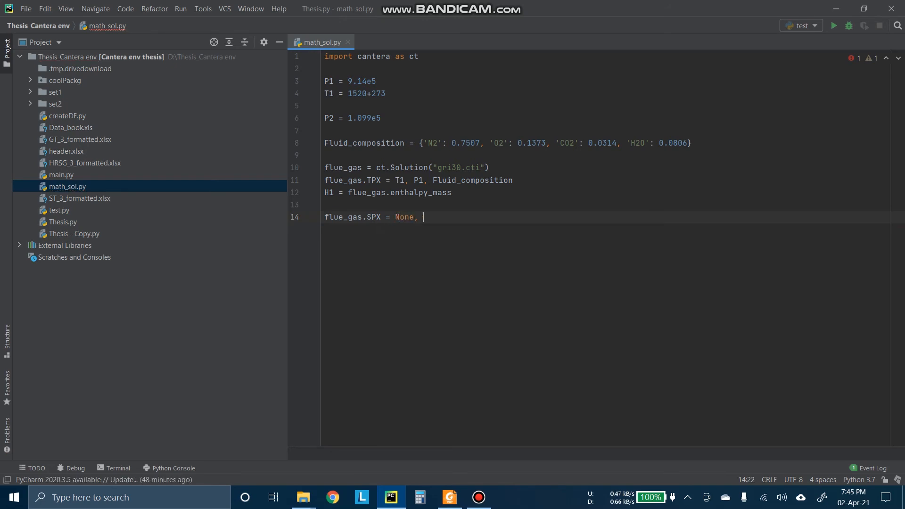
{"action": "type", "text": "P2"}
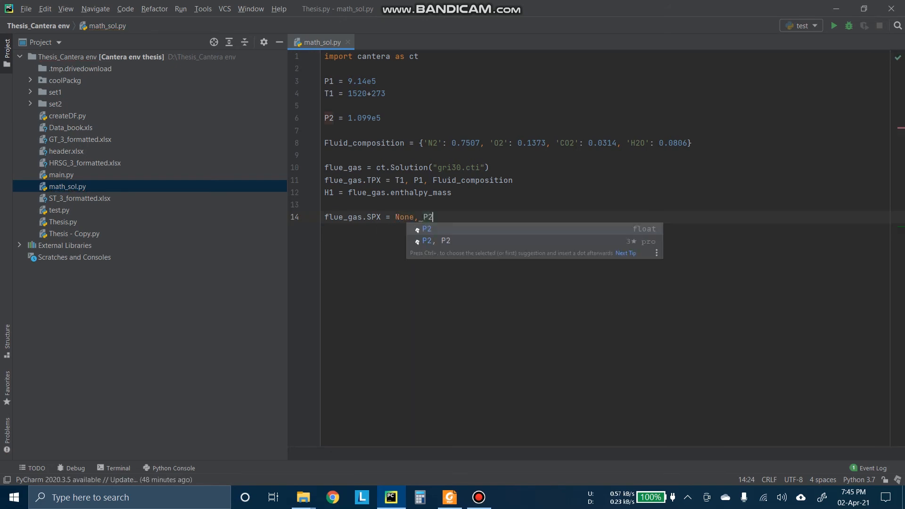
{"action": "type", "text": ","}
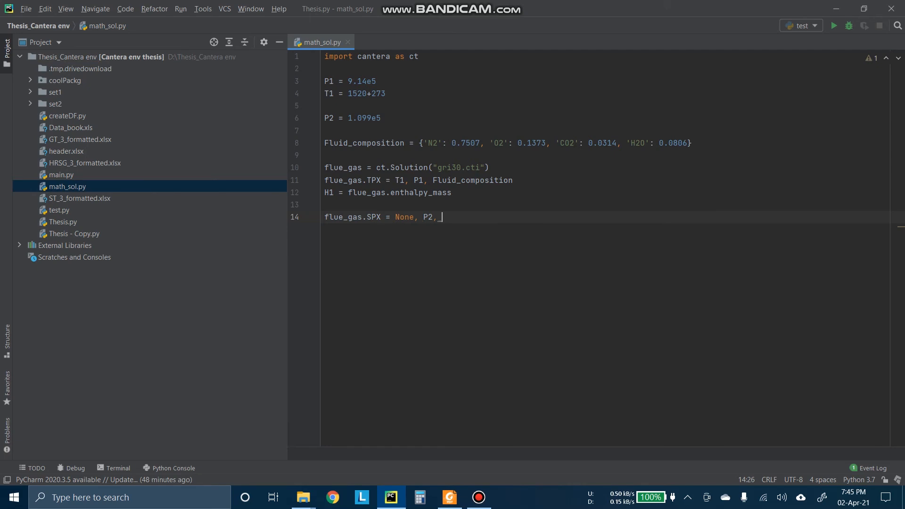
{"action": "type", "text": "None"}
{"action": "type", "text": "H"}
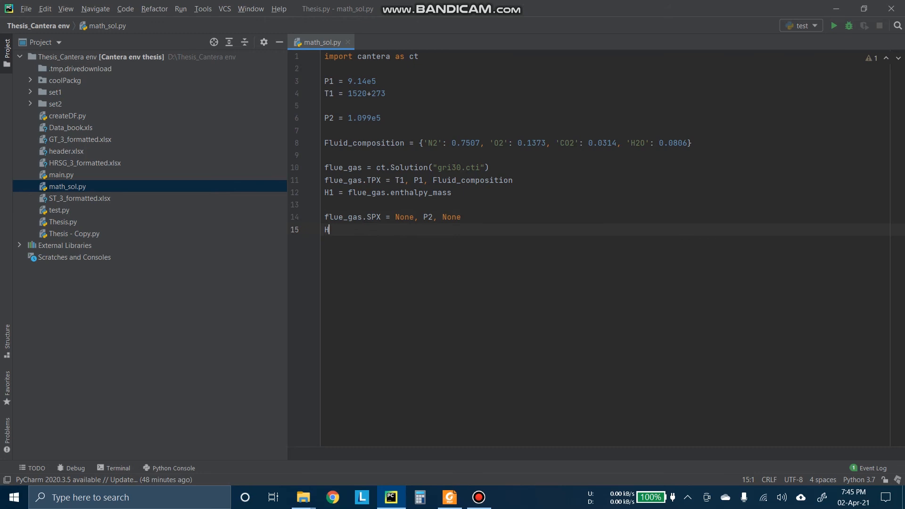
Step: Store the expanded gas enthalpy as H2 = flue_gas.enthalpy_mass
{"action": "type", "text": "2 -"}
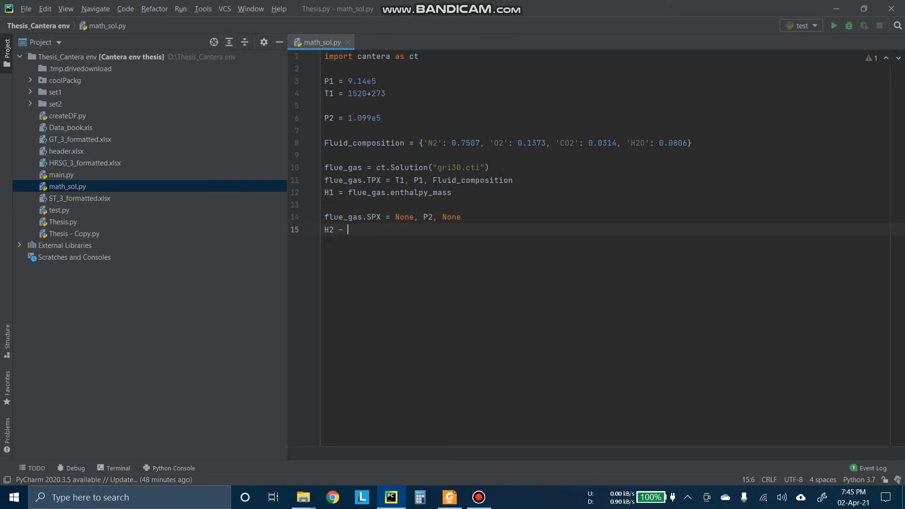
{"action": "type", "text": "="}
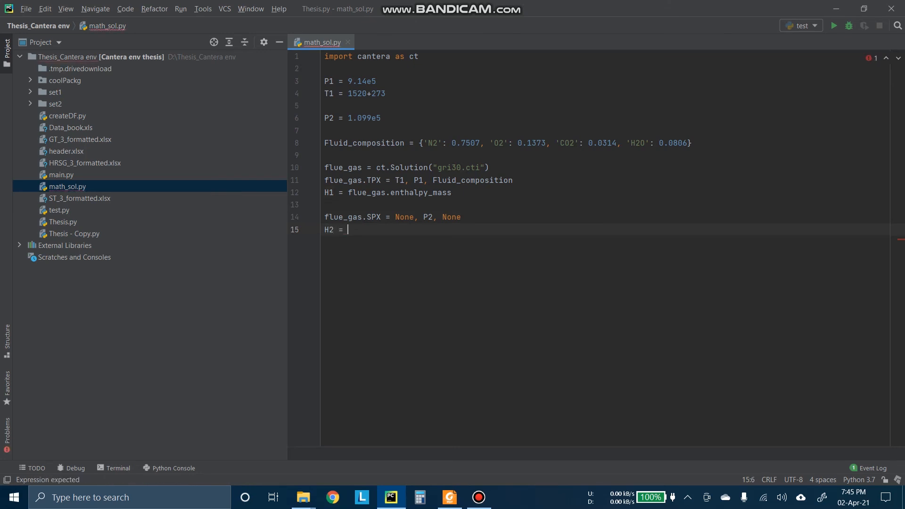
{"action": "type", "text": "flue_gas."}
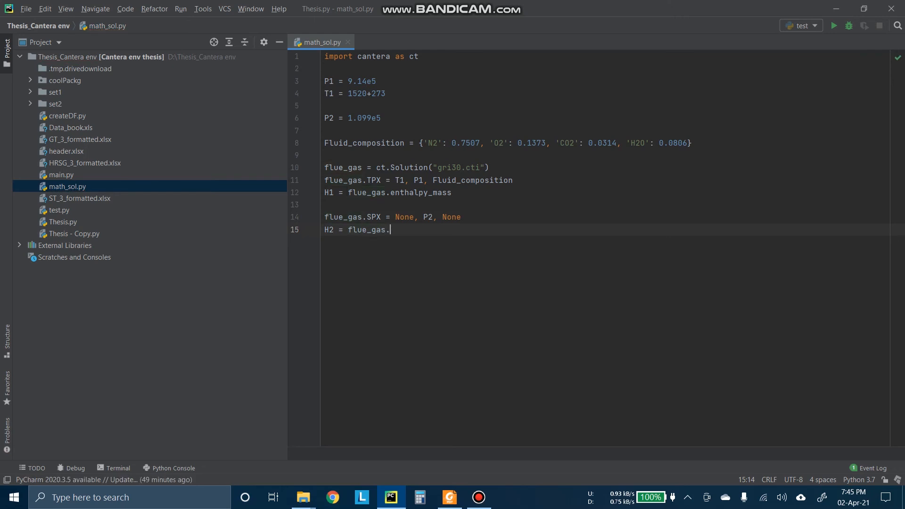
{"action": "type", "text": "enthalpy_mass"}
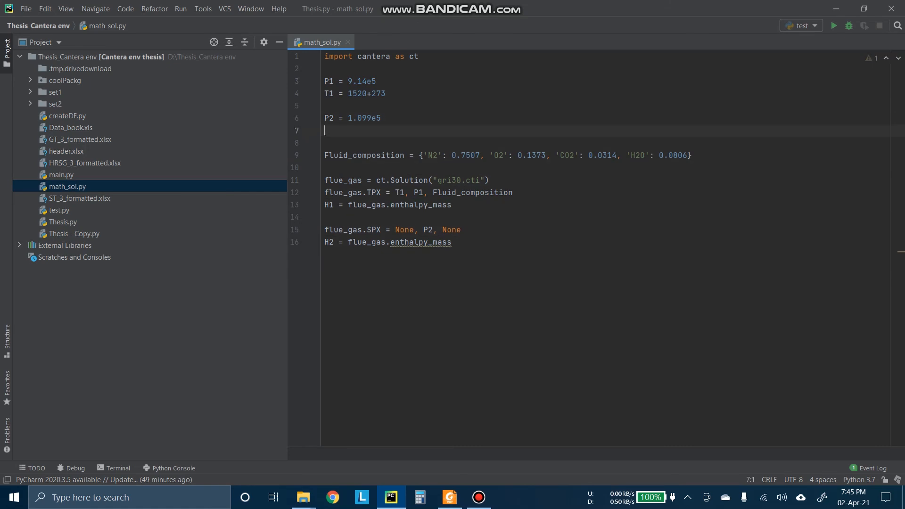
Step: Add mass_flow = 92.91 below P2, using the value from the turbine diagram
{"action": "type", "text": "m"}
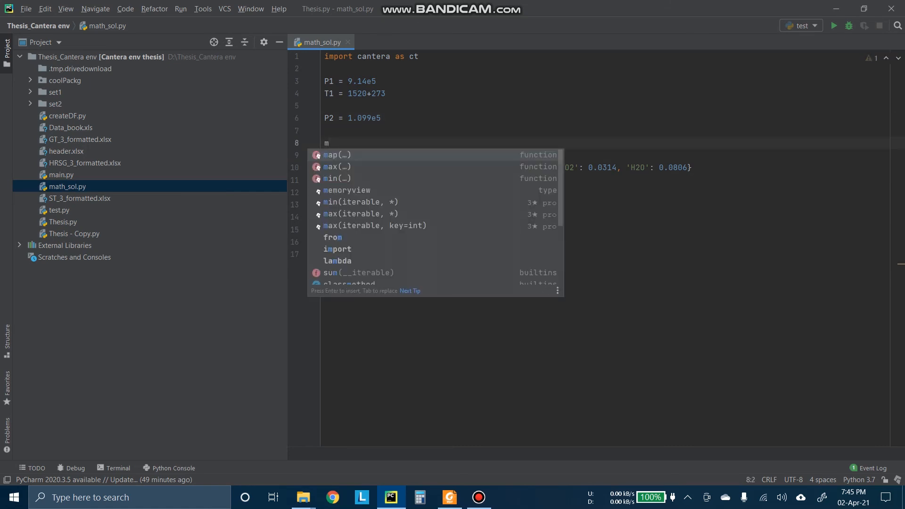
{"action": "type", "text": "as"}
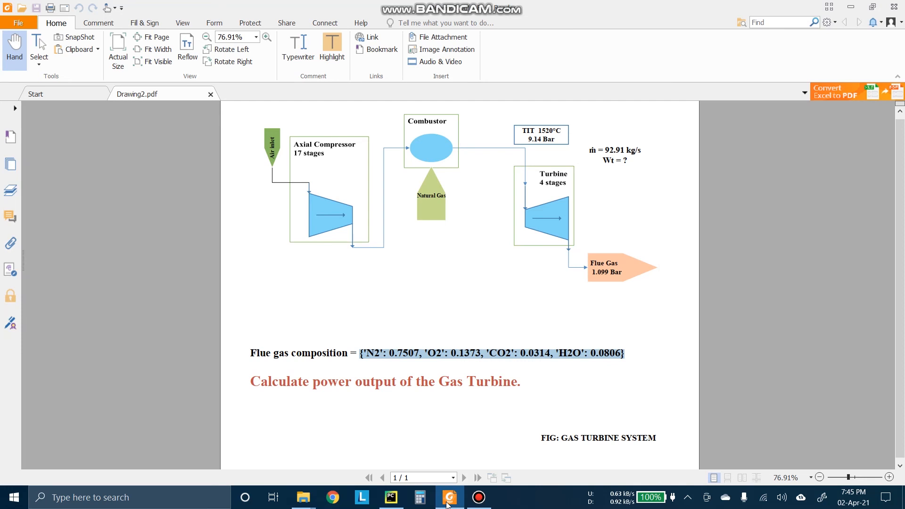
{"action": "left_click", "coordinate": [390, 497]}
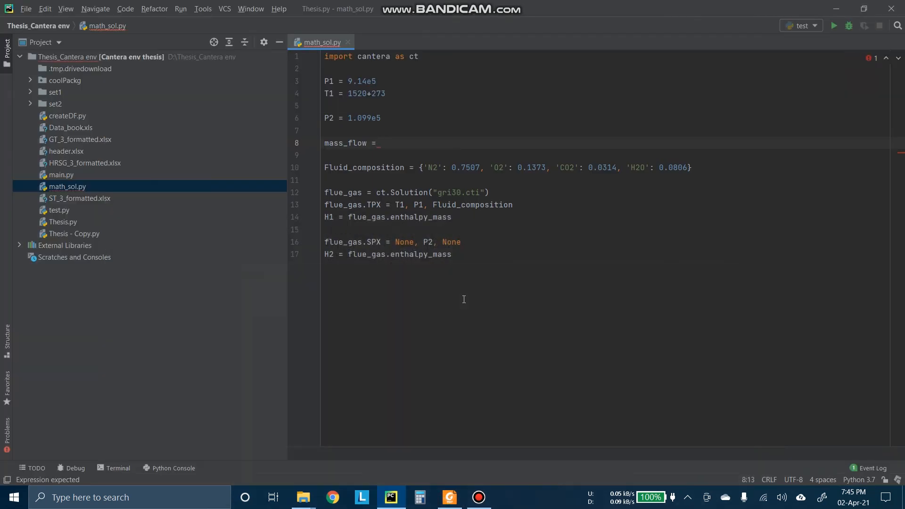
{"action": "type", "text": "92.91"}
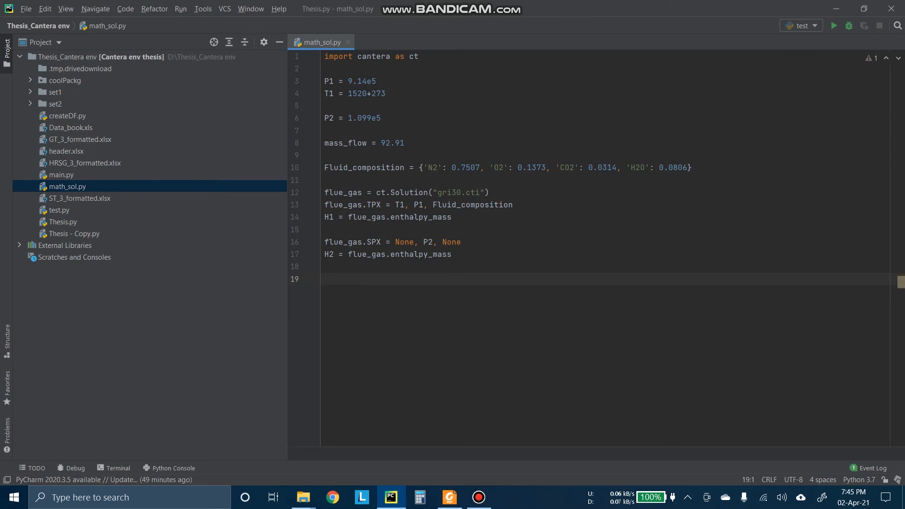
Step: Compute Power_out = mass_flow*(H1-H2) below the H2 line
{"action": "type", "text": "P"}
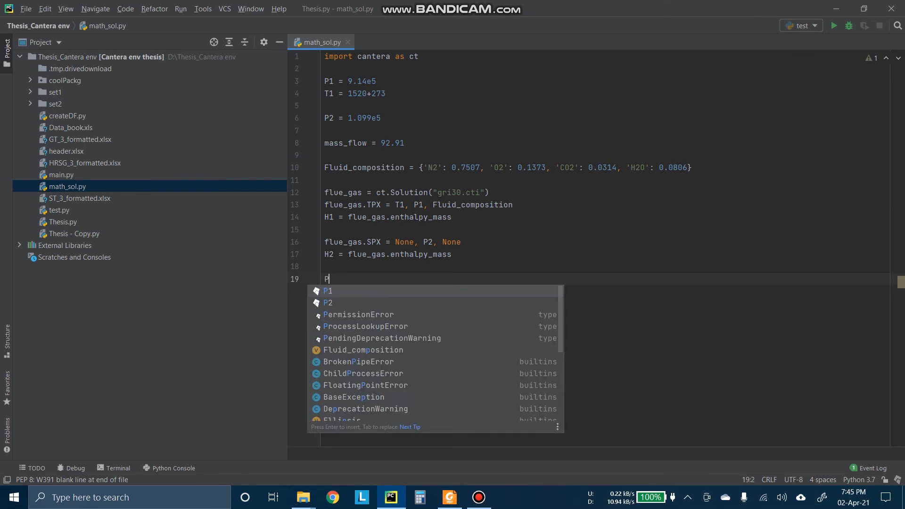
{"action": "type", "text": "ower_out"}
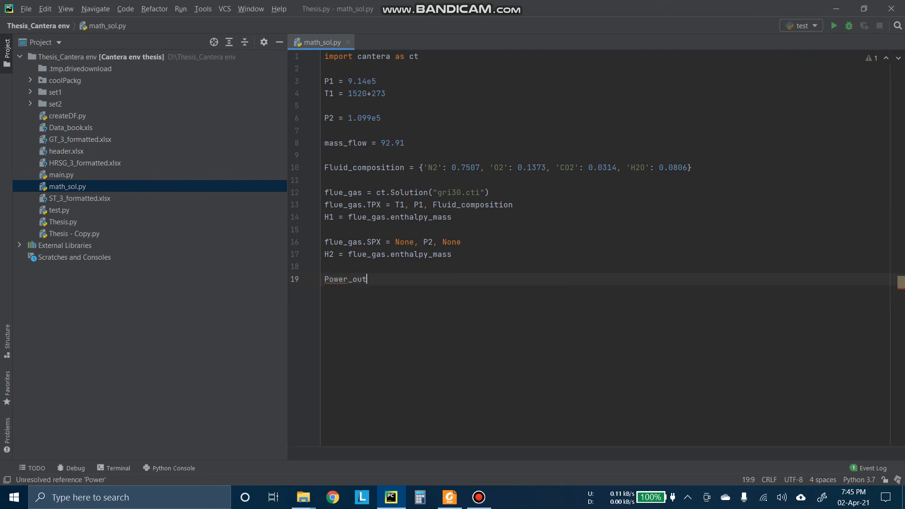
{"action": "type", "text": "="}
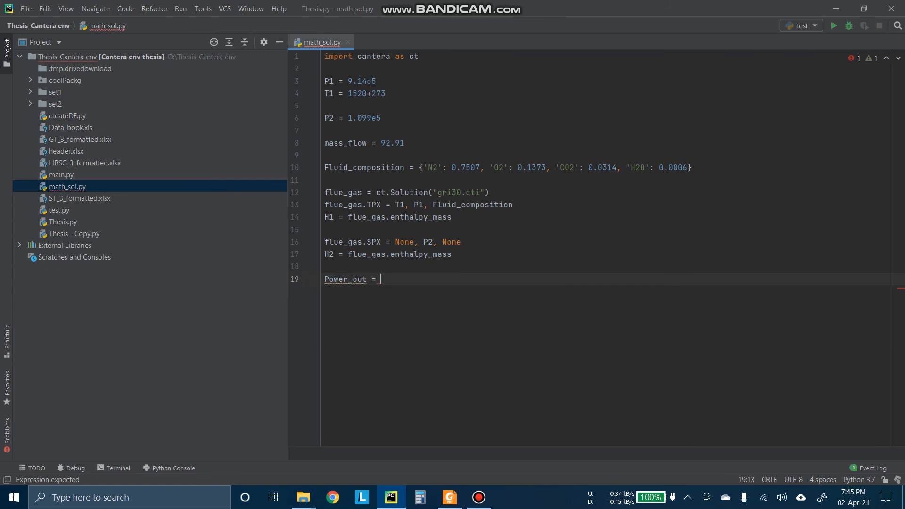
{"action": "type", "text": "mas"}
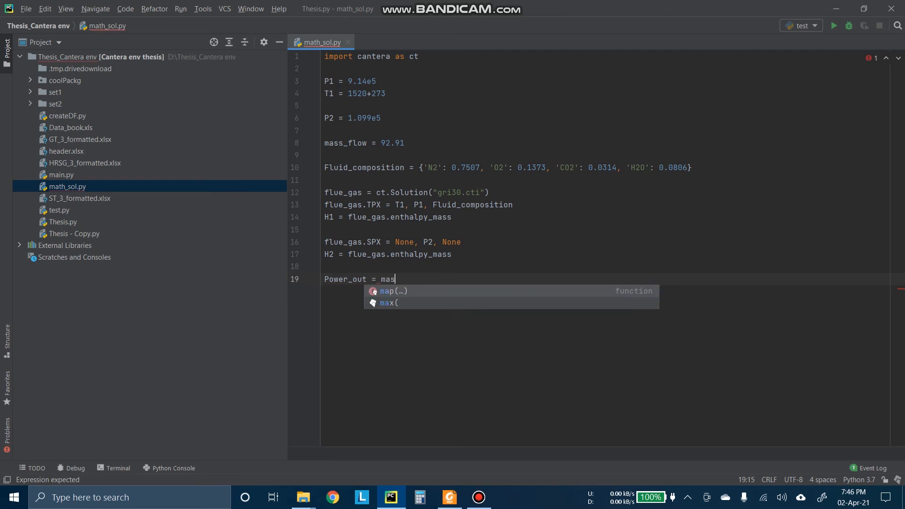
{"action": "type", "text": "s_flow*"}
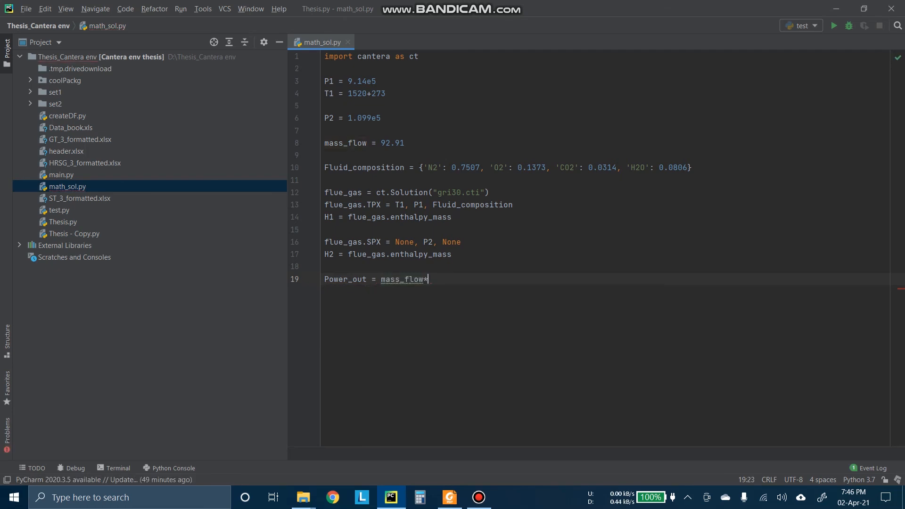
{"action": "type", "text": "(H1"}
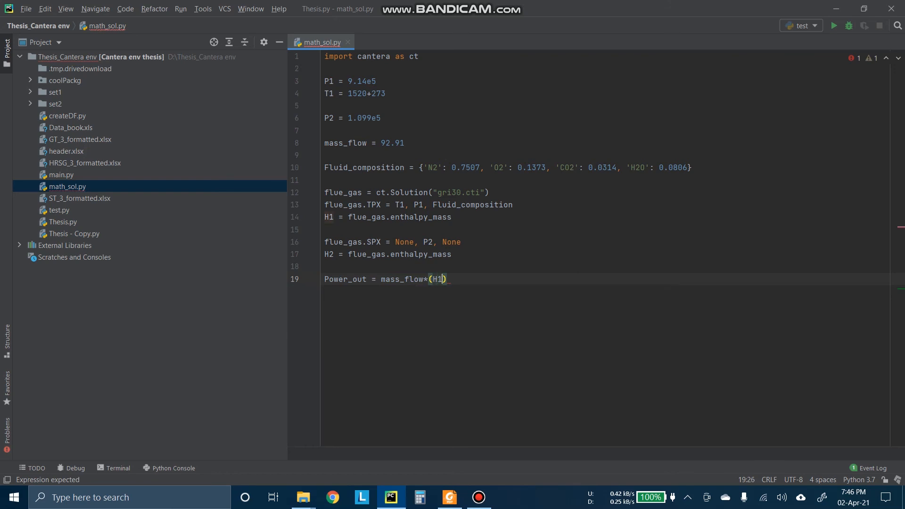
{"action": "type", "text": "-H2"}
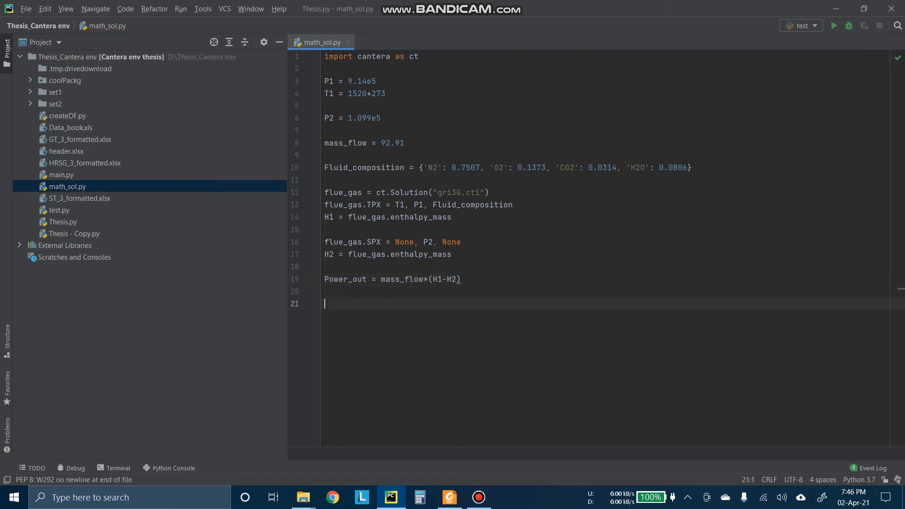
{"action": "type", "text": "p"}
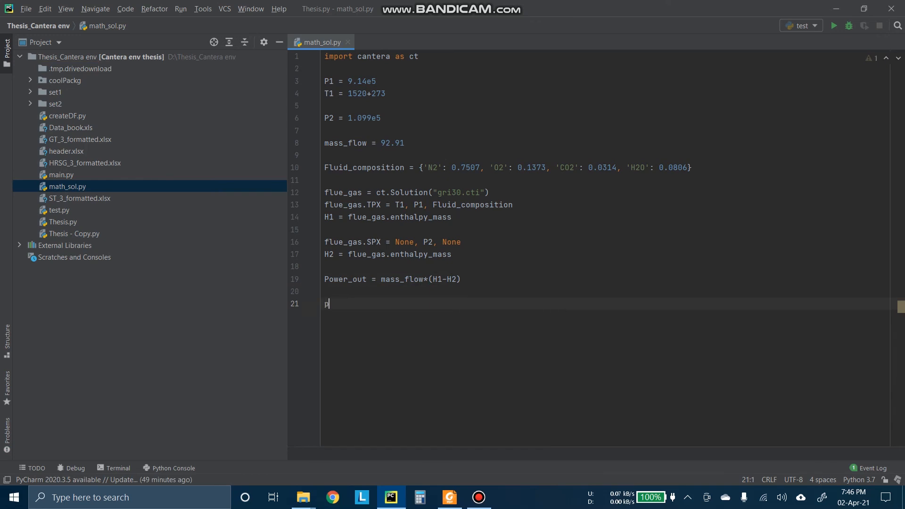
Step: Add print(H1, H2, Power_out) and run the script, which fails with a ValueError
{"action": "type", "text": "rint"}
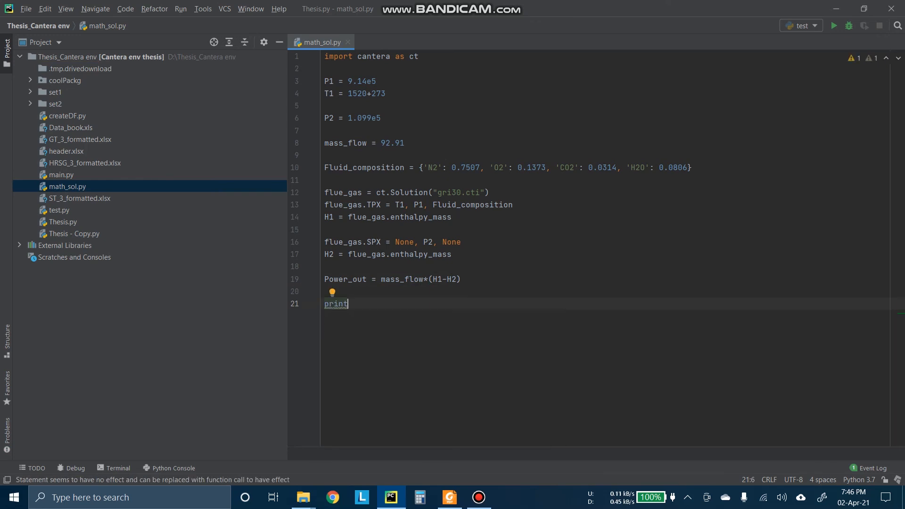
{"action": "left_click", "coordinate": [847, 26]}
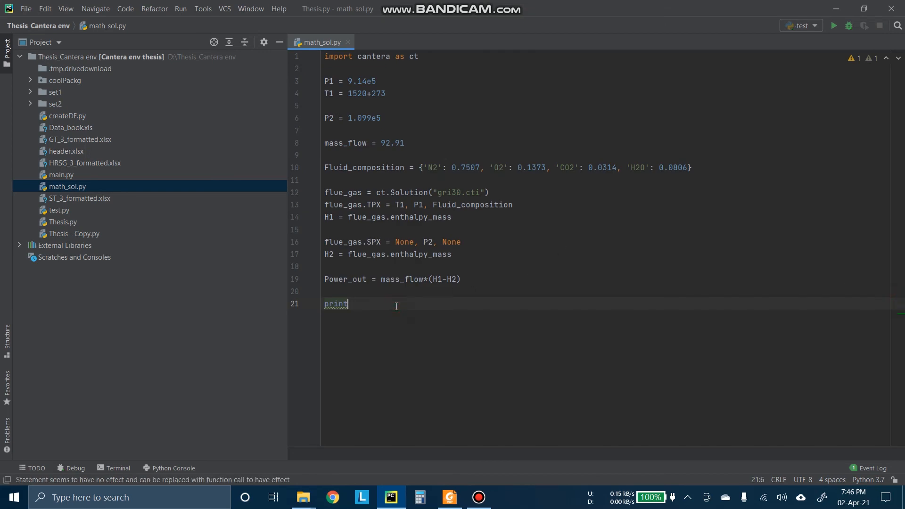
{"action": "type", "text": "(H1"}
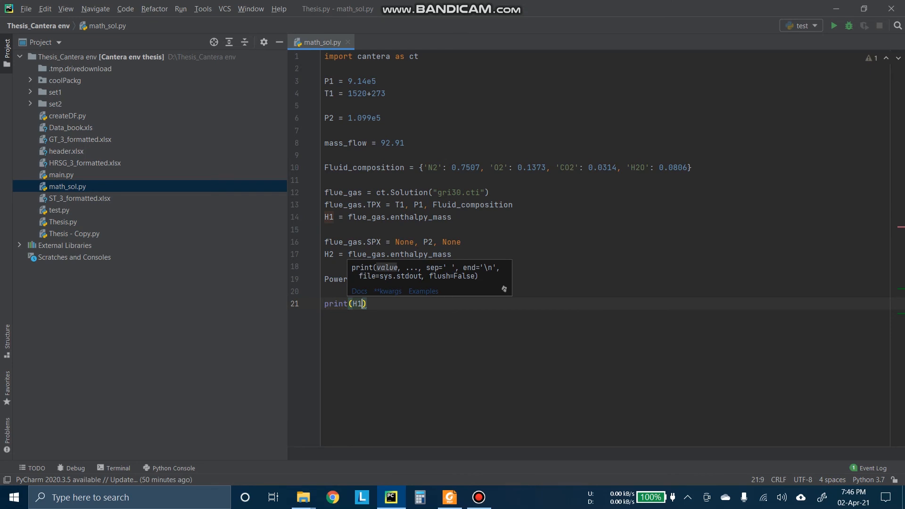
{"action": "type", "text": ", H2,"}
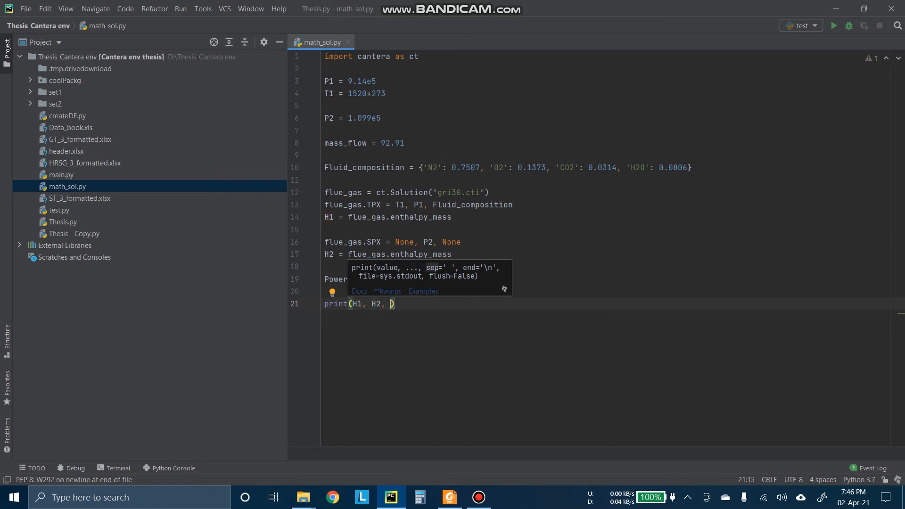
{"action": "type", "text": "Power_out"}
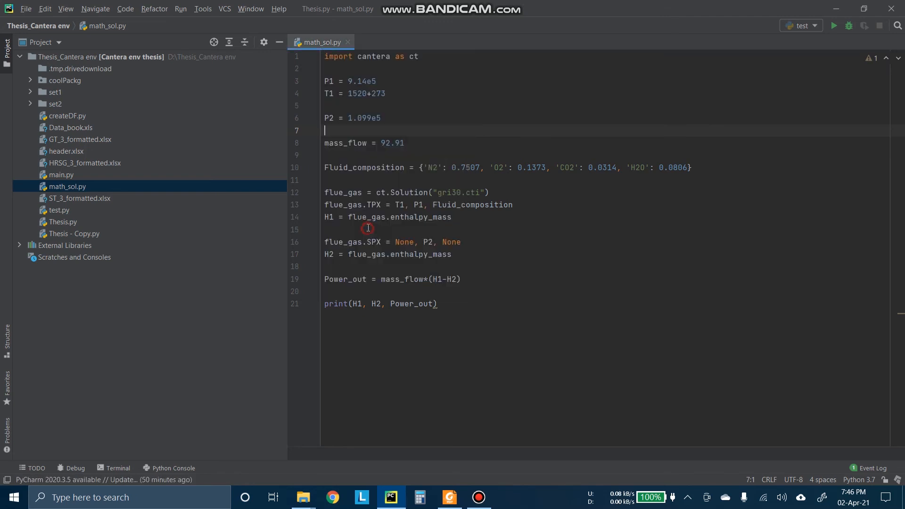
{"action": "left_click", "coordinate": [833, 26]}
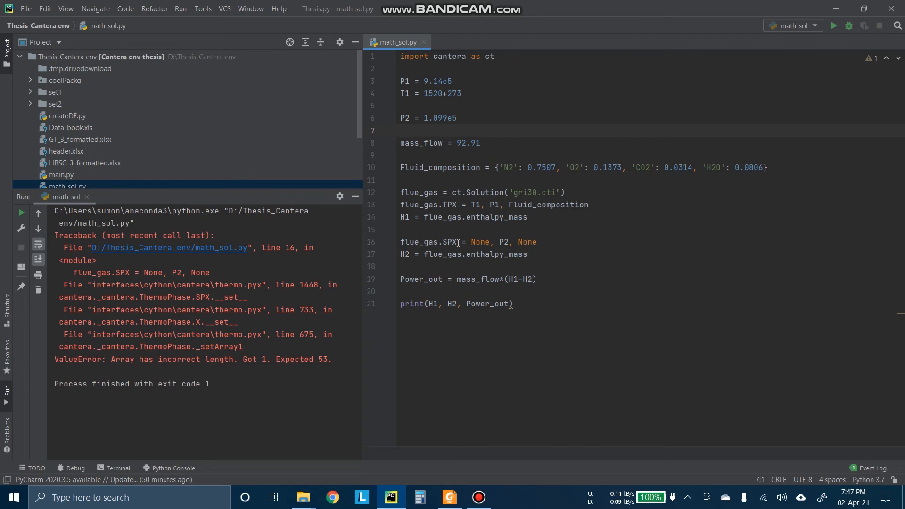
Step: Replace the trailing None in the SPX line with Fluid_composition and rerun successfully
{"action": "left_click", "coordinate": [453, 242]}
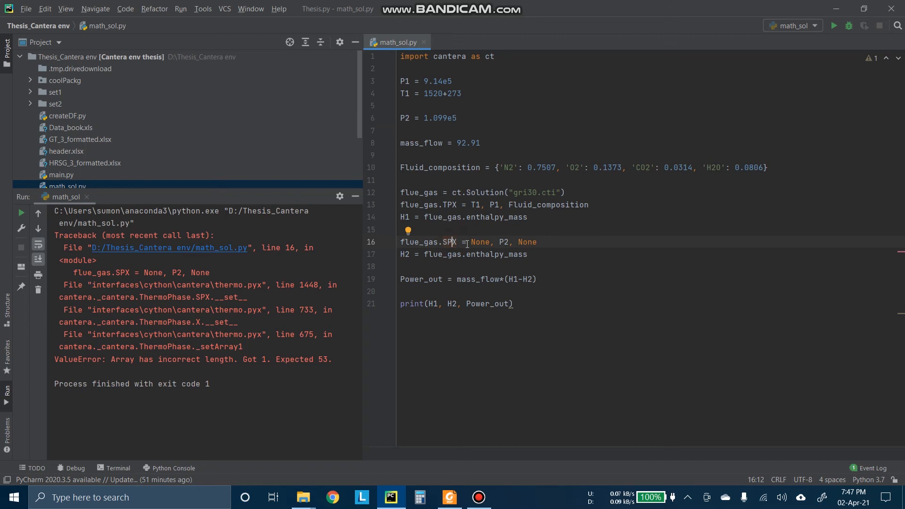
{"action": "left_click", "coordinate": [537, 242]}
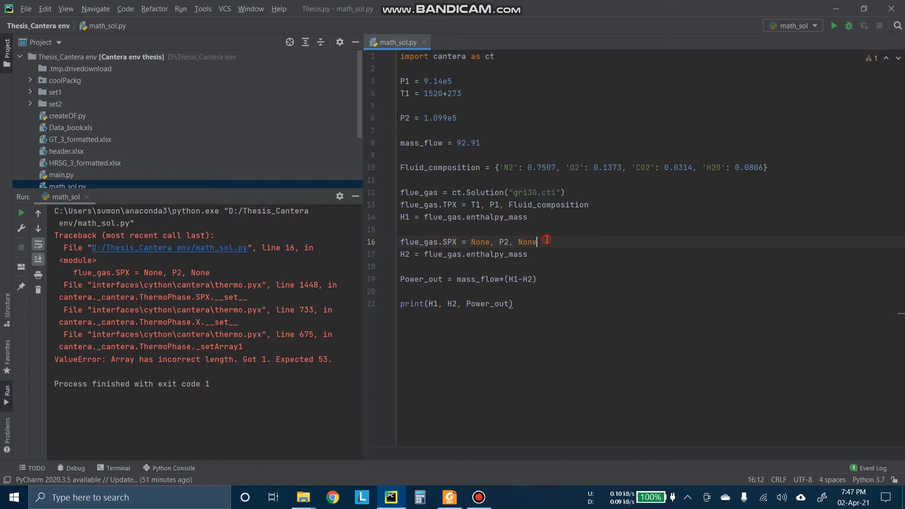
{"action": "key", "text": "Backspace"}
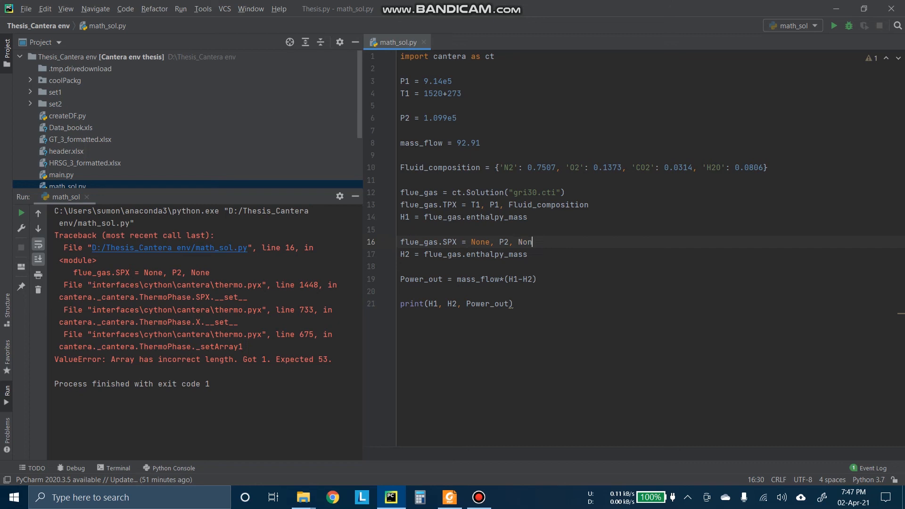
{"action": "key", "text": "Backspace"}
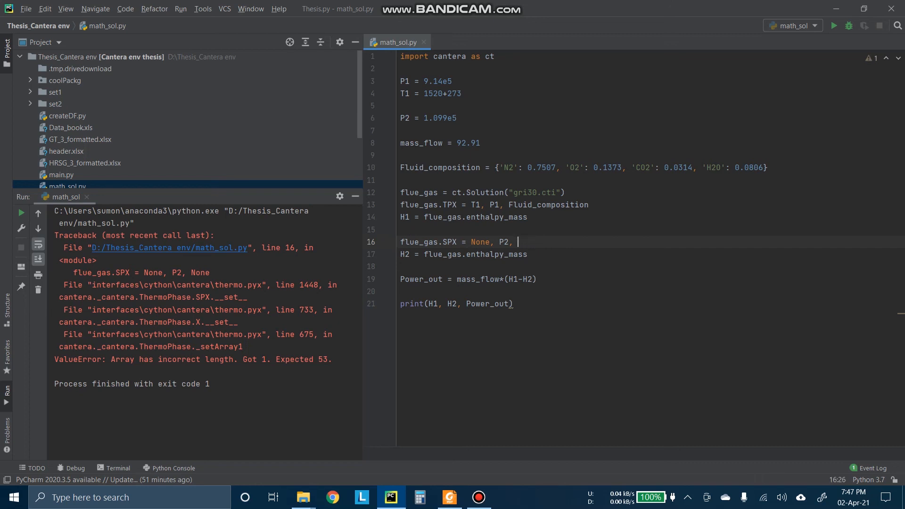
{"action": "type", "text": "Fluid_composition"}
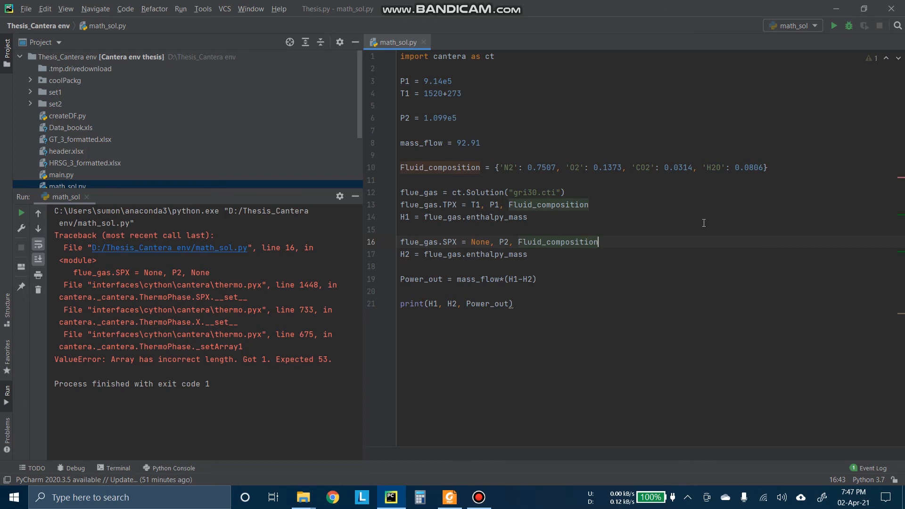
{"action": "mouse_move", "coordinate": [683, 184]}
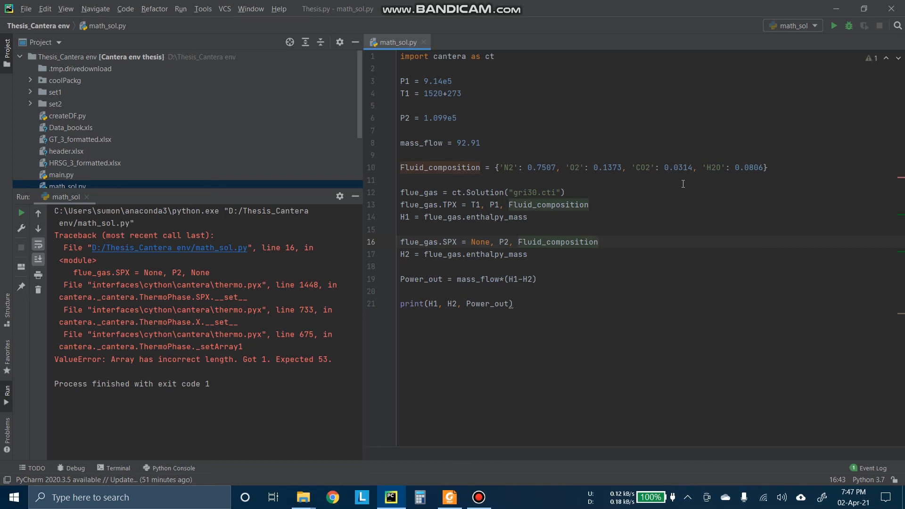
{"action": "left_click", "coordinate": [832, 25]}
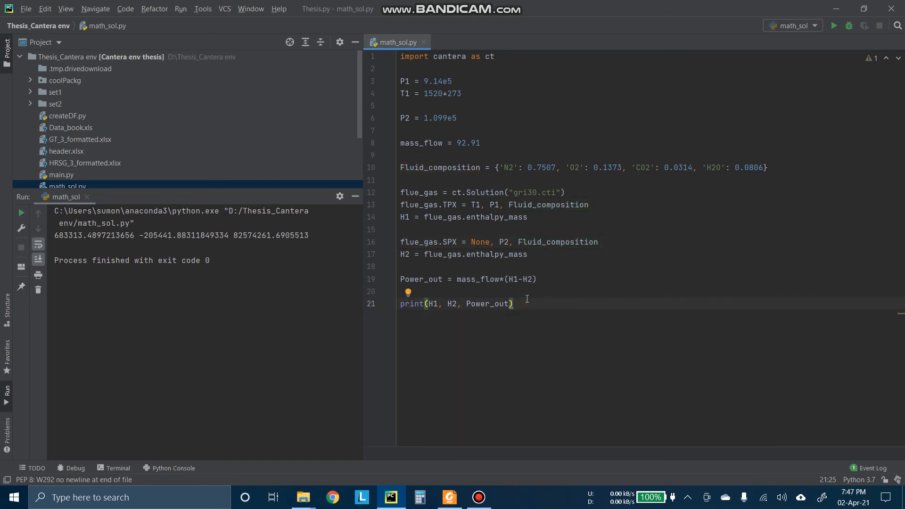
{"action": "mouse_move", "coordinate": [226, 253]}
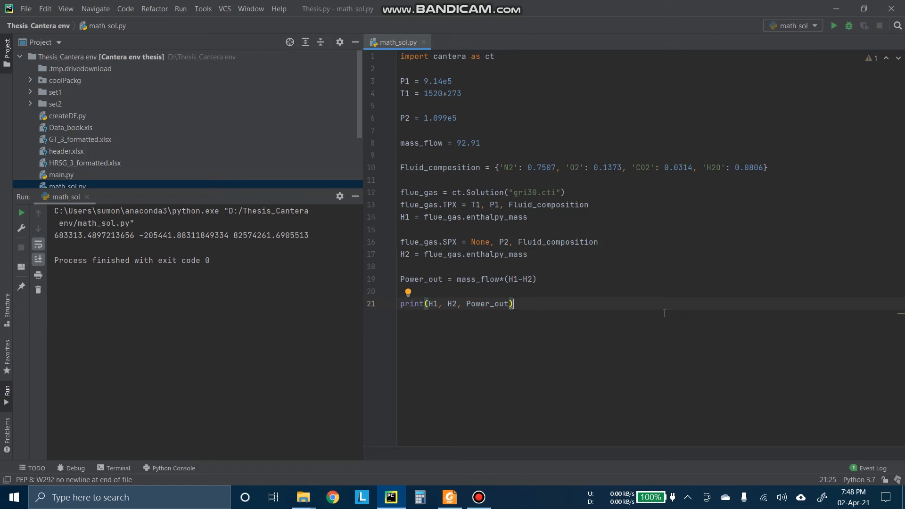
Step: Change the print call to Power_out/1e6 and rerun math_sol.py, showing about 82.57
{"action": "type", "text": "/"}
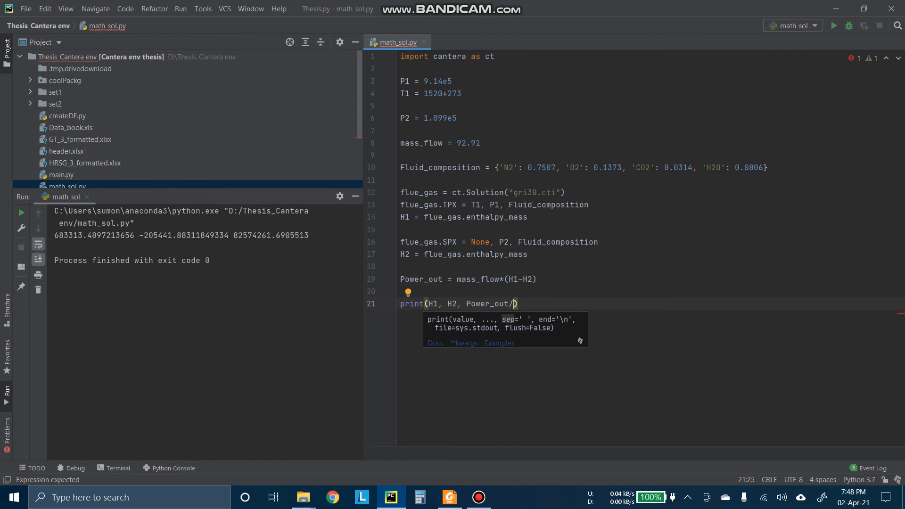
{"action": "type", "text": "1e6"}
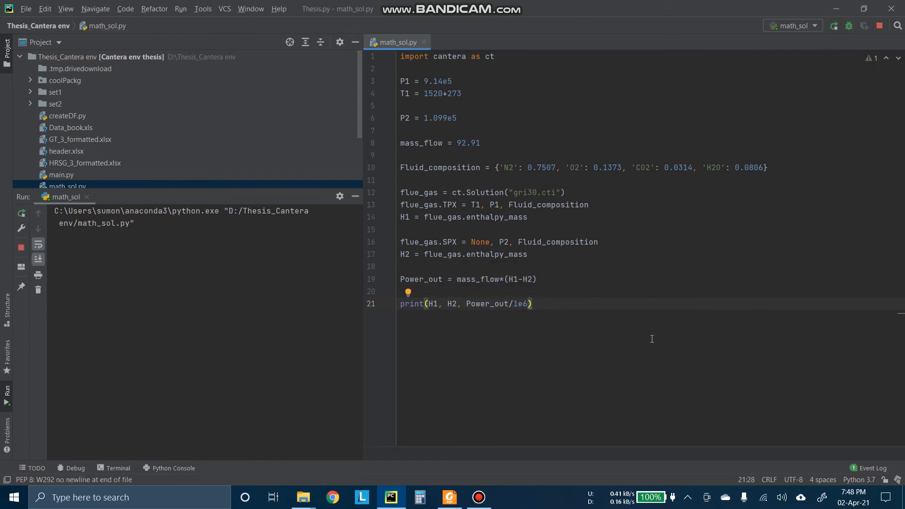
{"action": "left_click", "coordinate": [21, 213]}
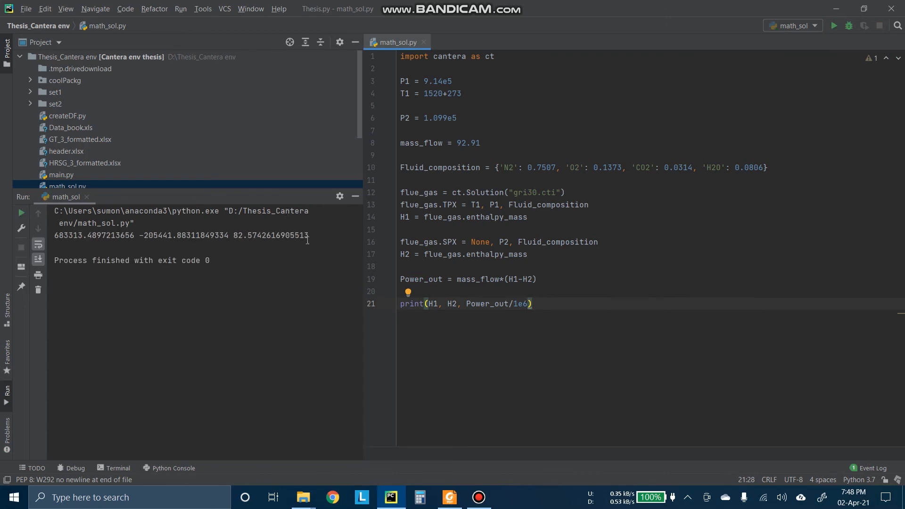
{"action": "mouse_move", "coordinate": [528, 262]}
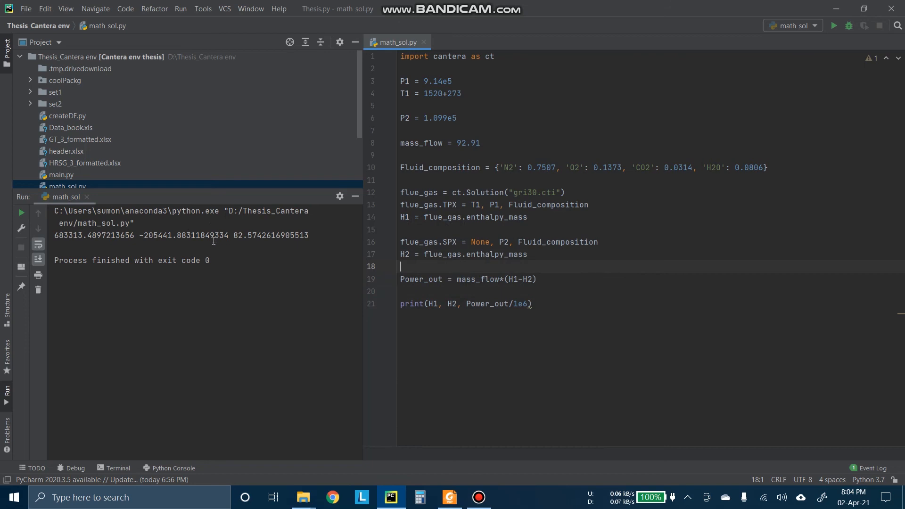
{"action": "mouse_move", "coordinate": [312, 241]}
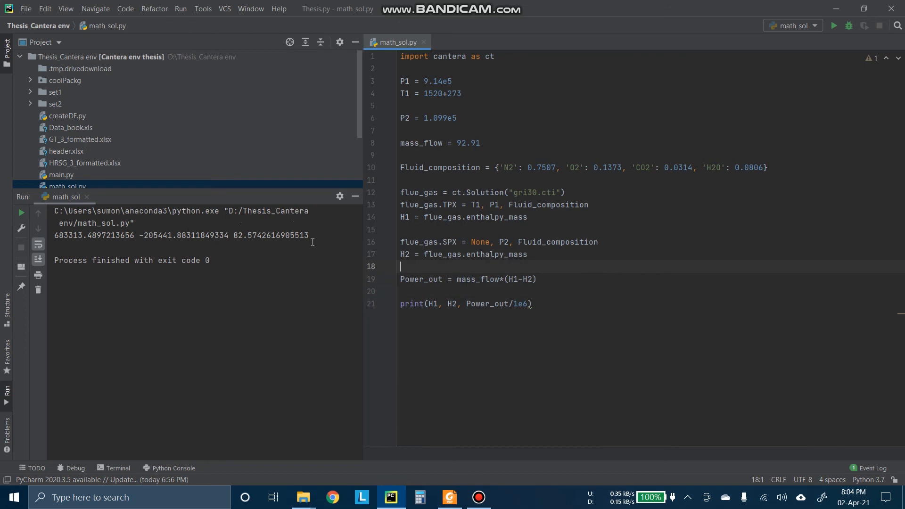
{"action": "mouse_move", "coordinate": [288, 245]}
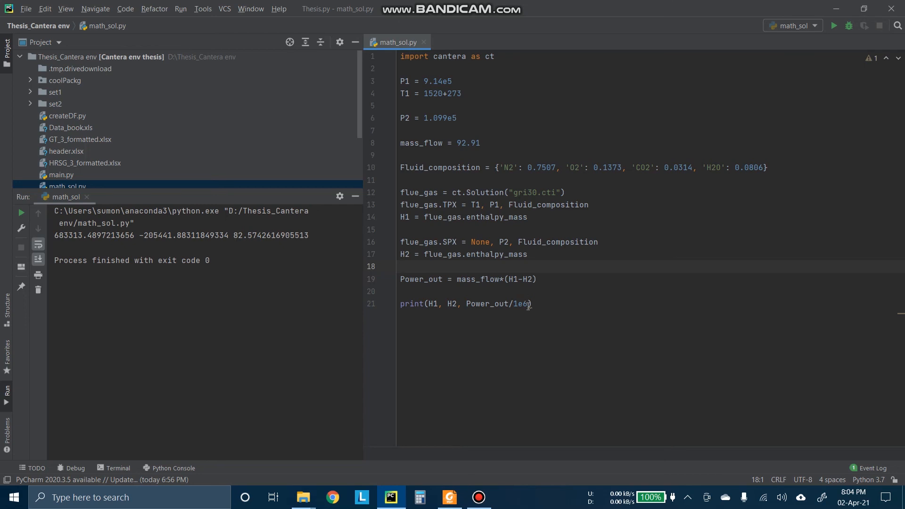
Step: Add sep='\n' to the print call and rerun to print values on separate lines
{"action": "type", "text": ","}
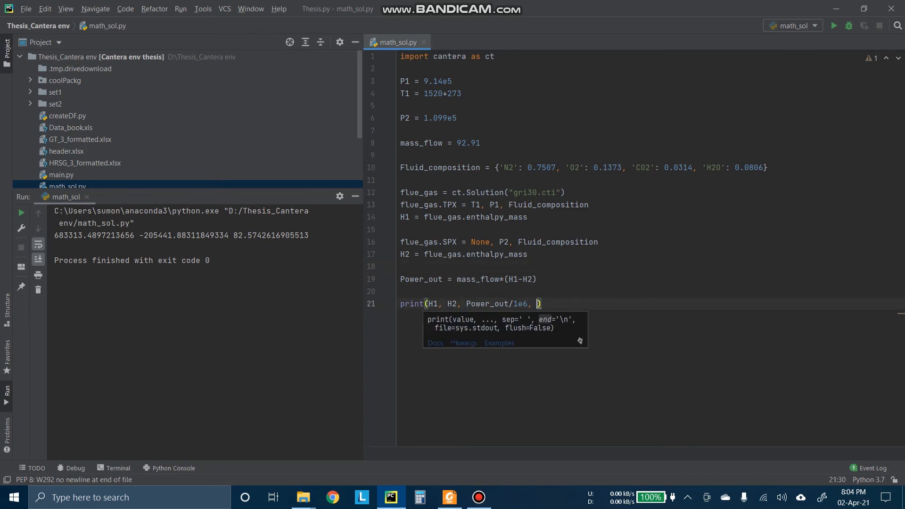
{"action": "type", "text": "sep="}
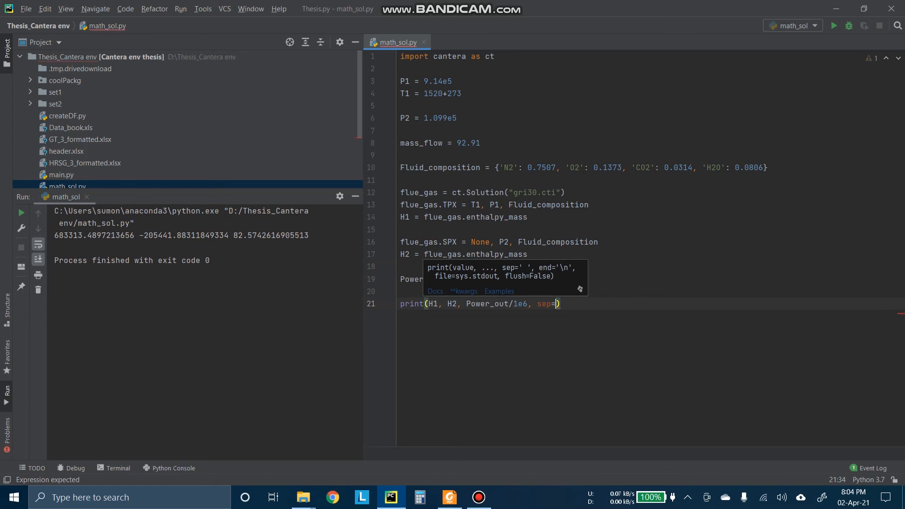
{"action": "type", "text": "'\\'"}
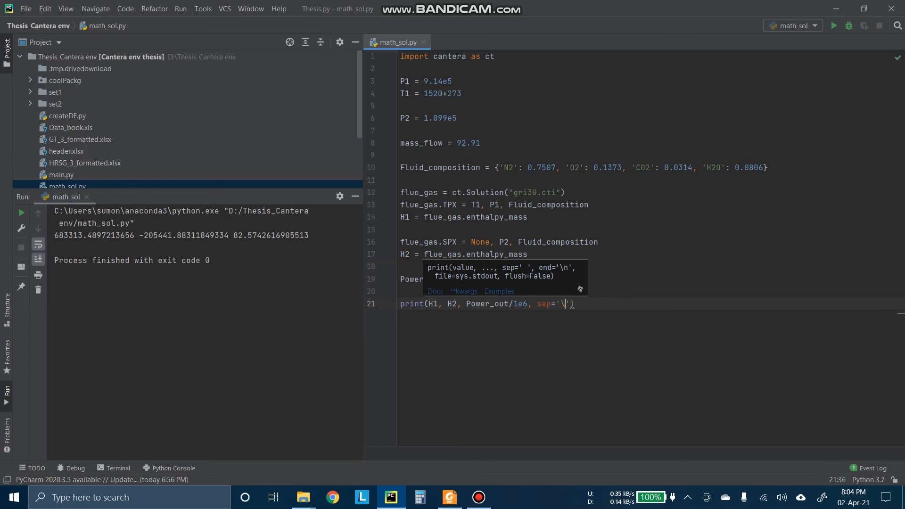
{"action": "left_click", "coordinate": [833, 25]}
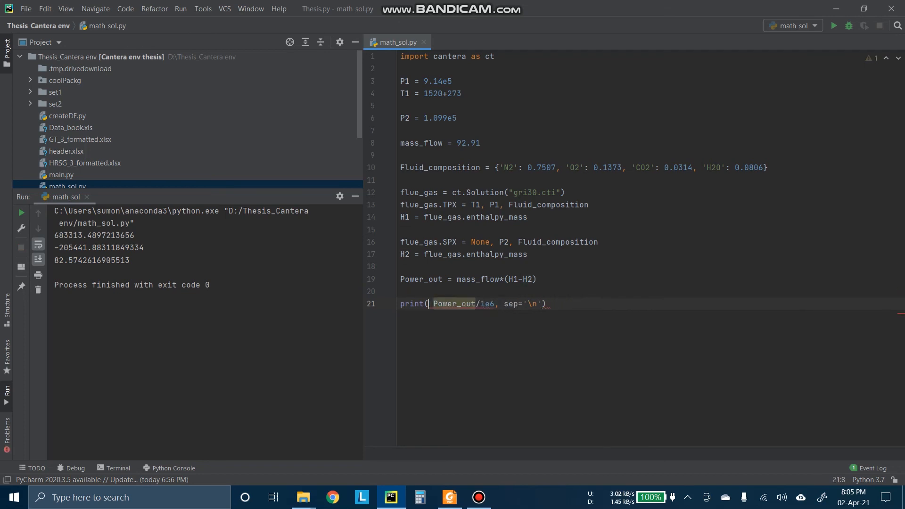
Step: Replace H1, H2 with the label "power output in MW:", remove sep, and rerun
{"action": "type", "text": "\""}
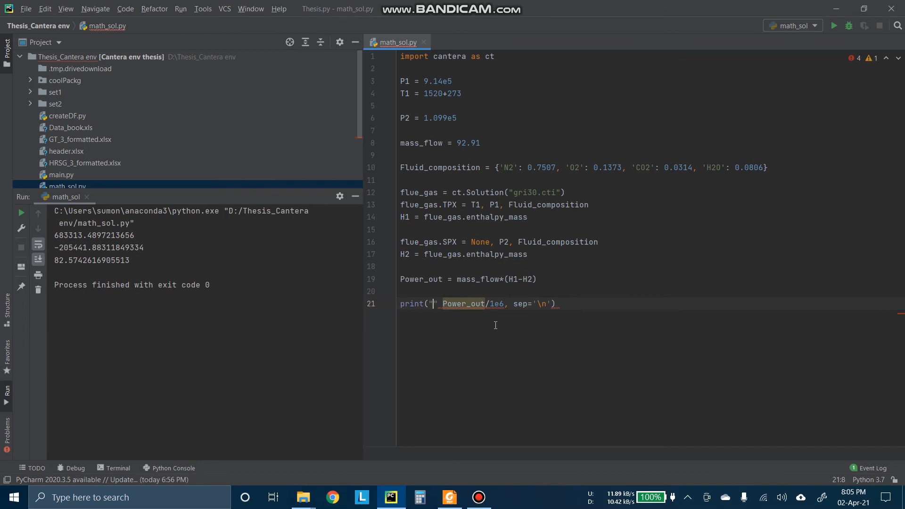
{"action": "type", "text": "power output in"}
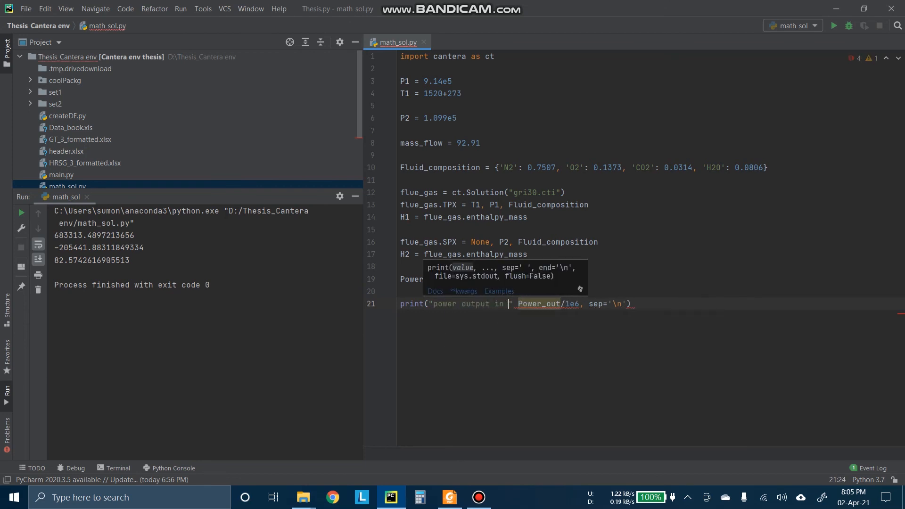
{"action": "type", "text": "MW:"}
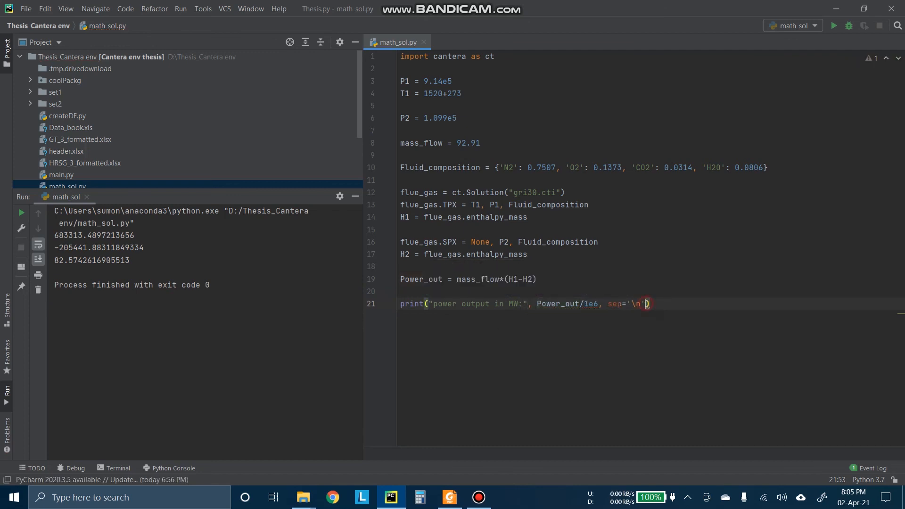
{"action": "key", "text": "BackSpace"}
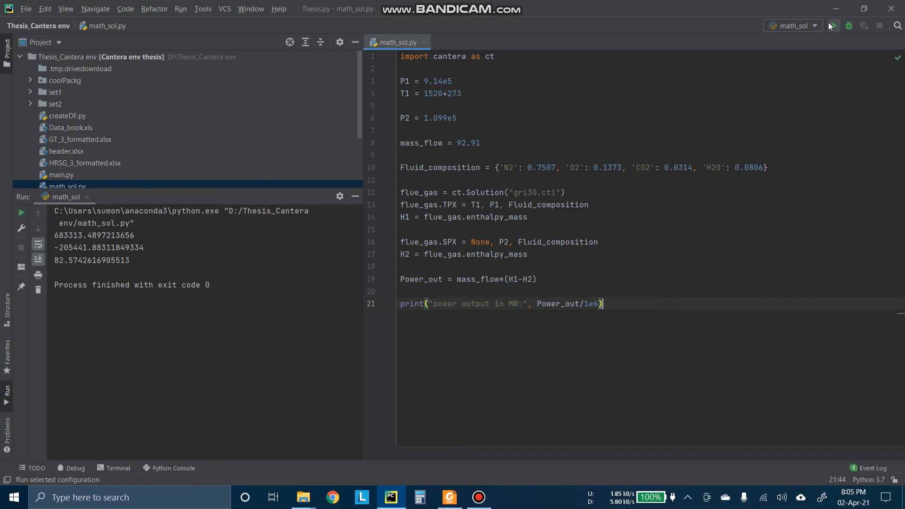
{"action": "left_click", "coordinate": [833, 25]}
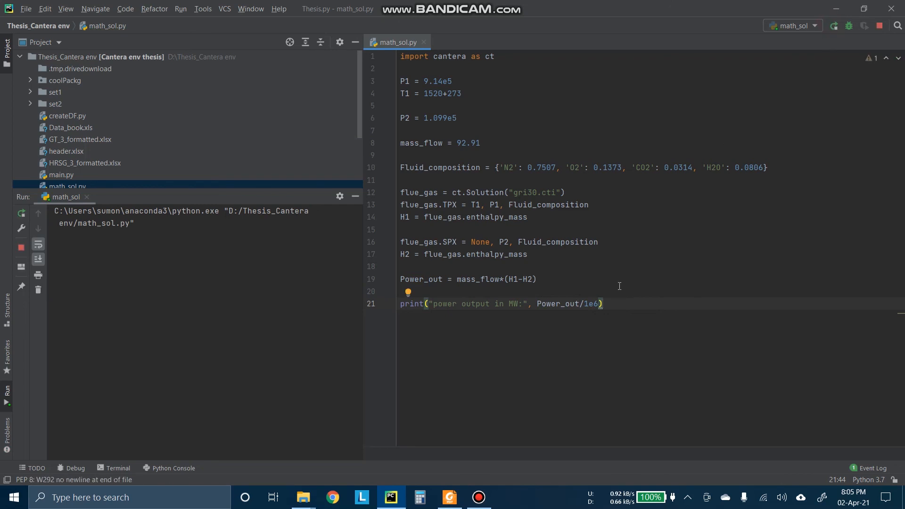
{"action": "left_click", "coordinate": [21, 212]}
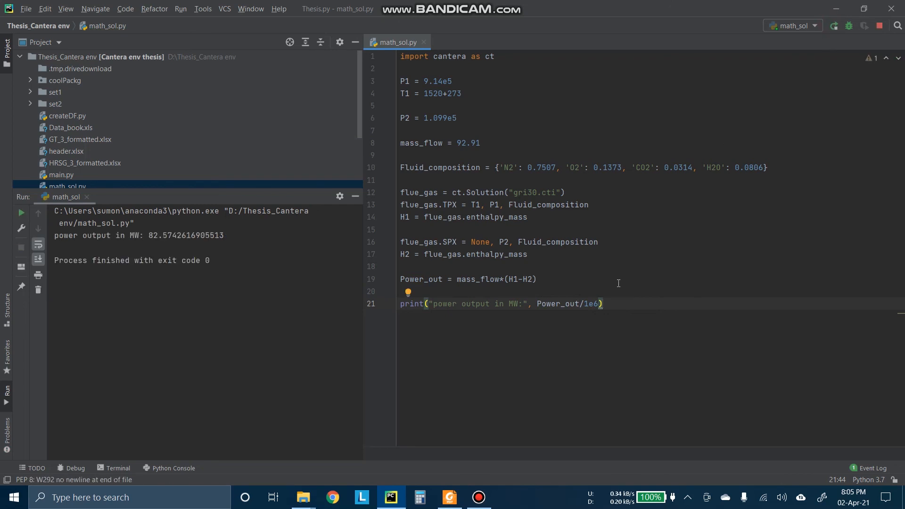
{"action": "left_click", "coordinate": [449, 497]}
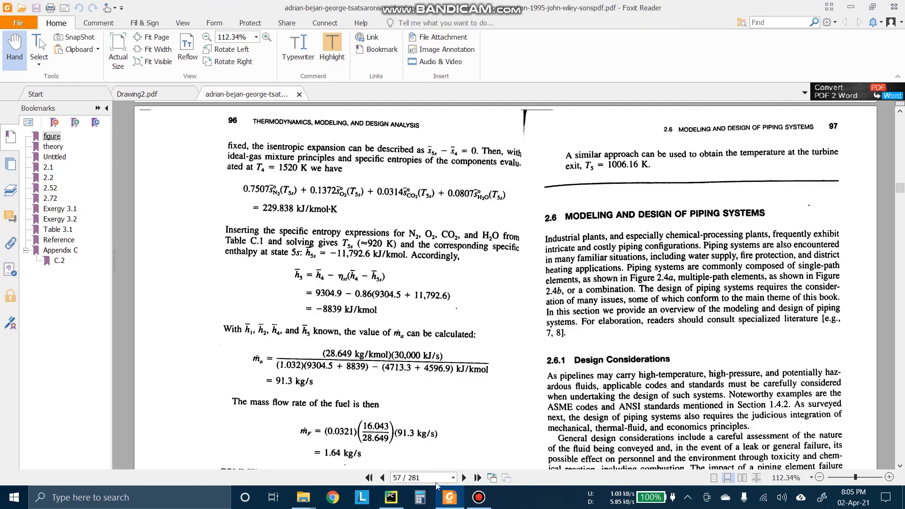
{"action": "left_click", "coordinate": [137, 94]}
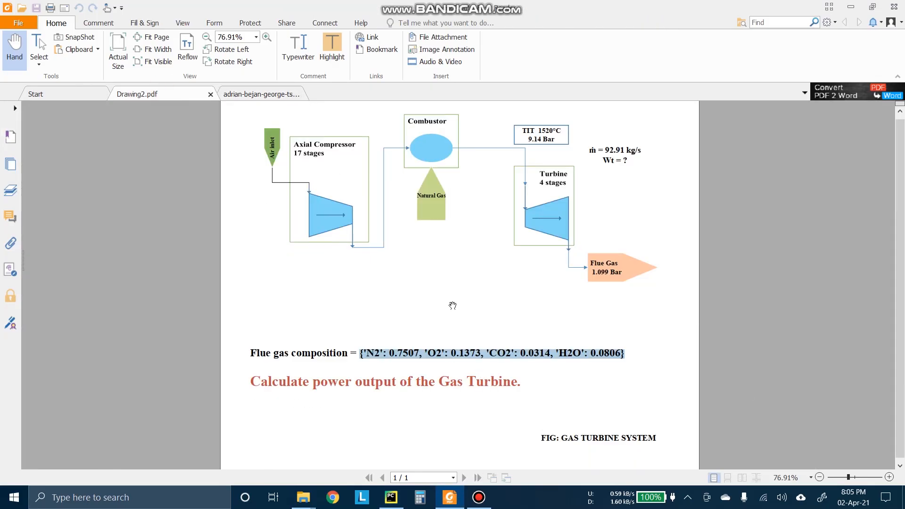
{"action": "mouse_move", "coordinate": [491, 387]}
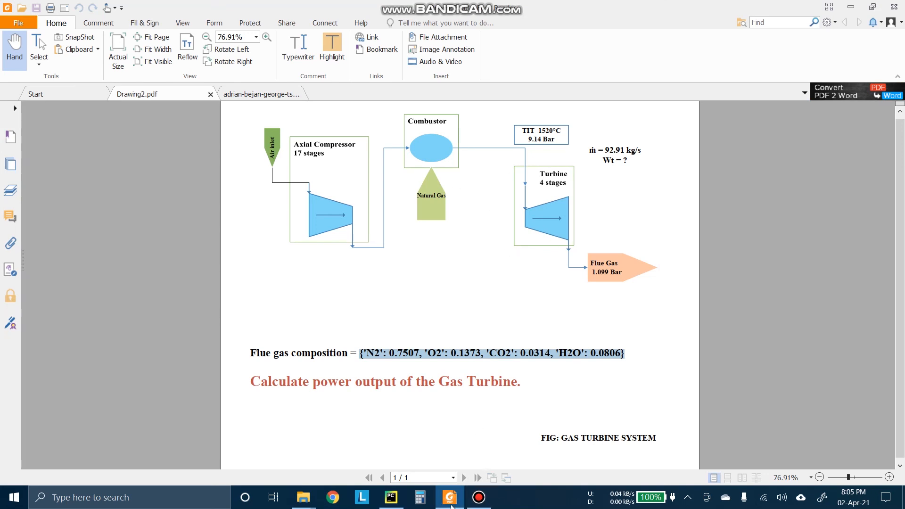
{"action": "left_click", "coordinate": [390, 497]}
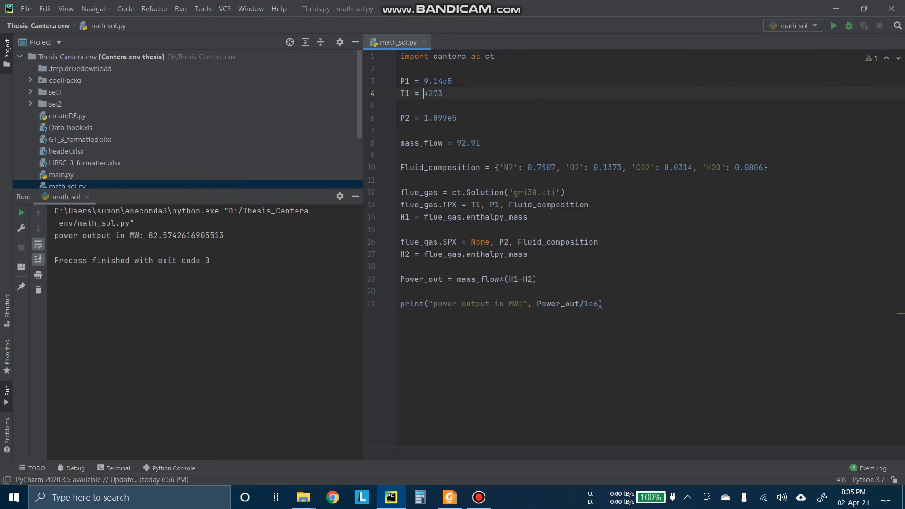
Step: Set T1 to 1400+273 and P1 to 12.14e5, rerunning to get about 84.56 MW
{"action": "type", "text": "11400"}
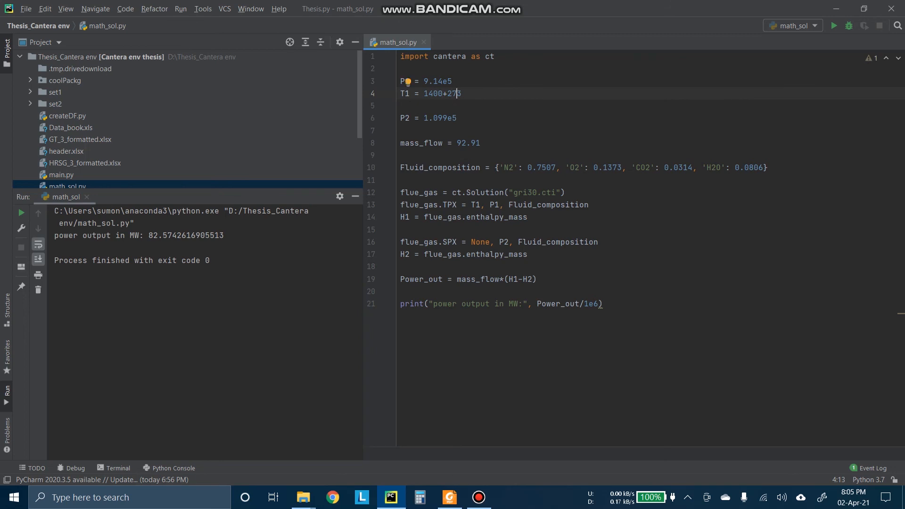
{"action": "left_click", "coordinate": [833, 25]}
{"action": "type", "text": "12"}
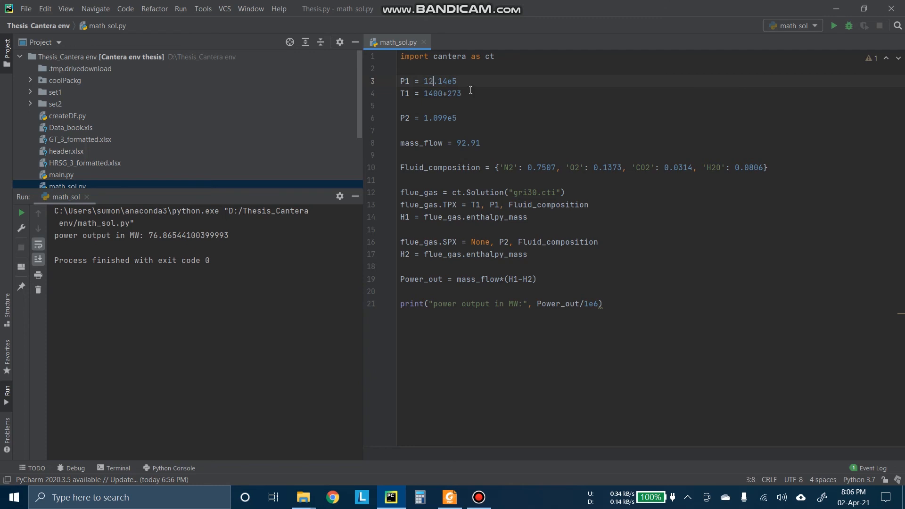
{"action": "left_click", "coordinate": [834, 25]}
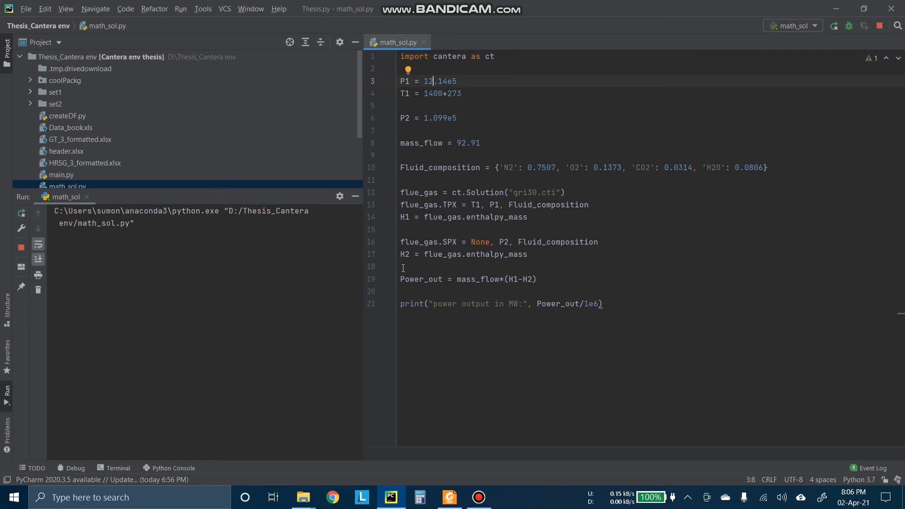
{"action": "left_click", "coordinate": [833, 26]}
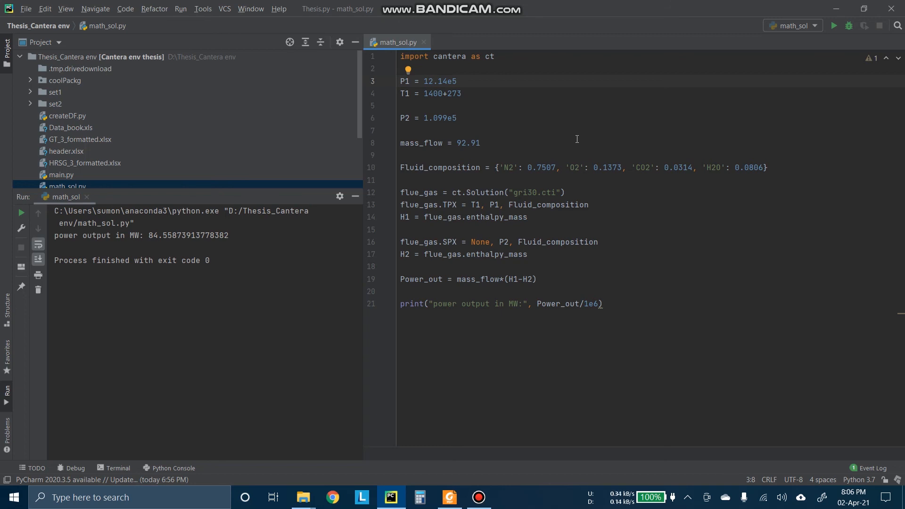
{"action": "mouse_move", "coordinate": [272, 280]}
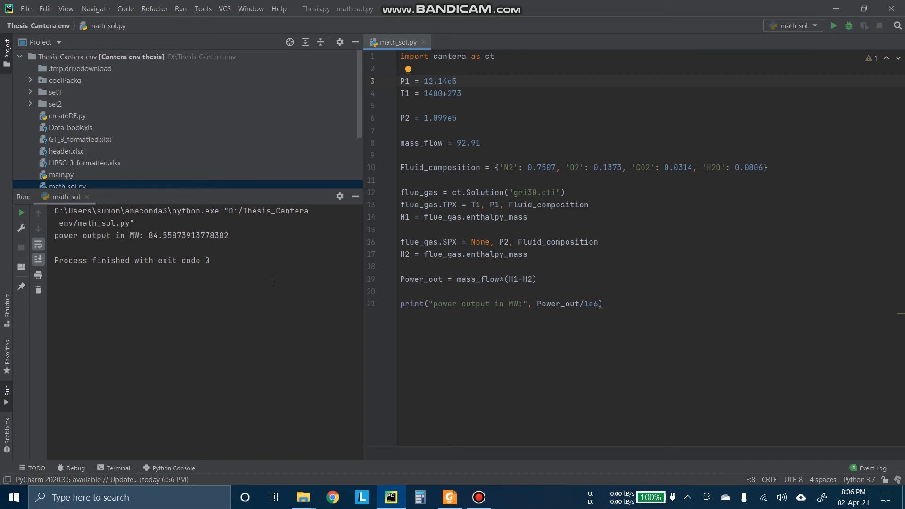